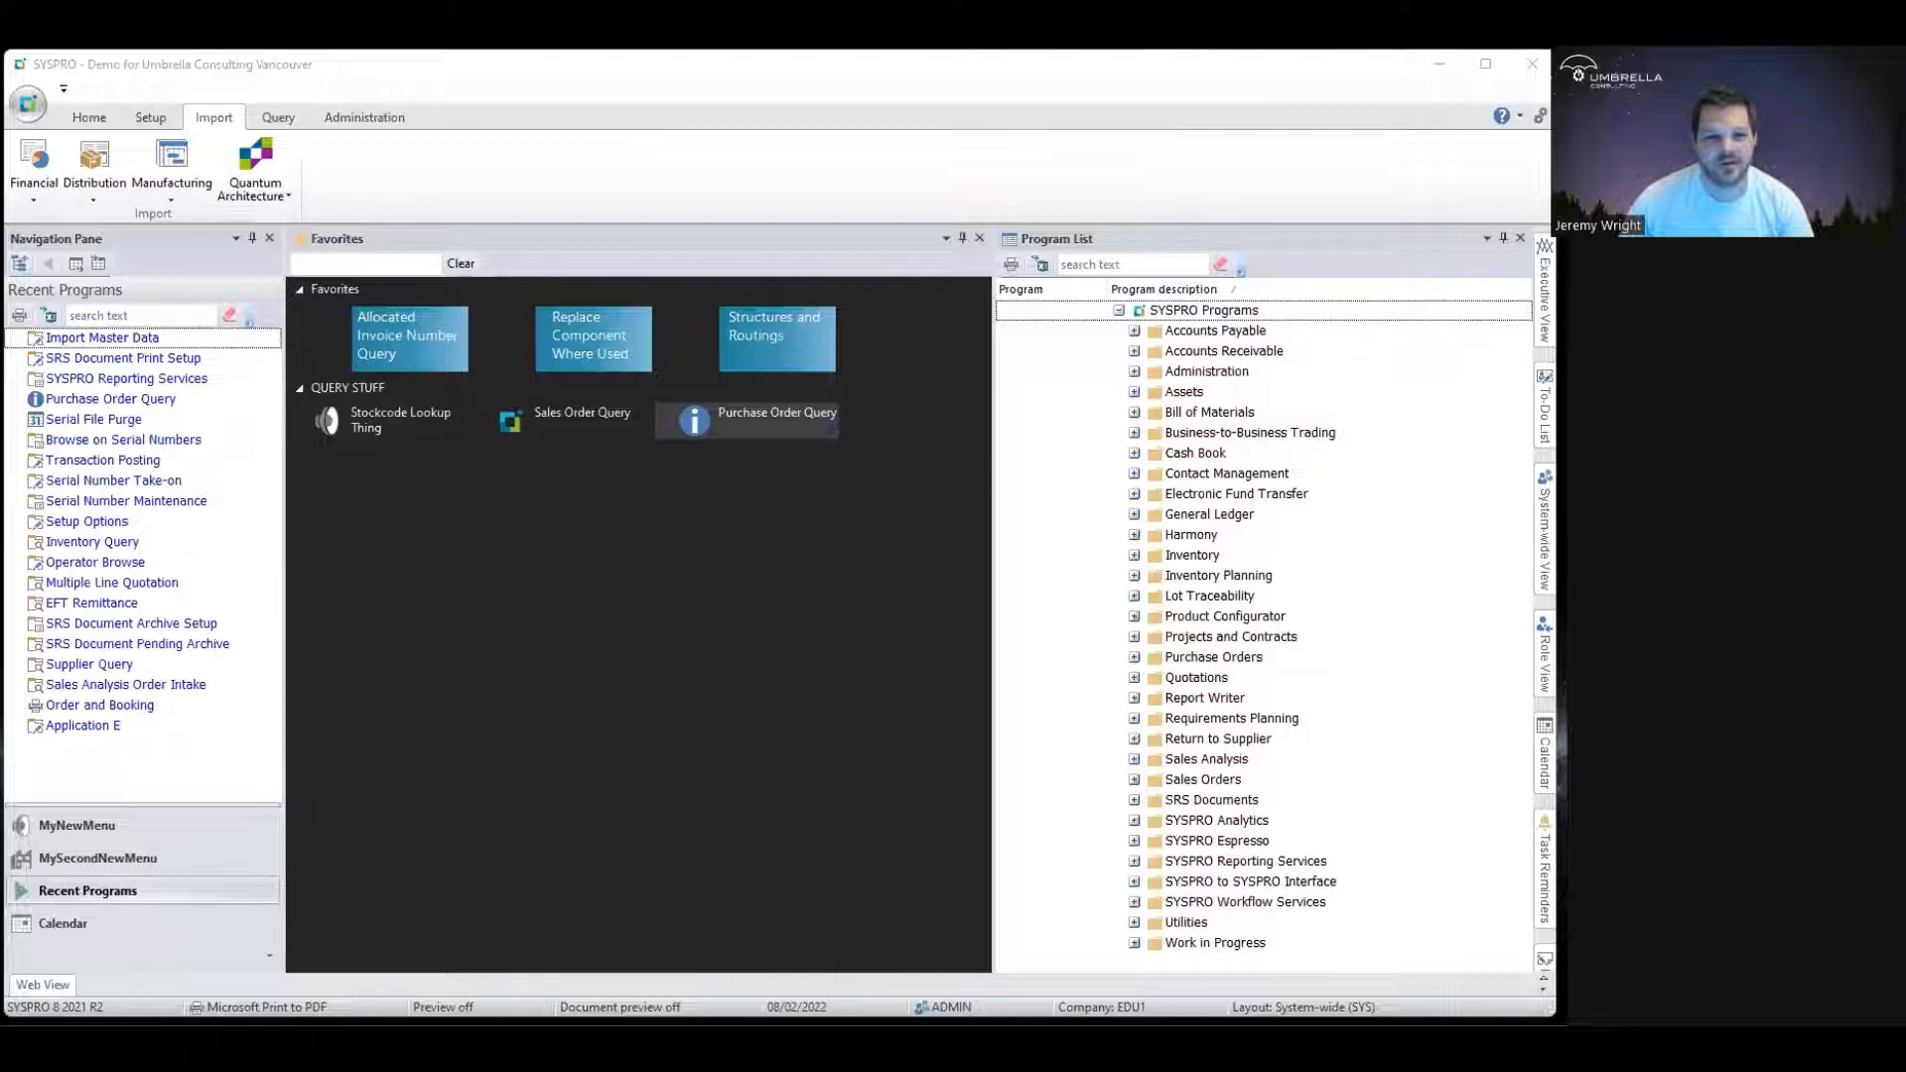
mouse_move(264, 189)
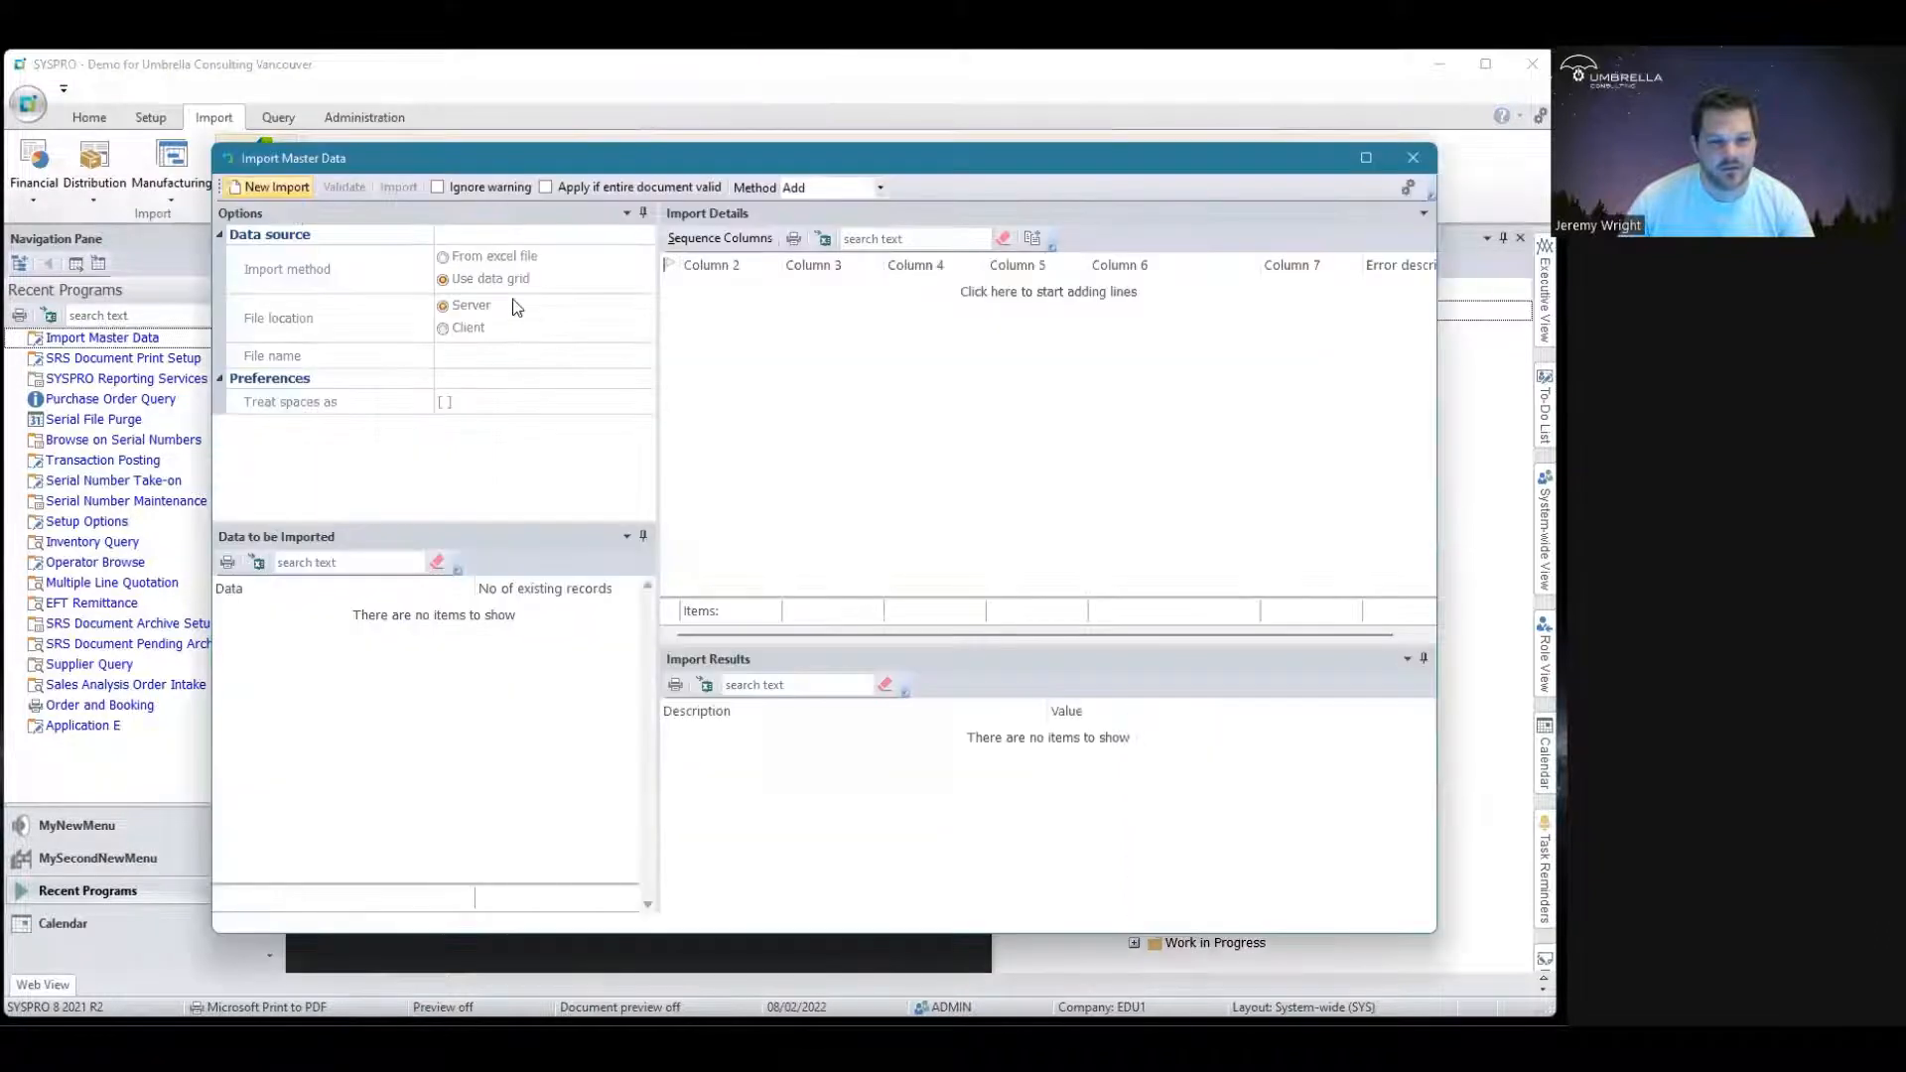
Set the import method to Update and scroll the data list down to Utilities.
click(879, 187)
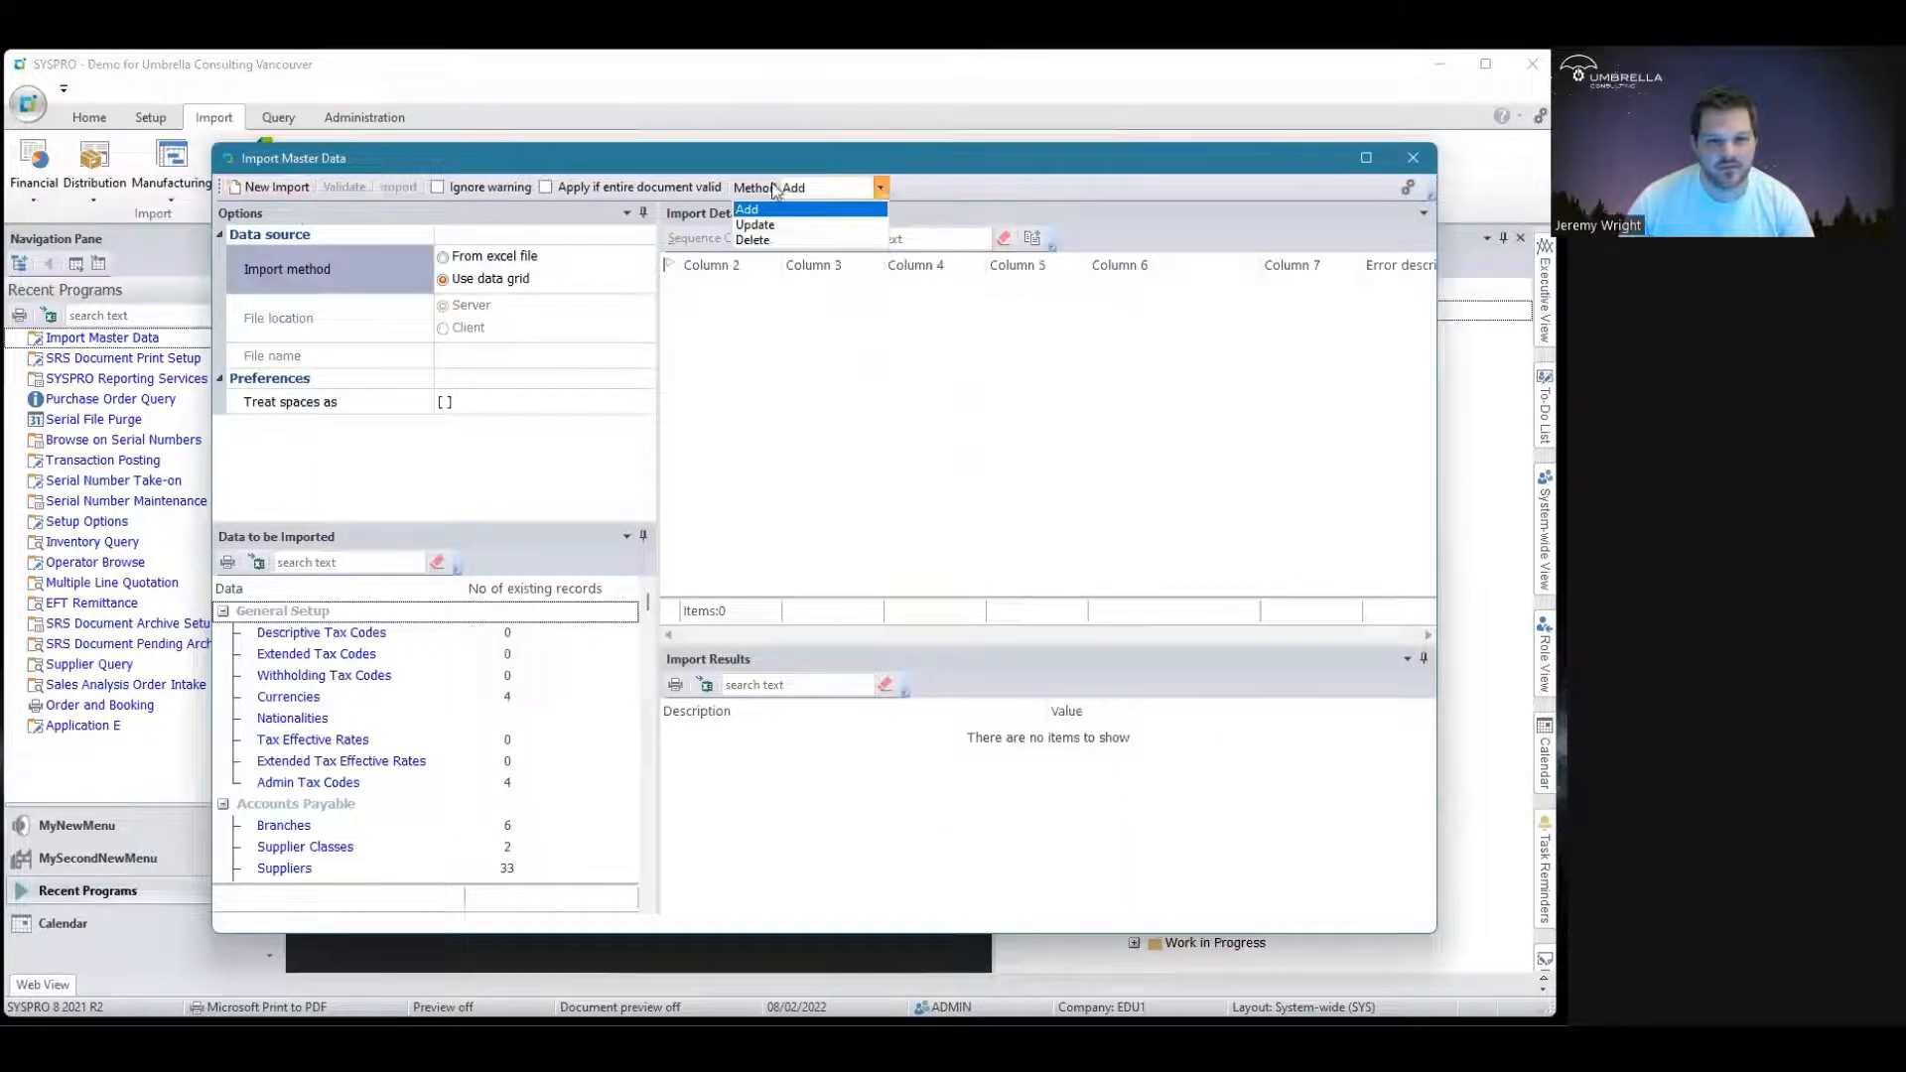
click(755, 224)
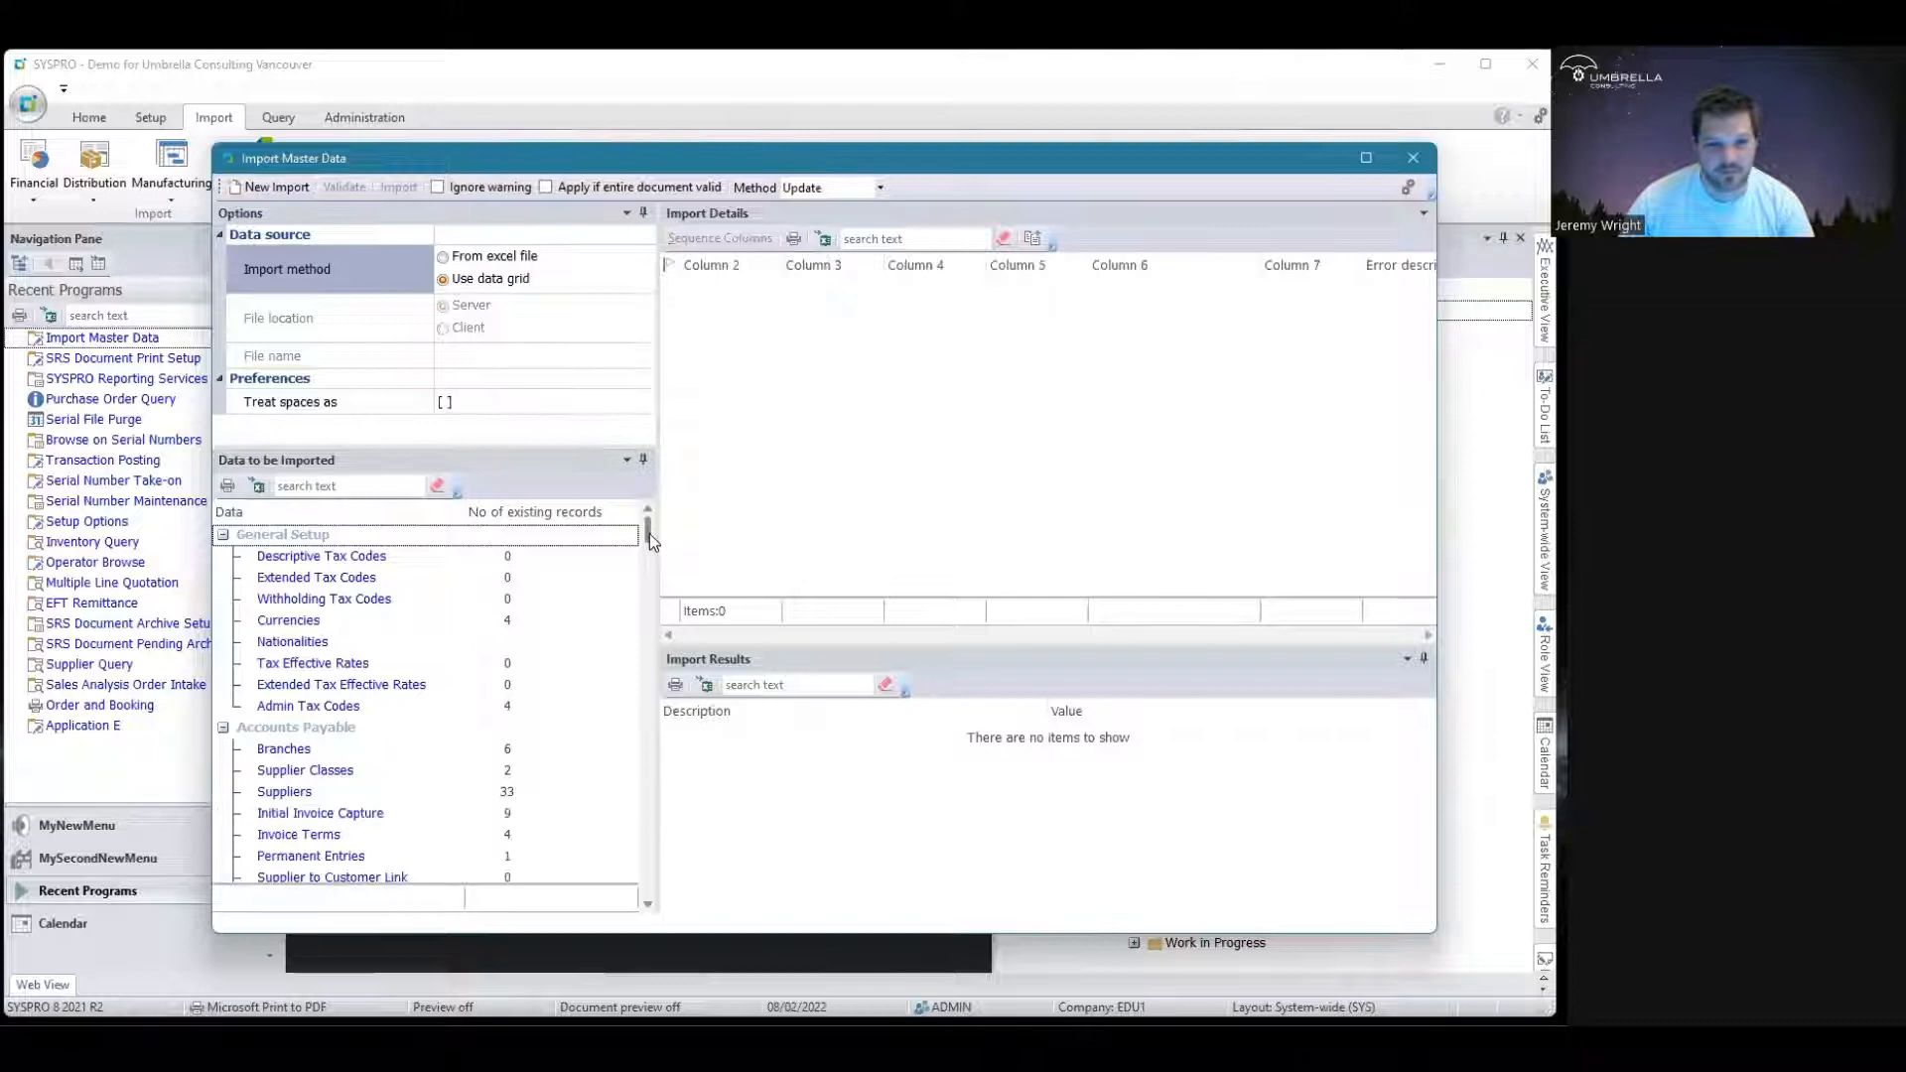
mouse_move(566, 527)
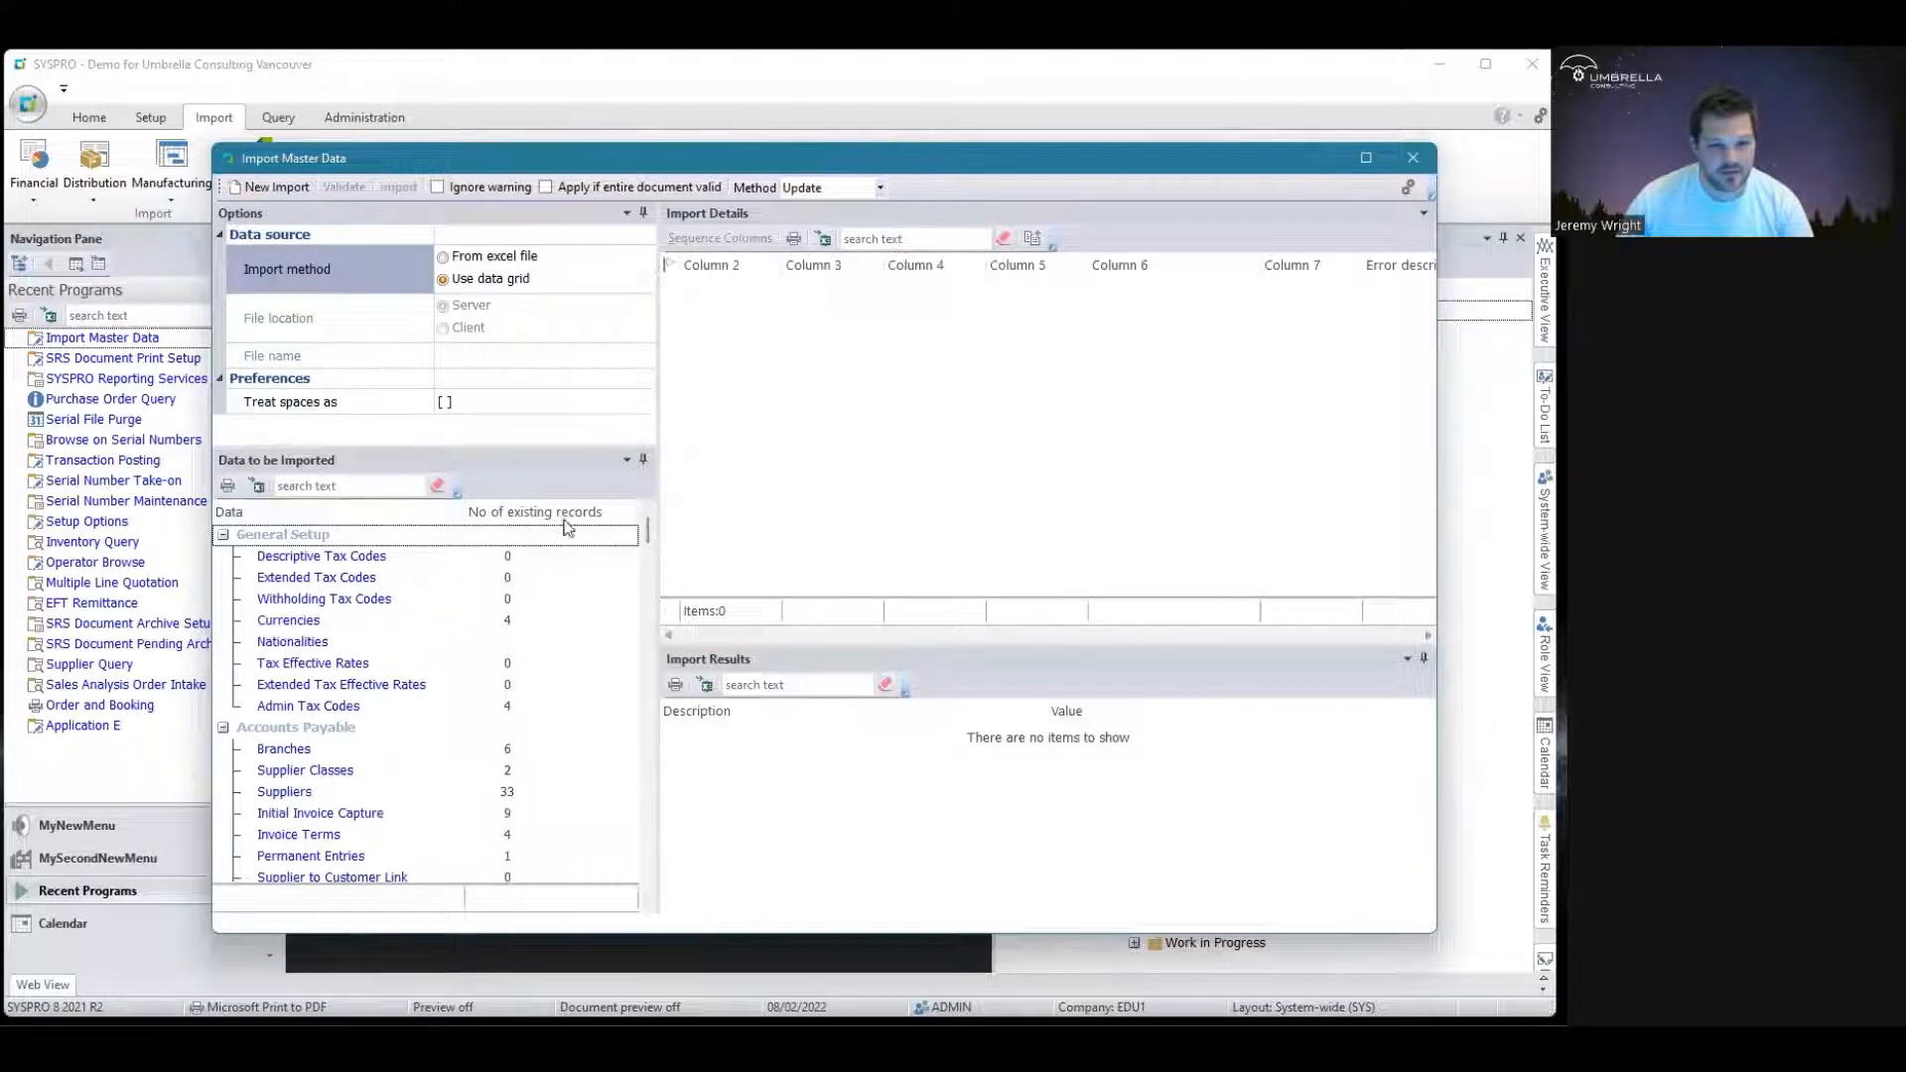
scroll(down, 3)
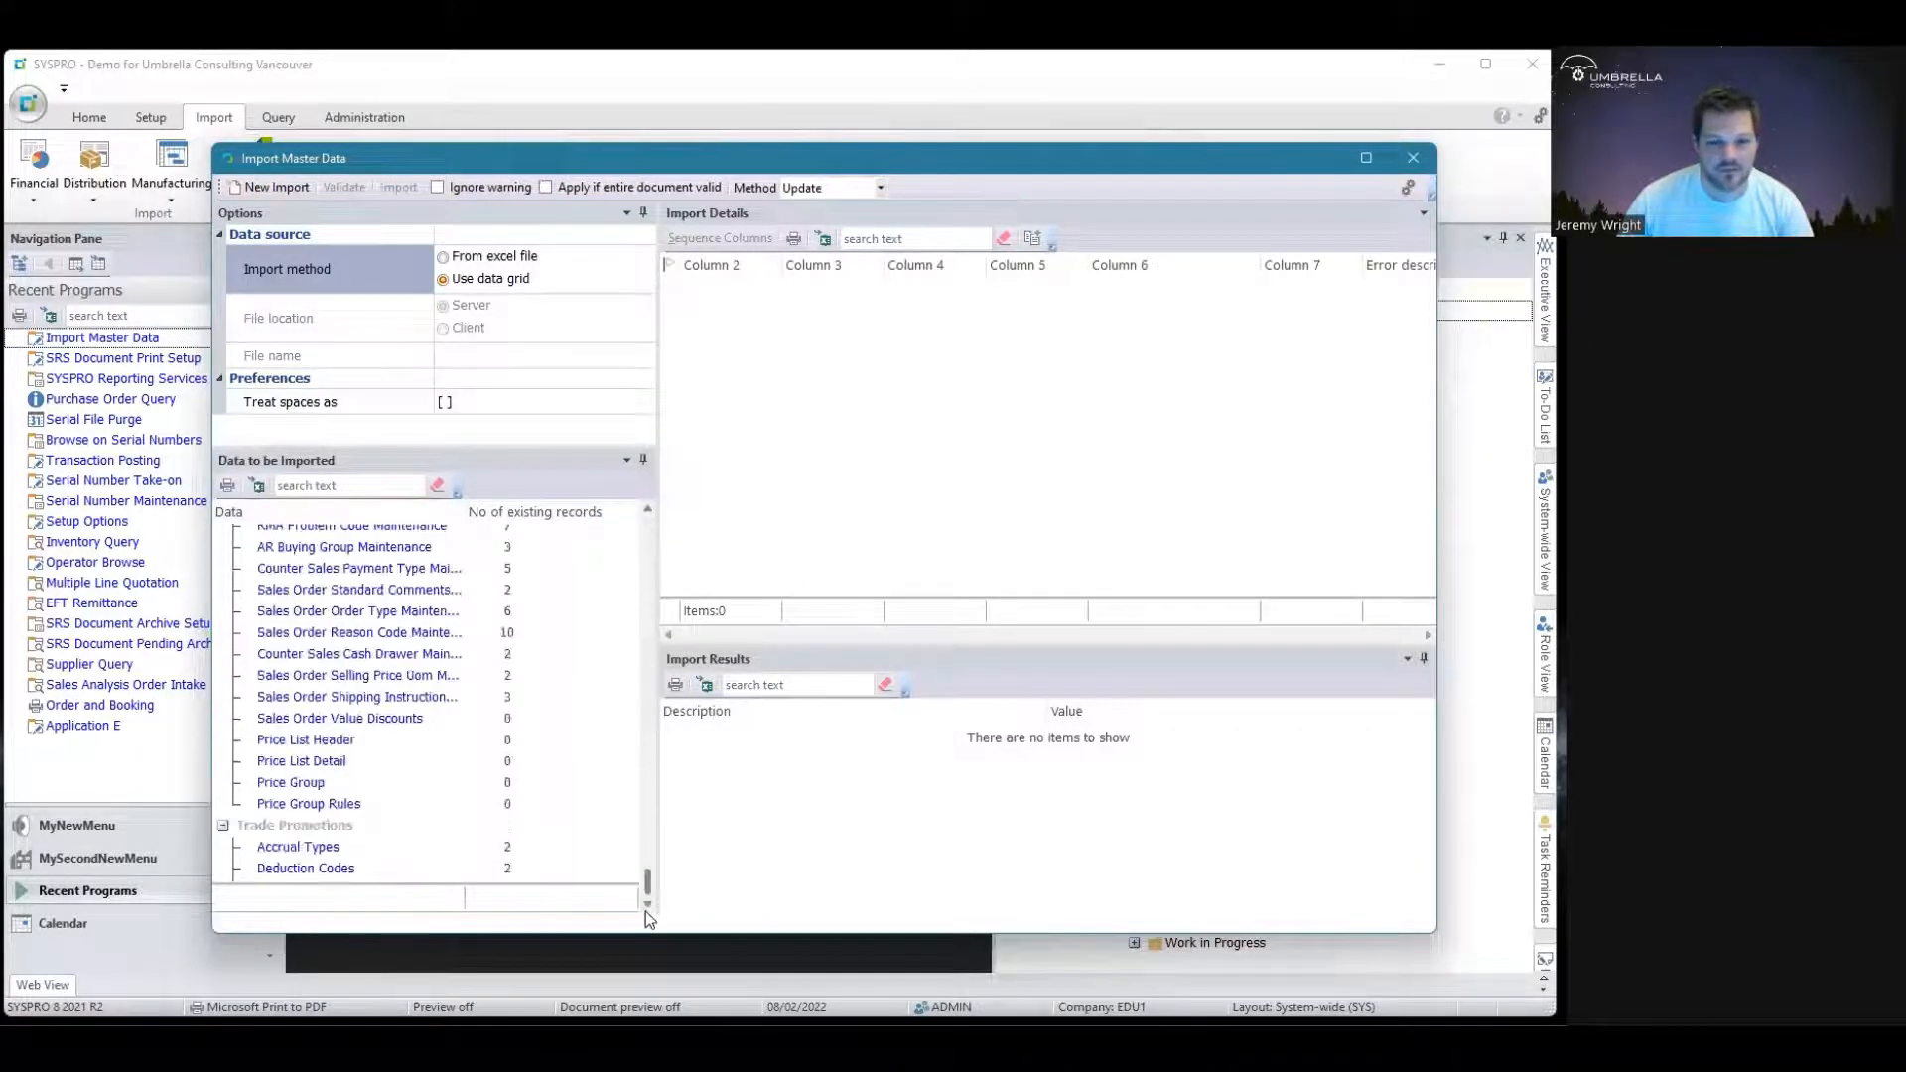
scroll(down, 3)
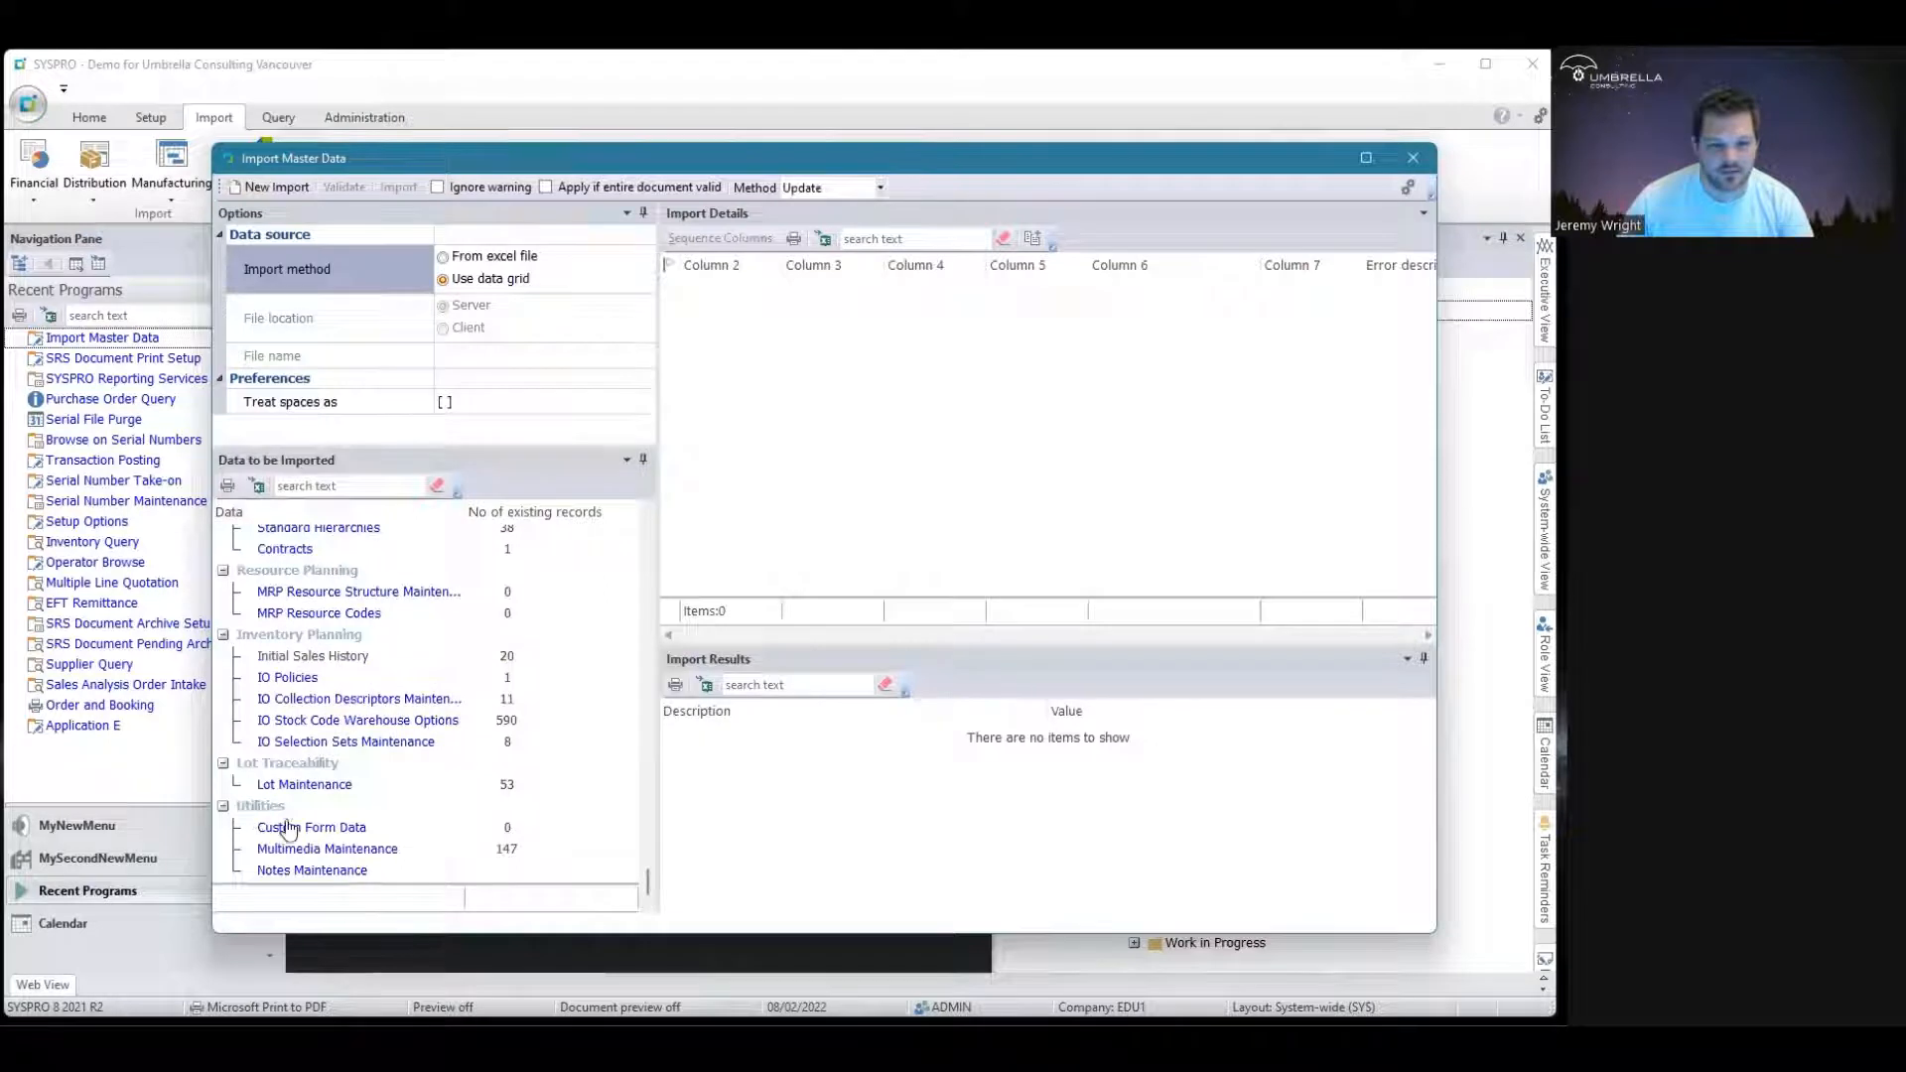
Choose Custom Form Data as the data to import, then minimize the import window.
click(311, 827)
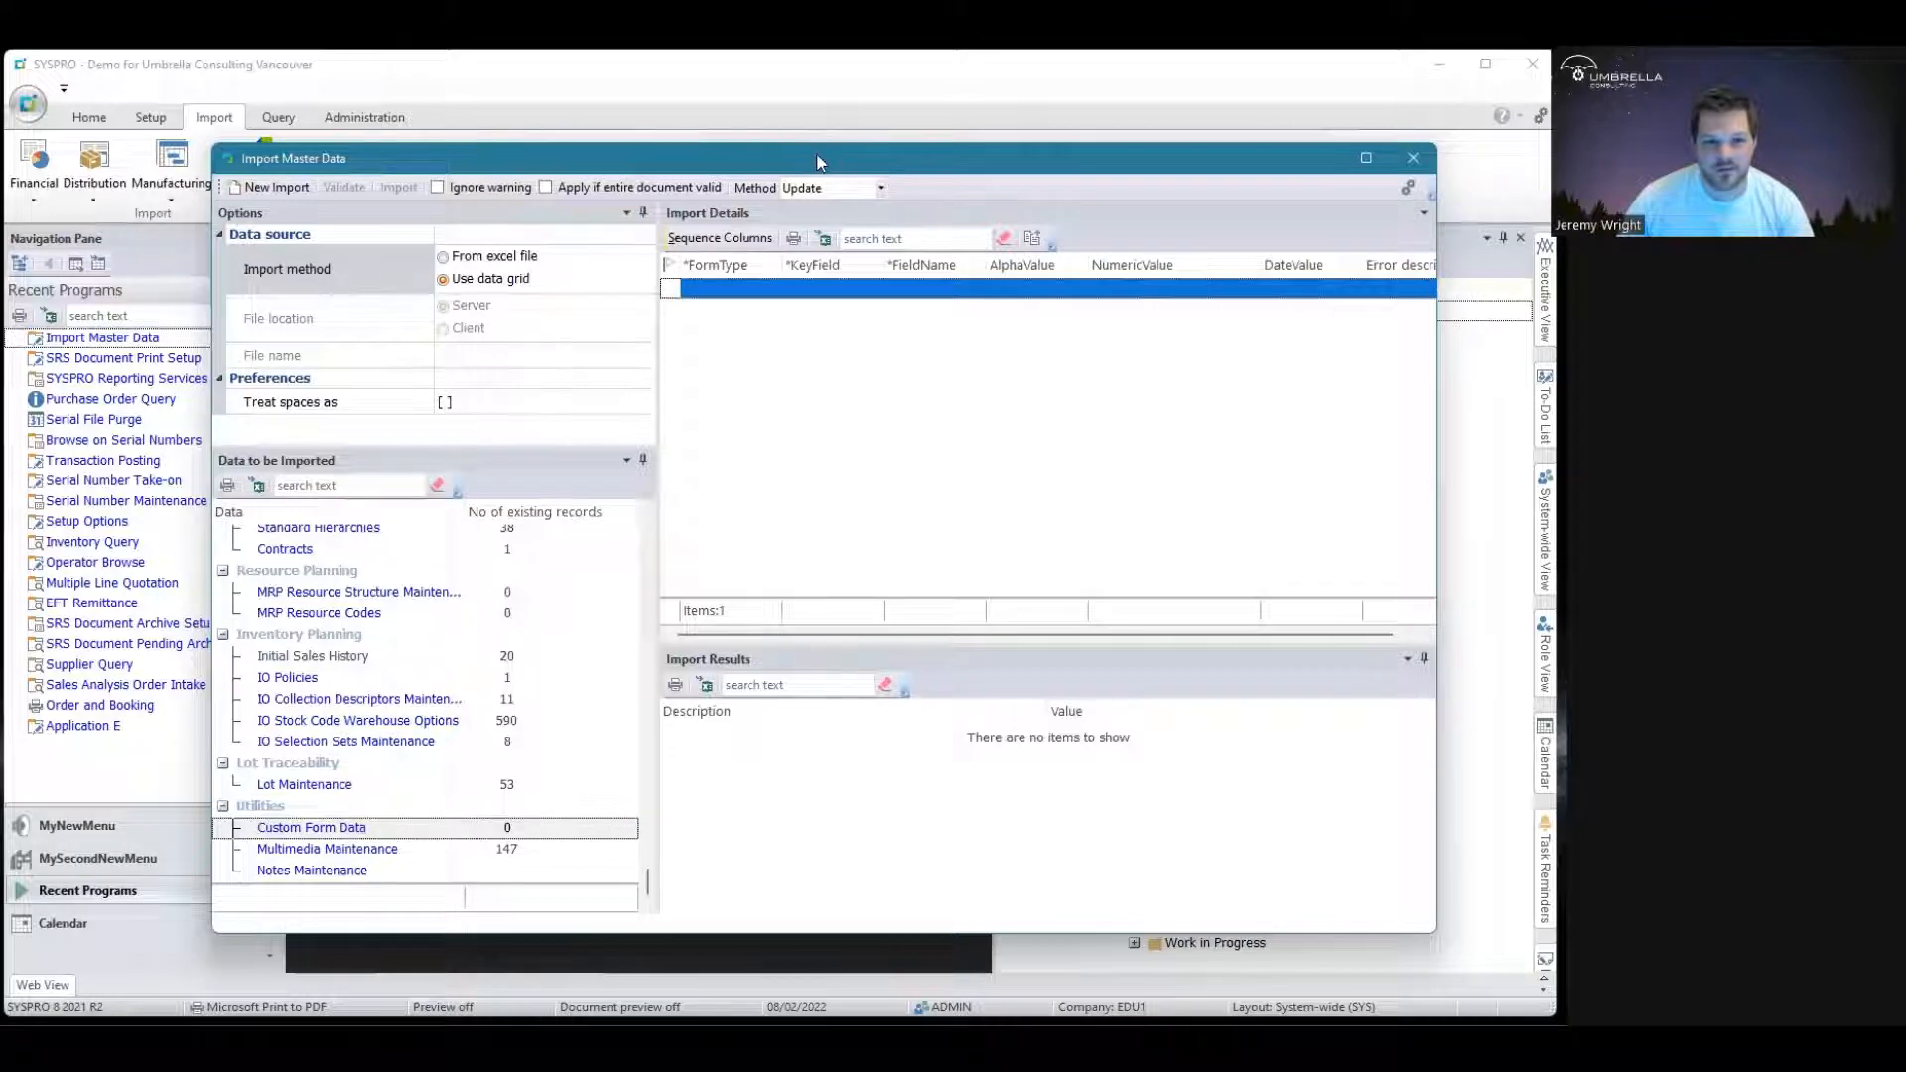
drag(817, 158, 632, 161)
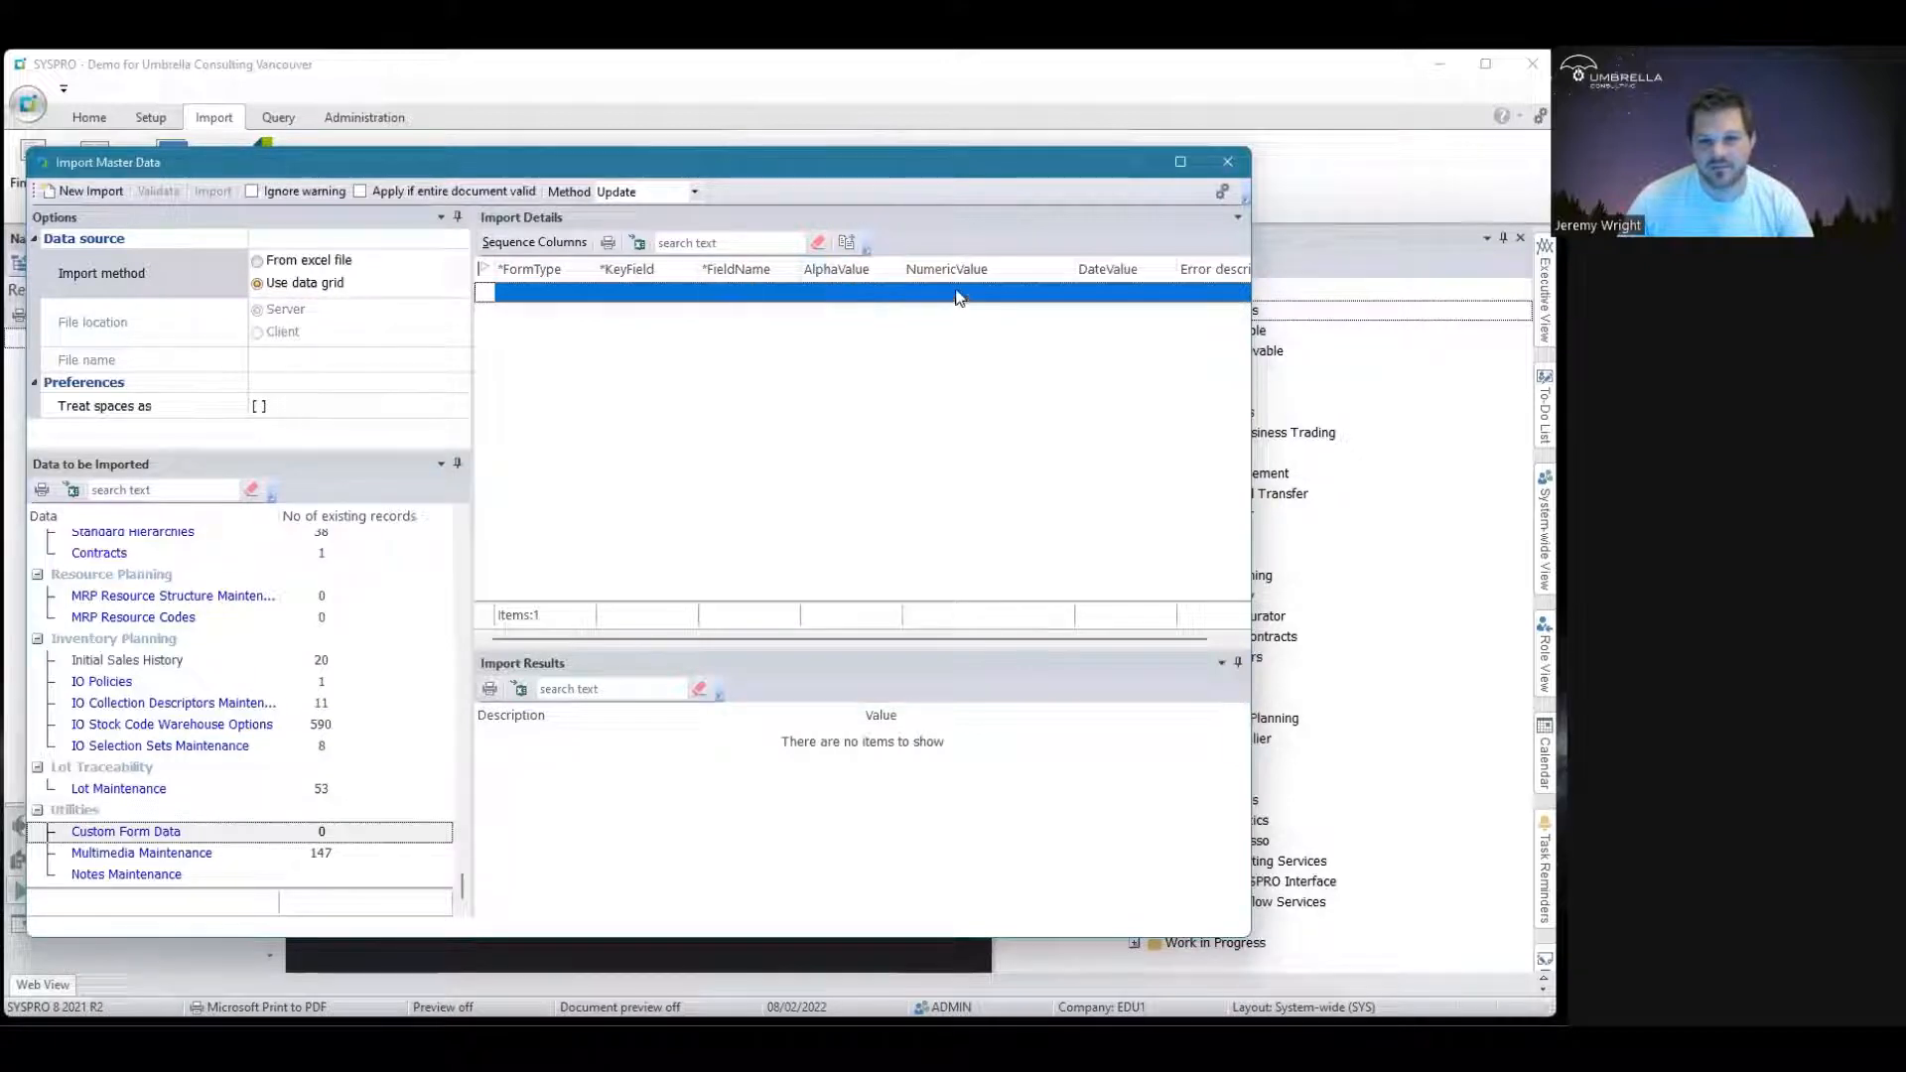
mouse_move(1075, 297)
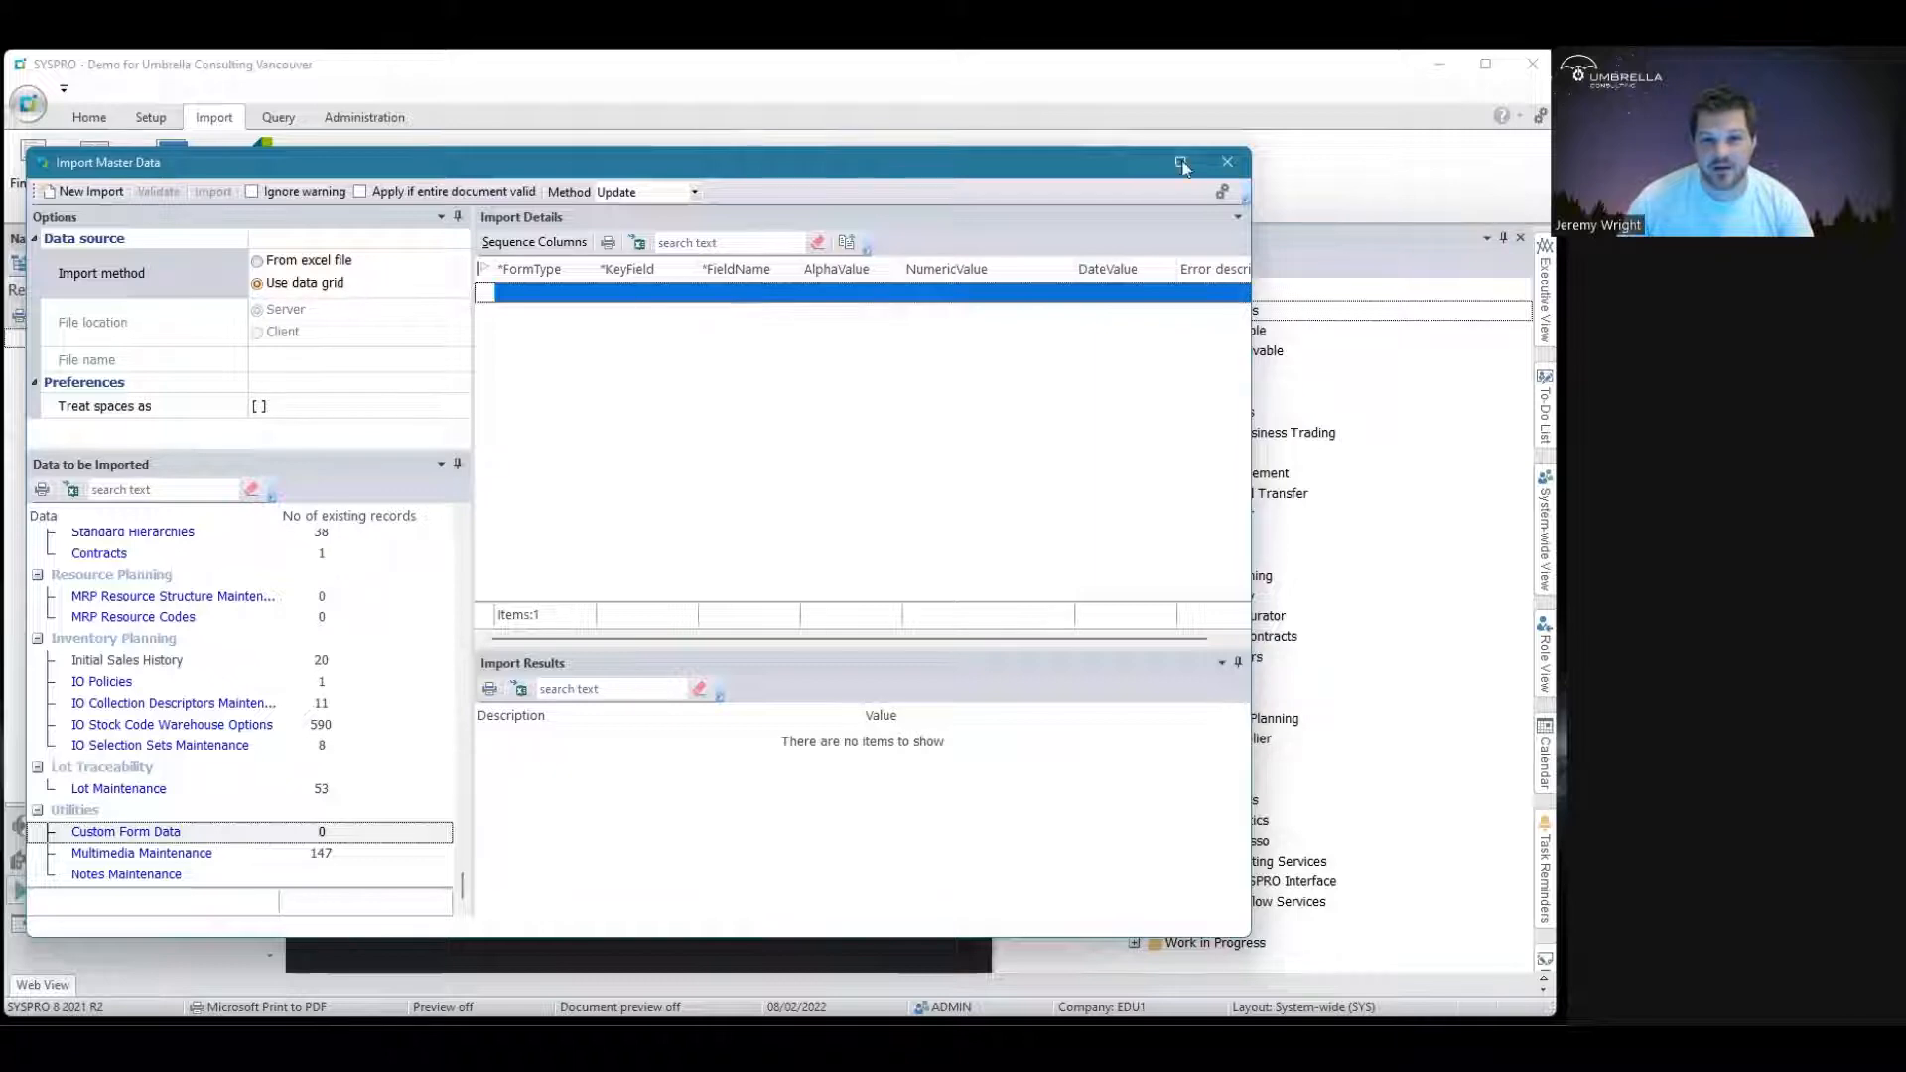
click(1228, 160)
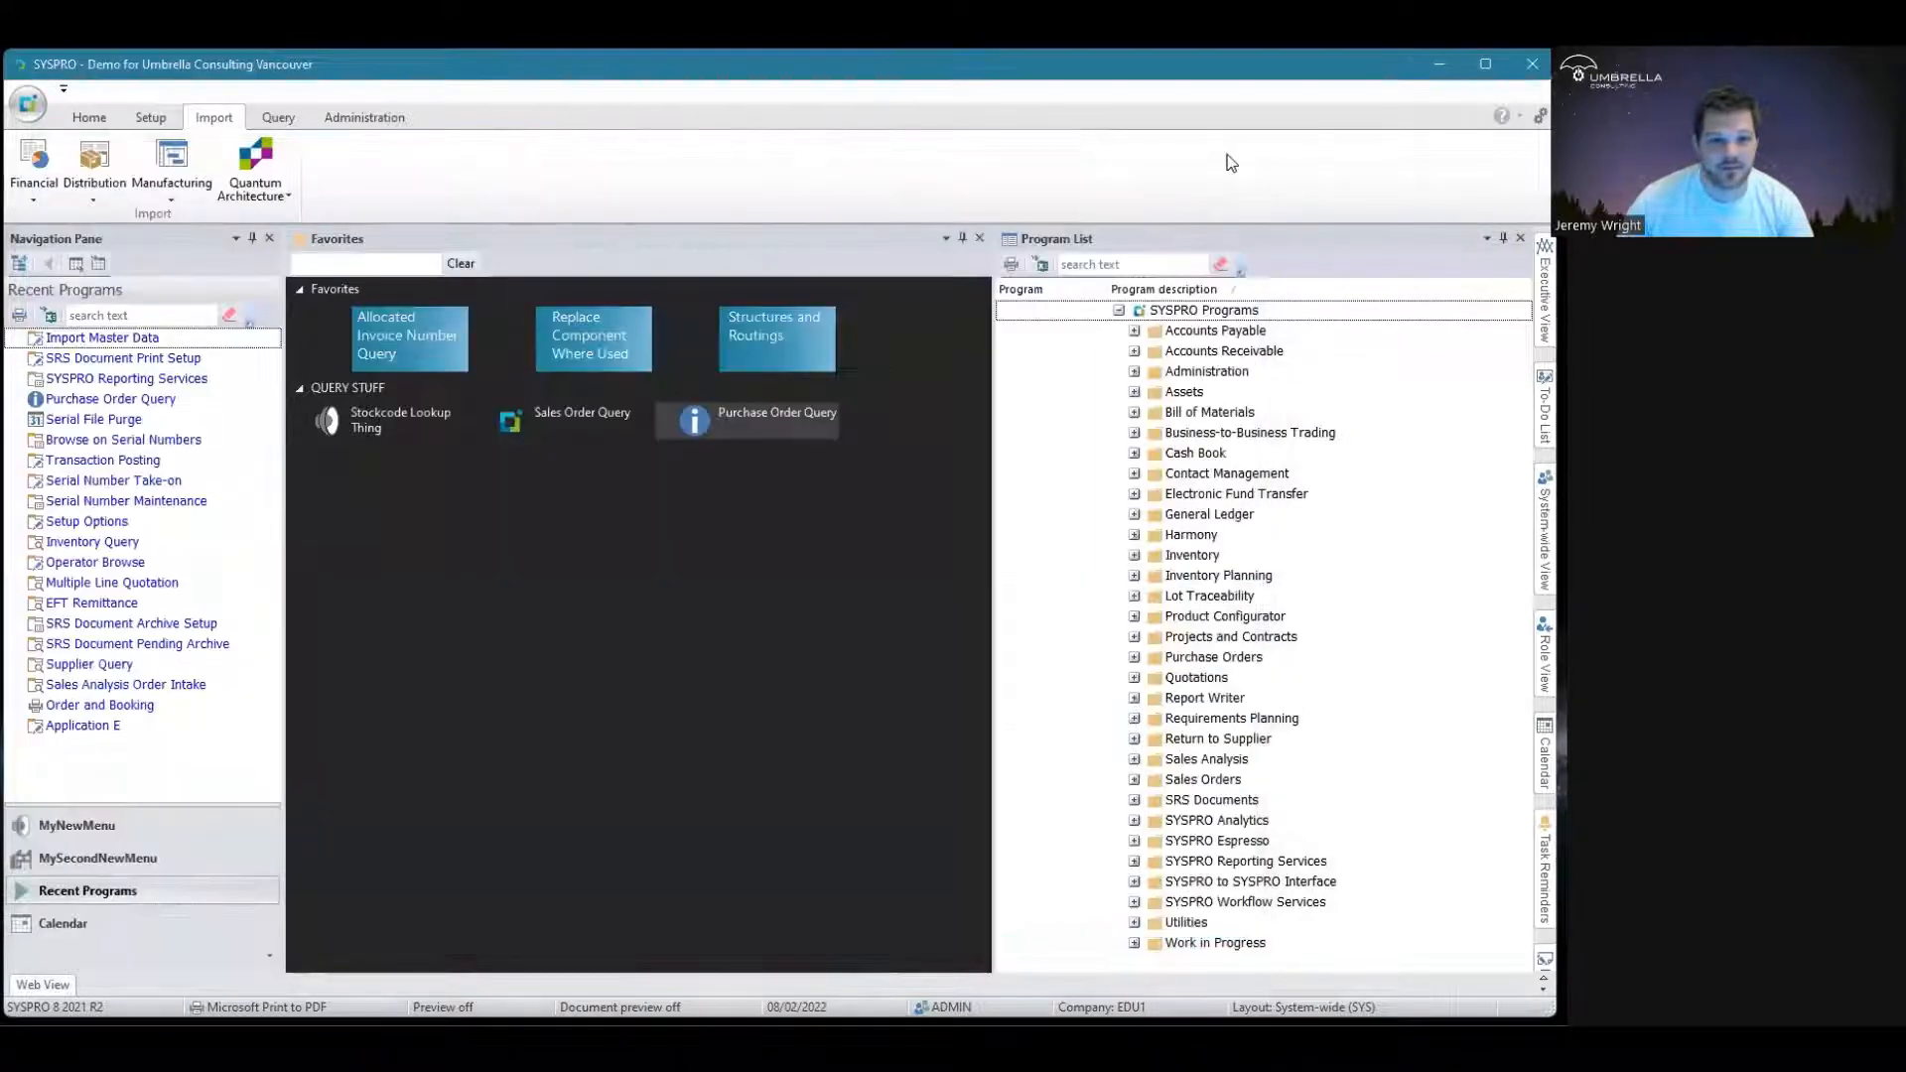
mouse_move(459, 263)
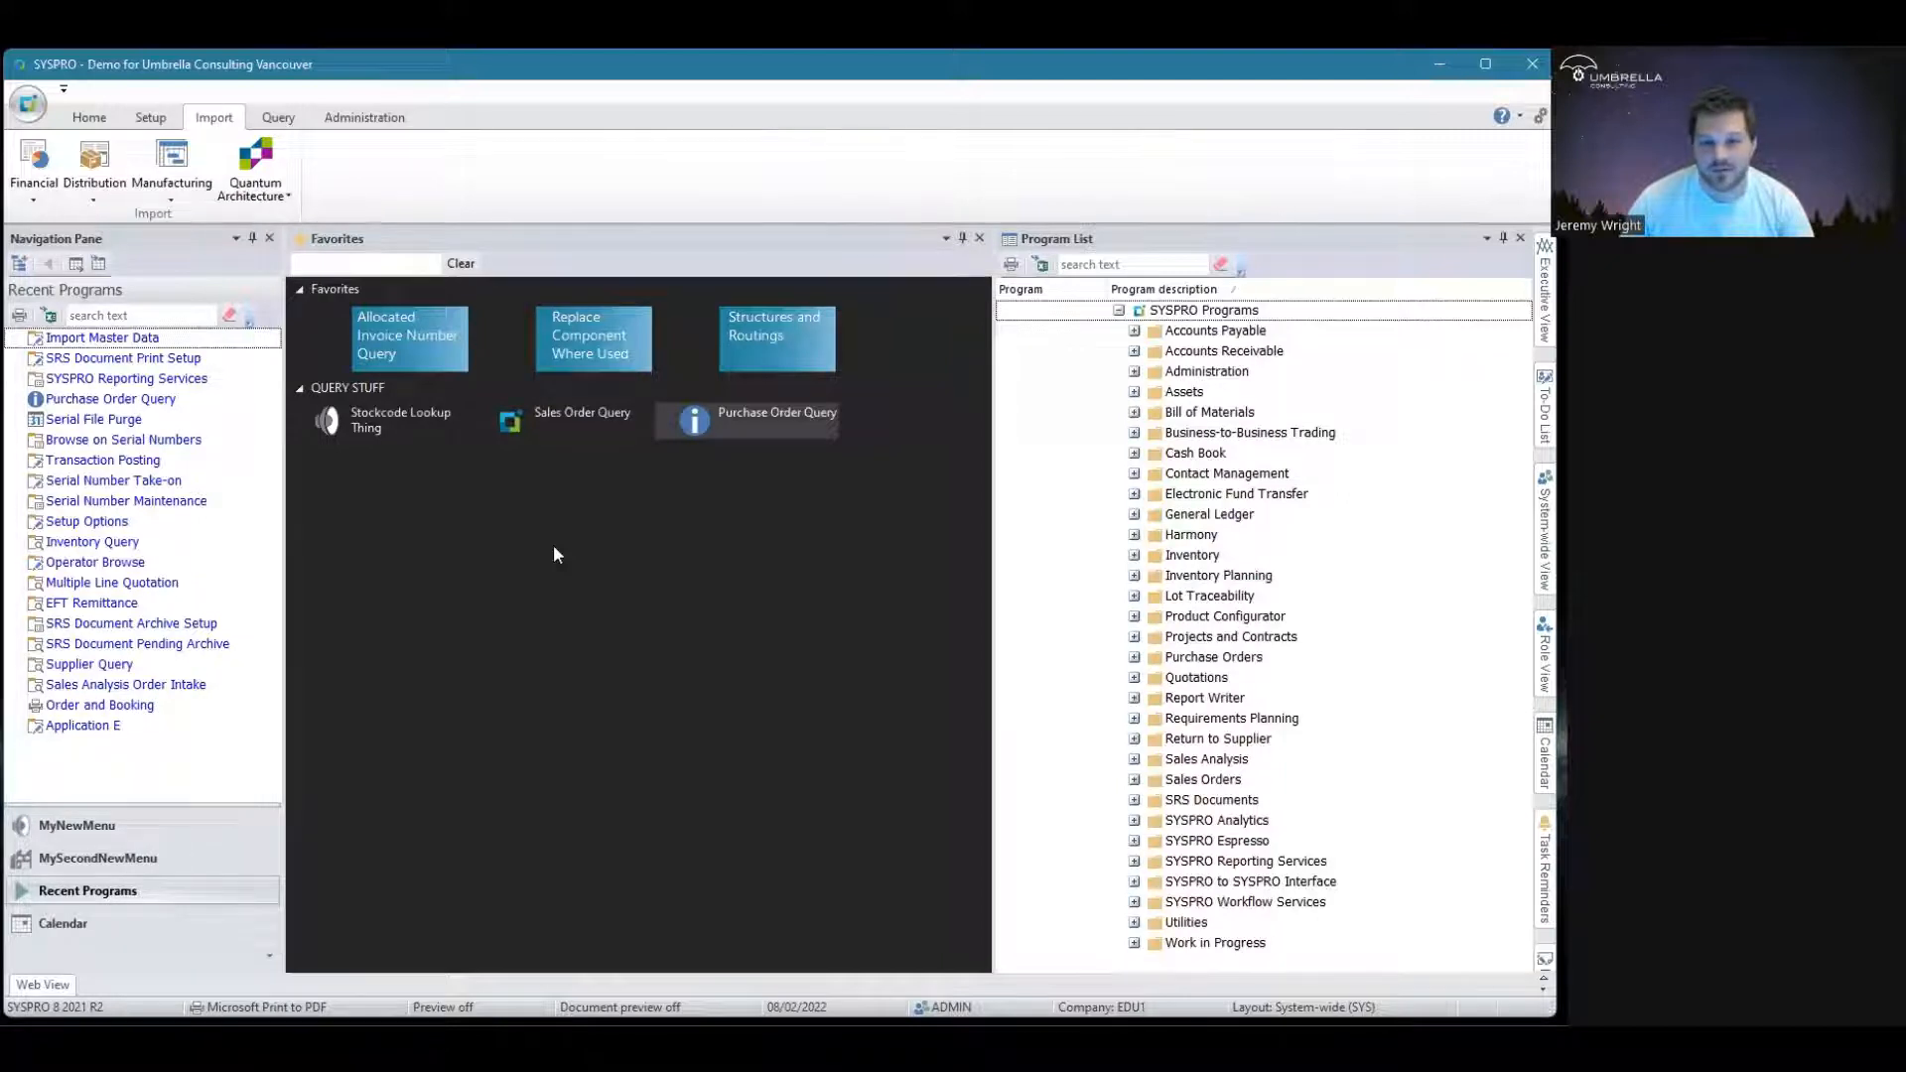
mouse_move(383, 215)
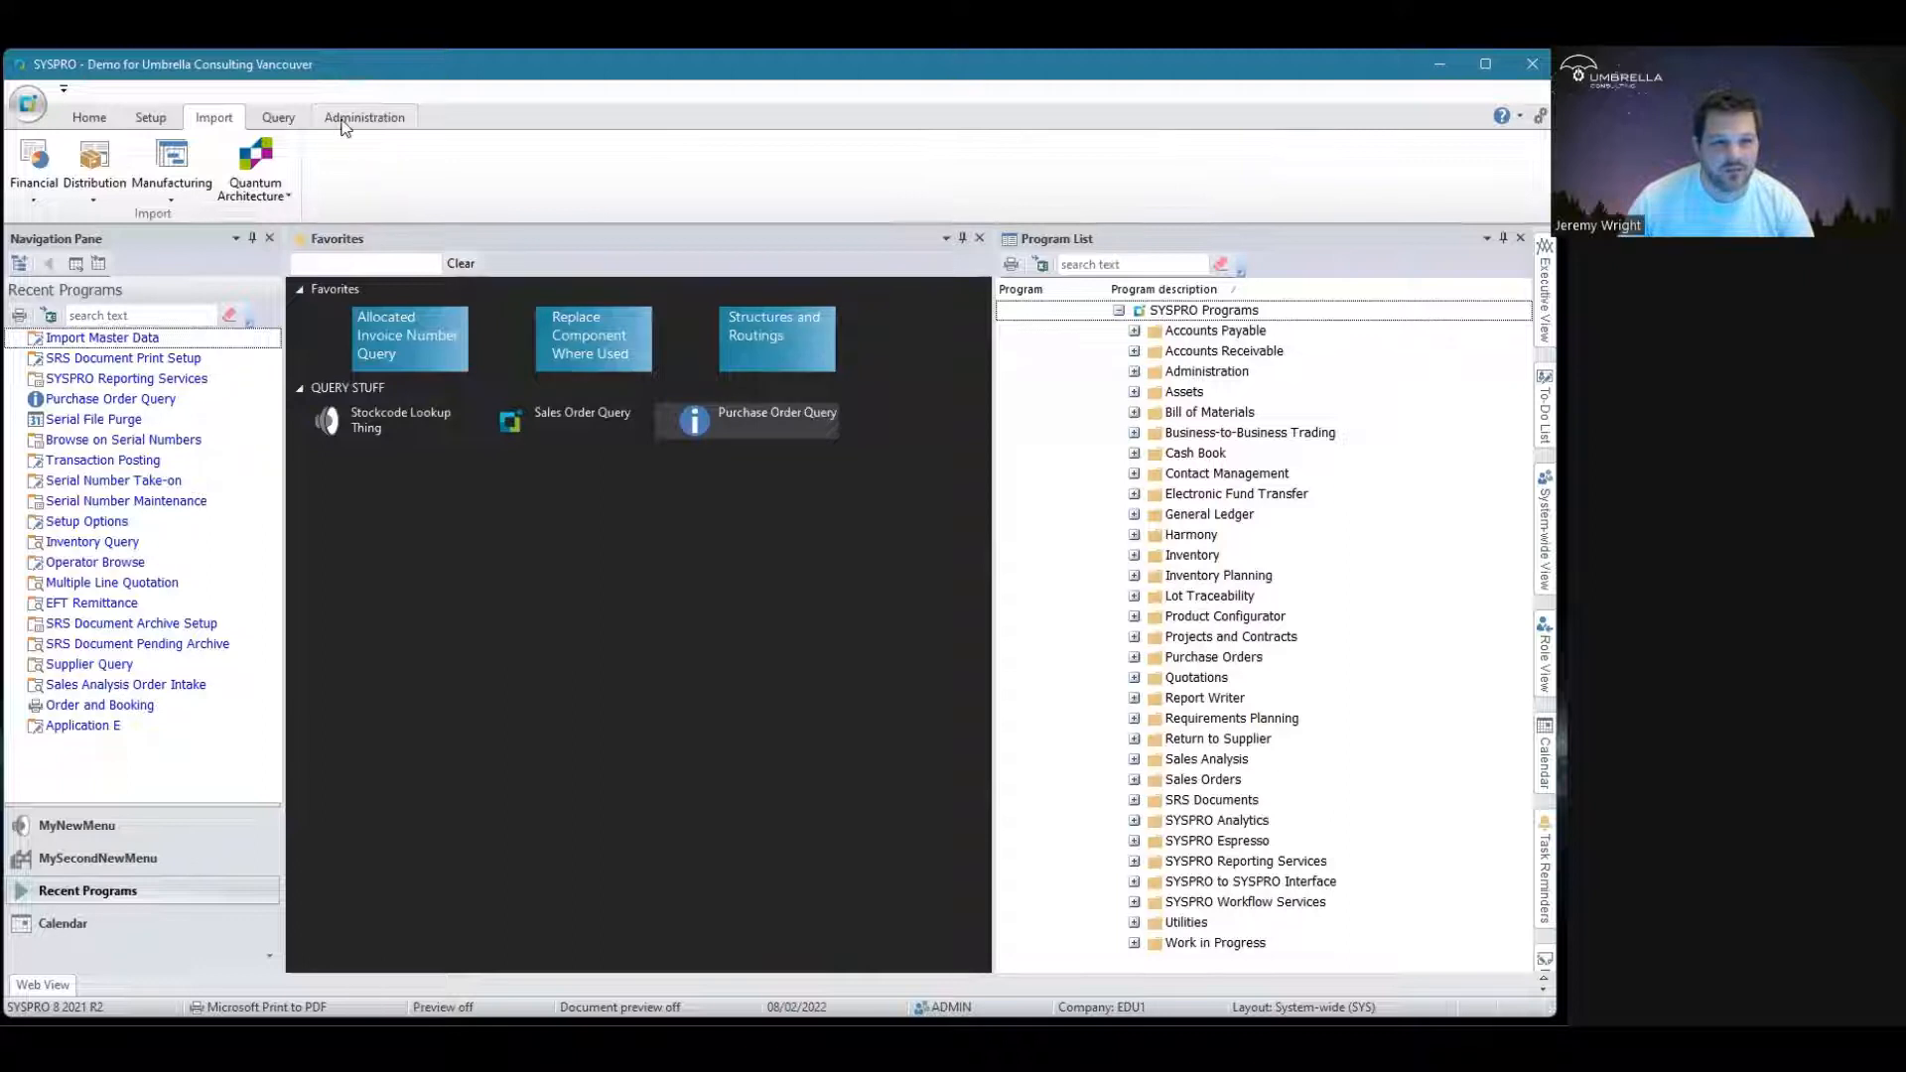
Launch Custom Form Design from the Administration ribbon's Custom Forms.
click(365, 117)
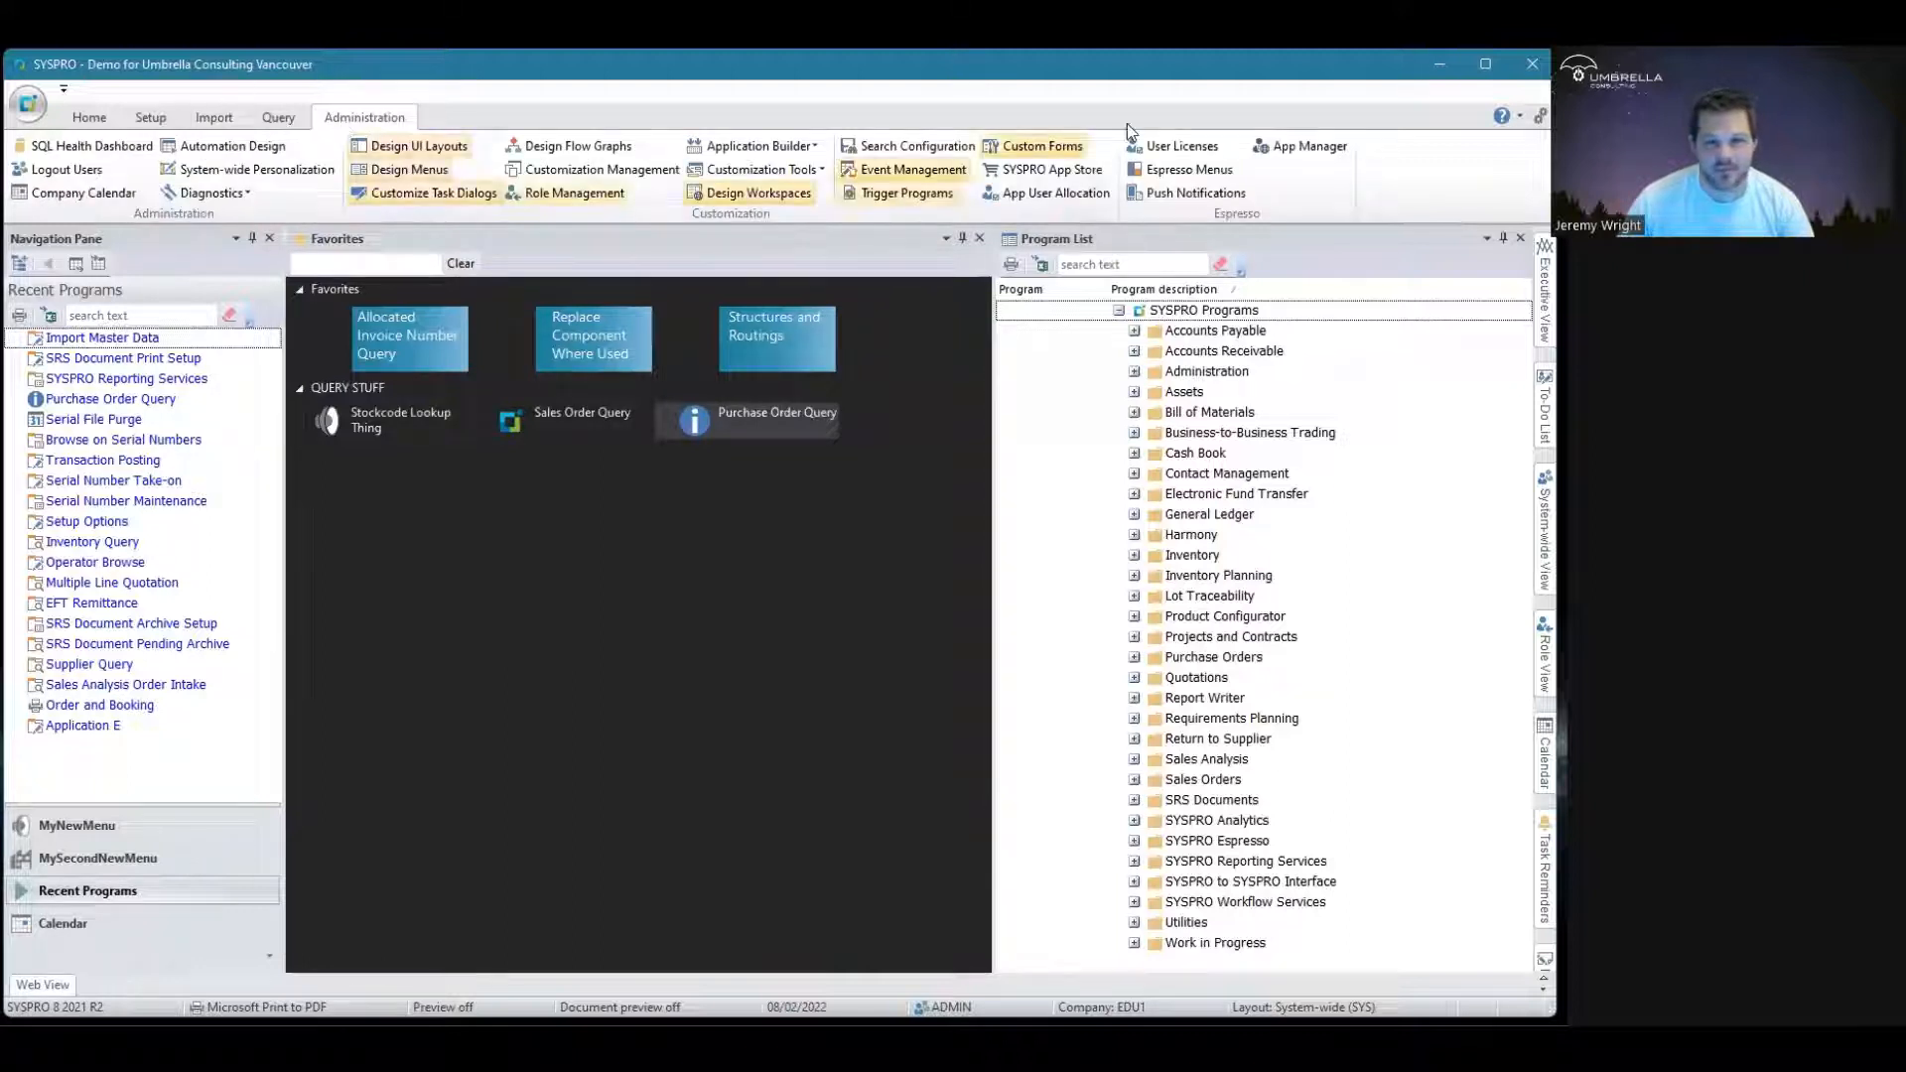
click(1041, 146)
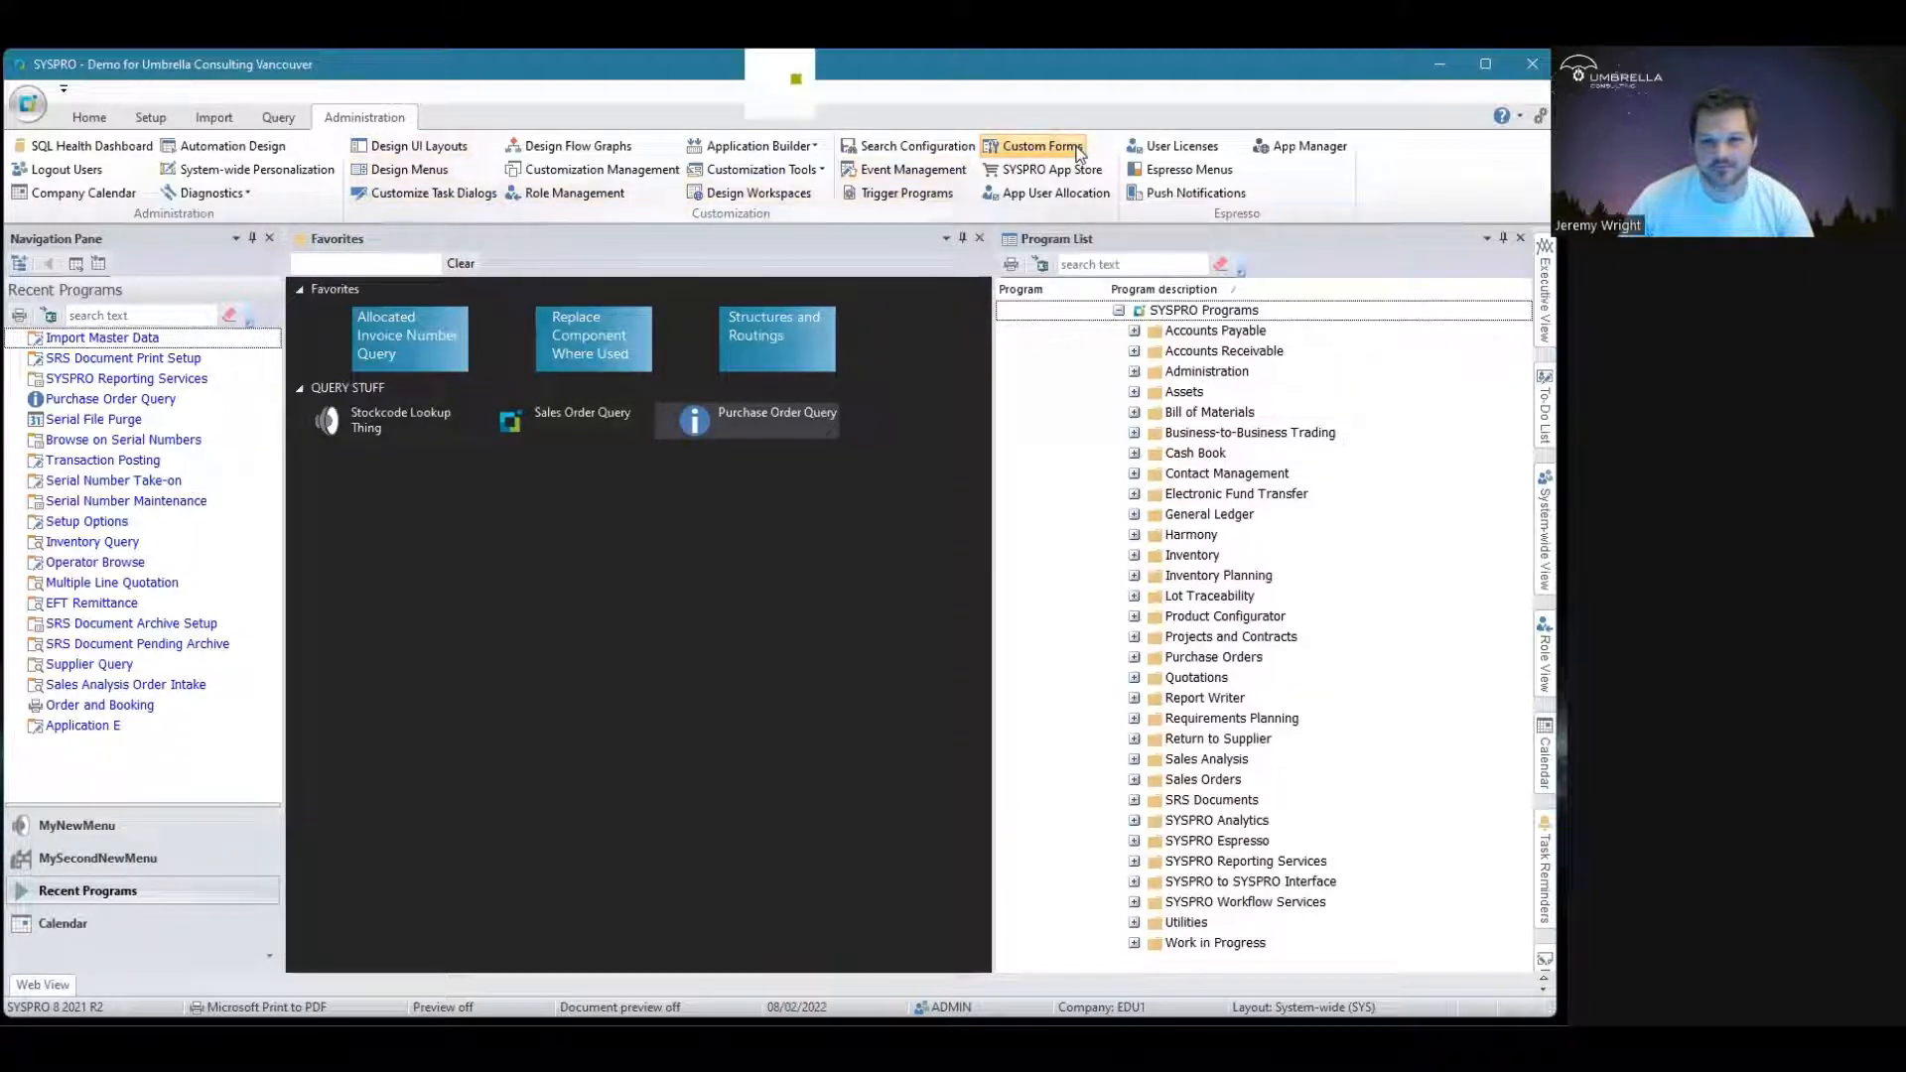
mouse_move(969, 459)
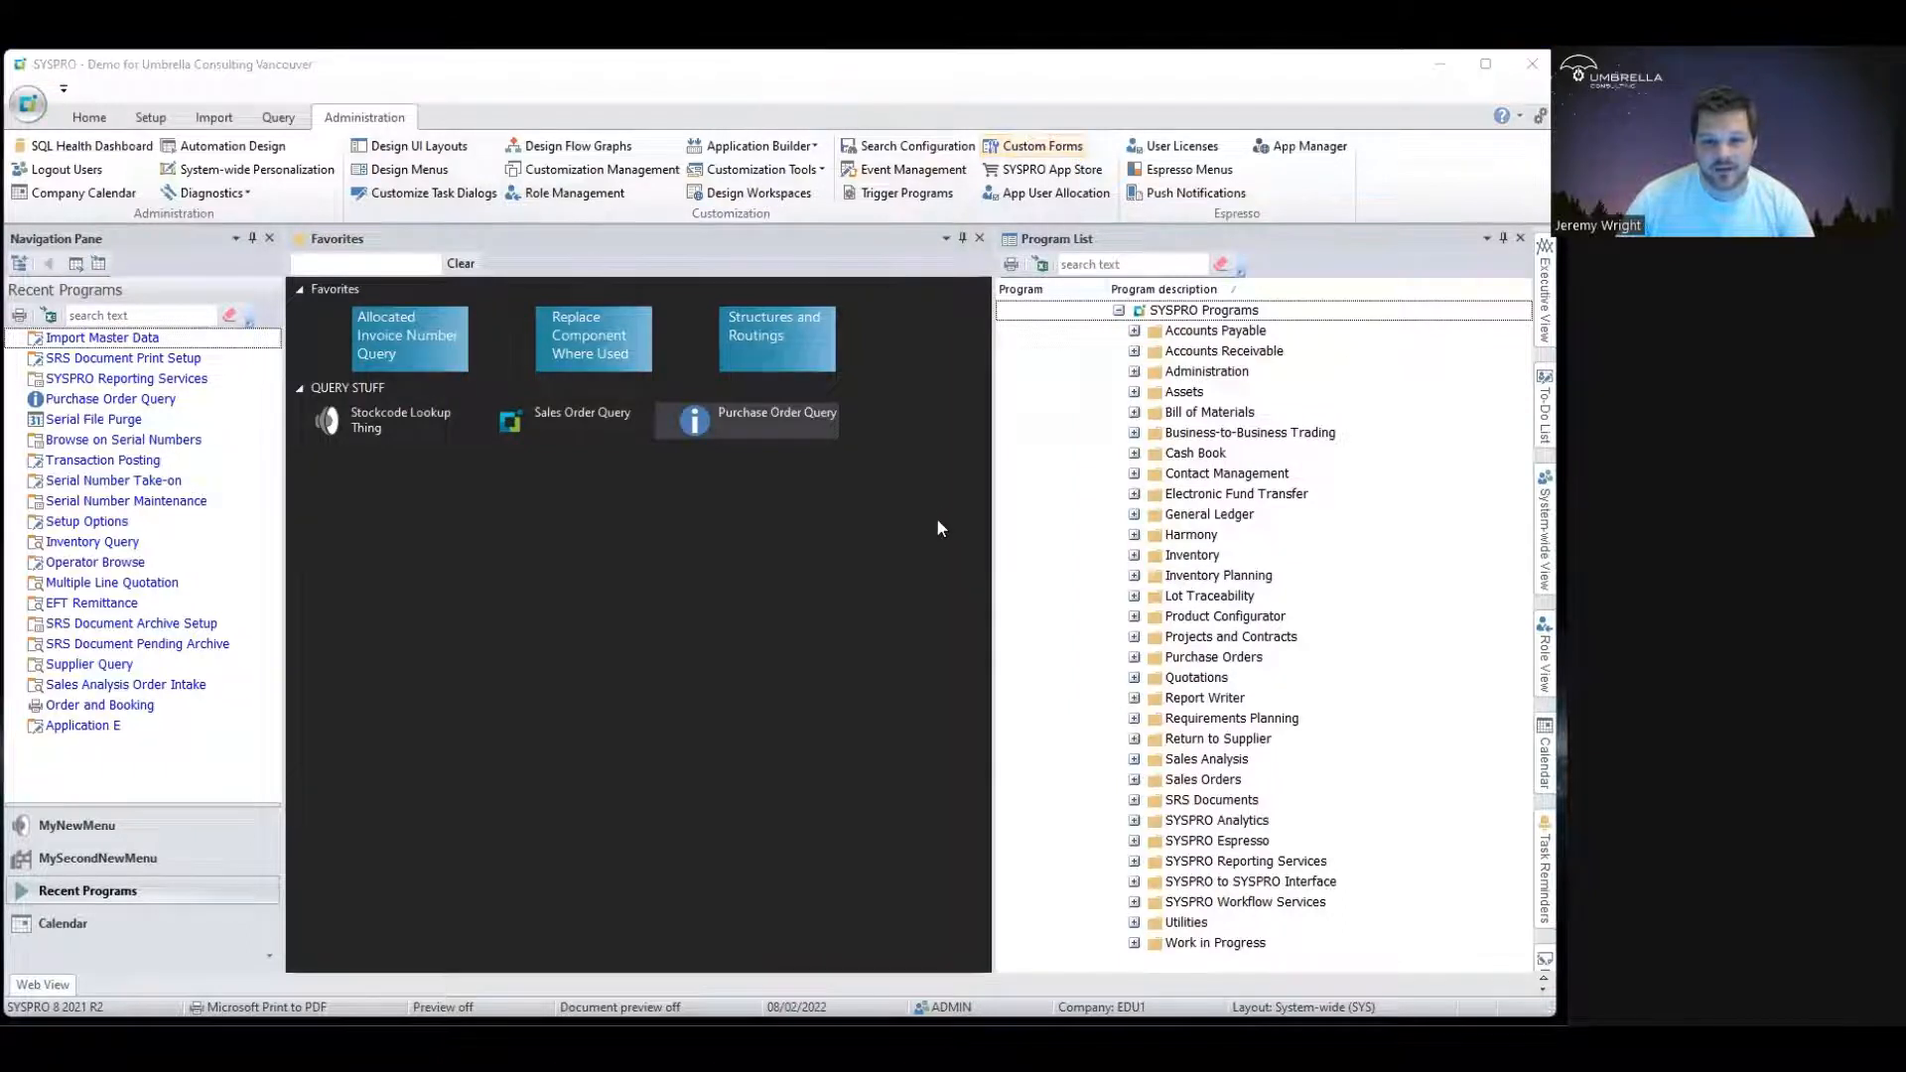
click(1043, 146)
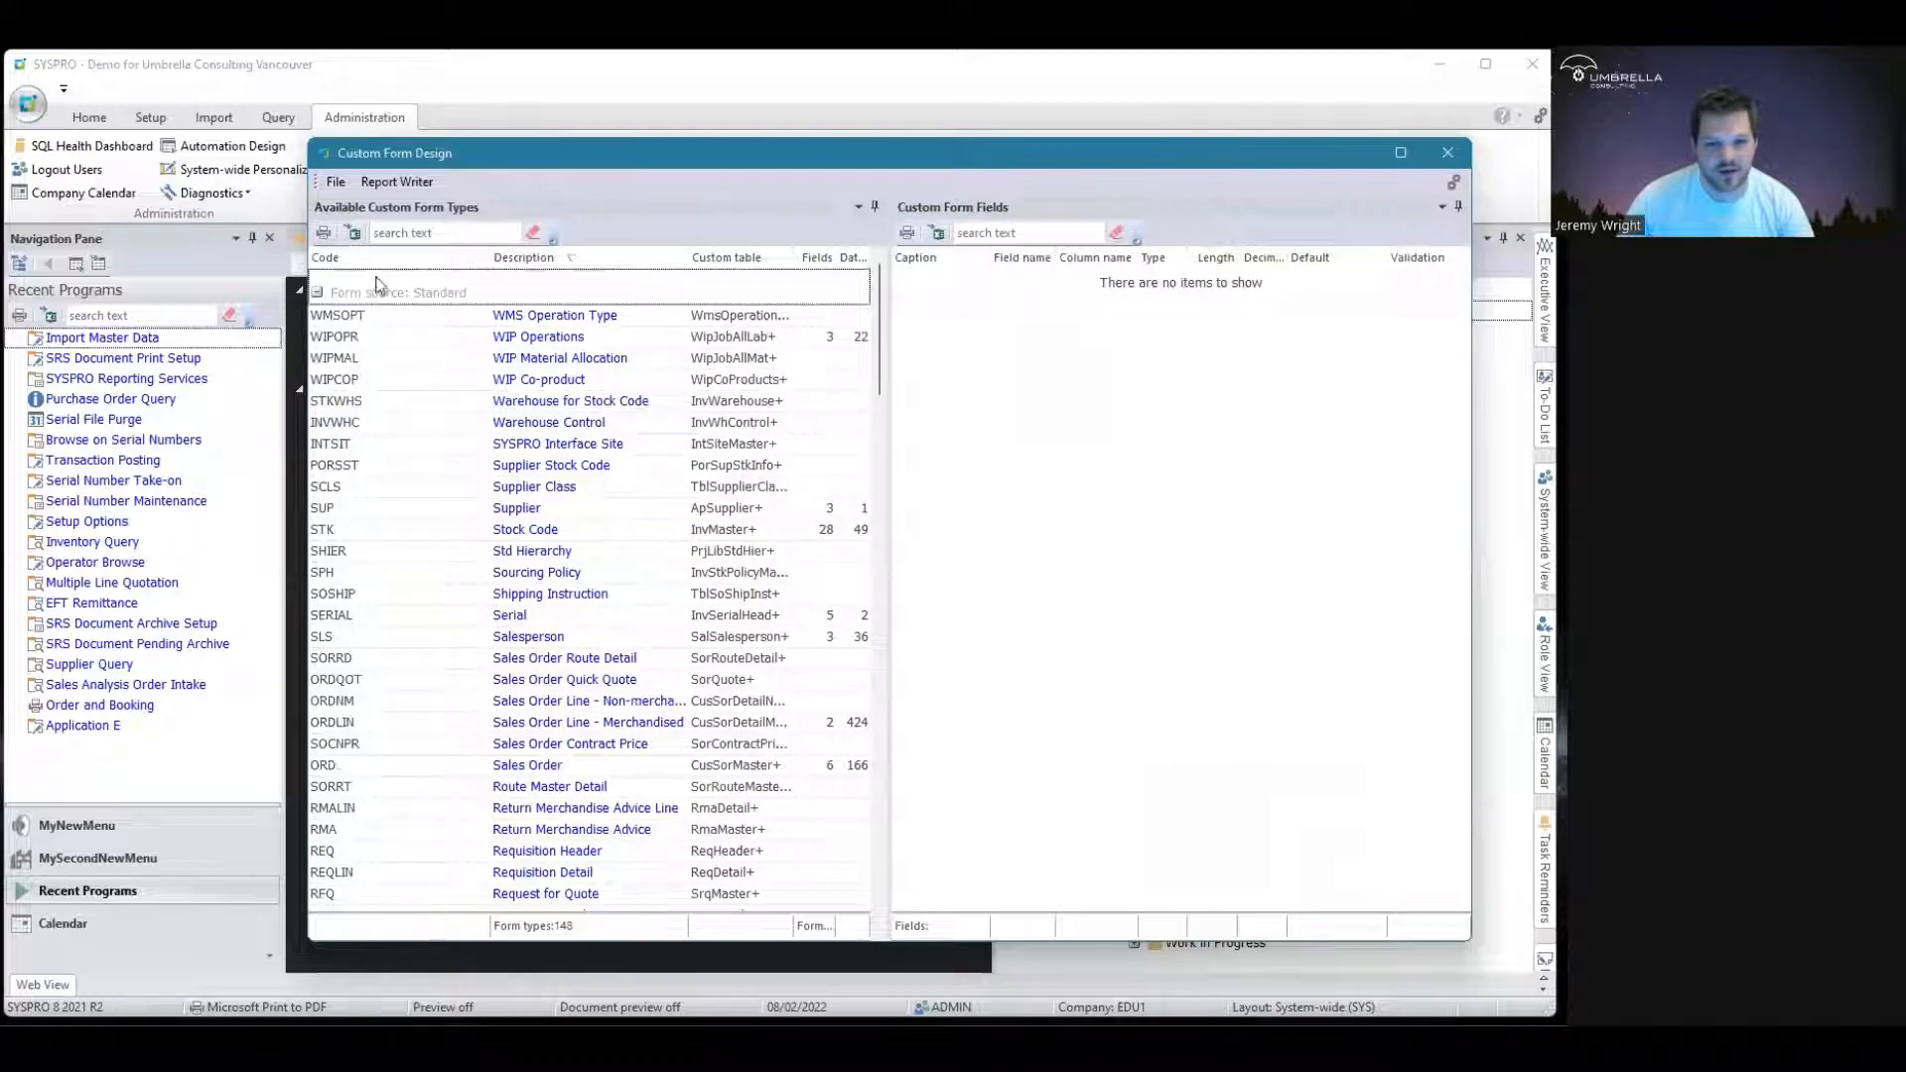
mouse_move(434, 431)
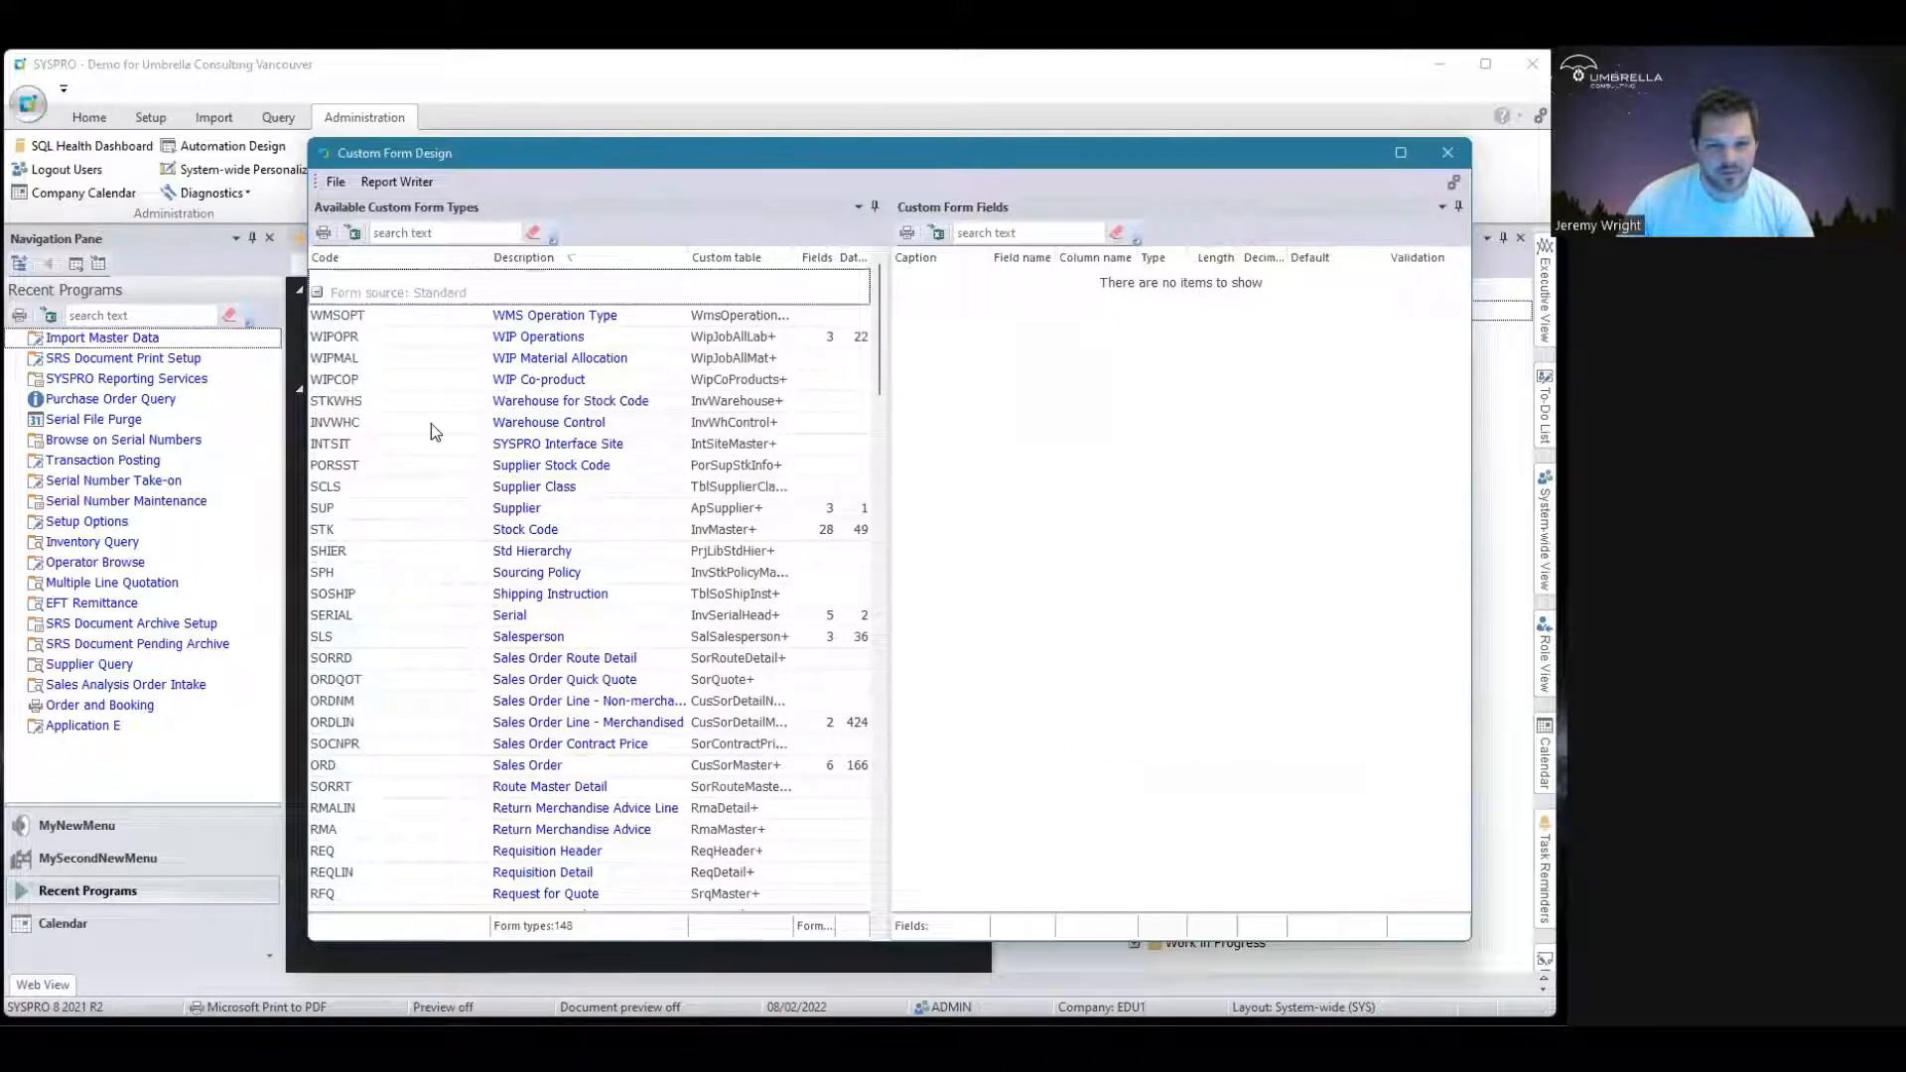
Select the CUS Customer form type from the available custom form types.
scroll(down, 3)
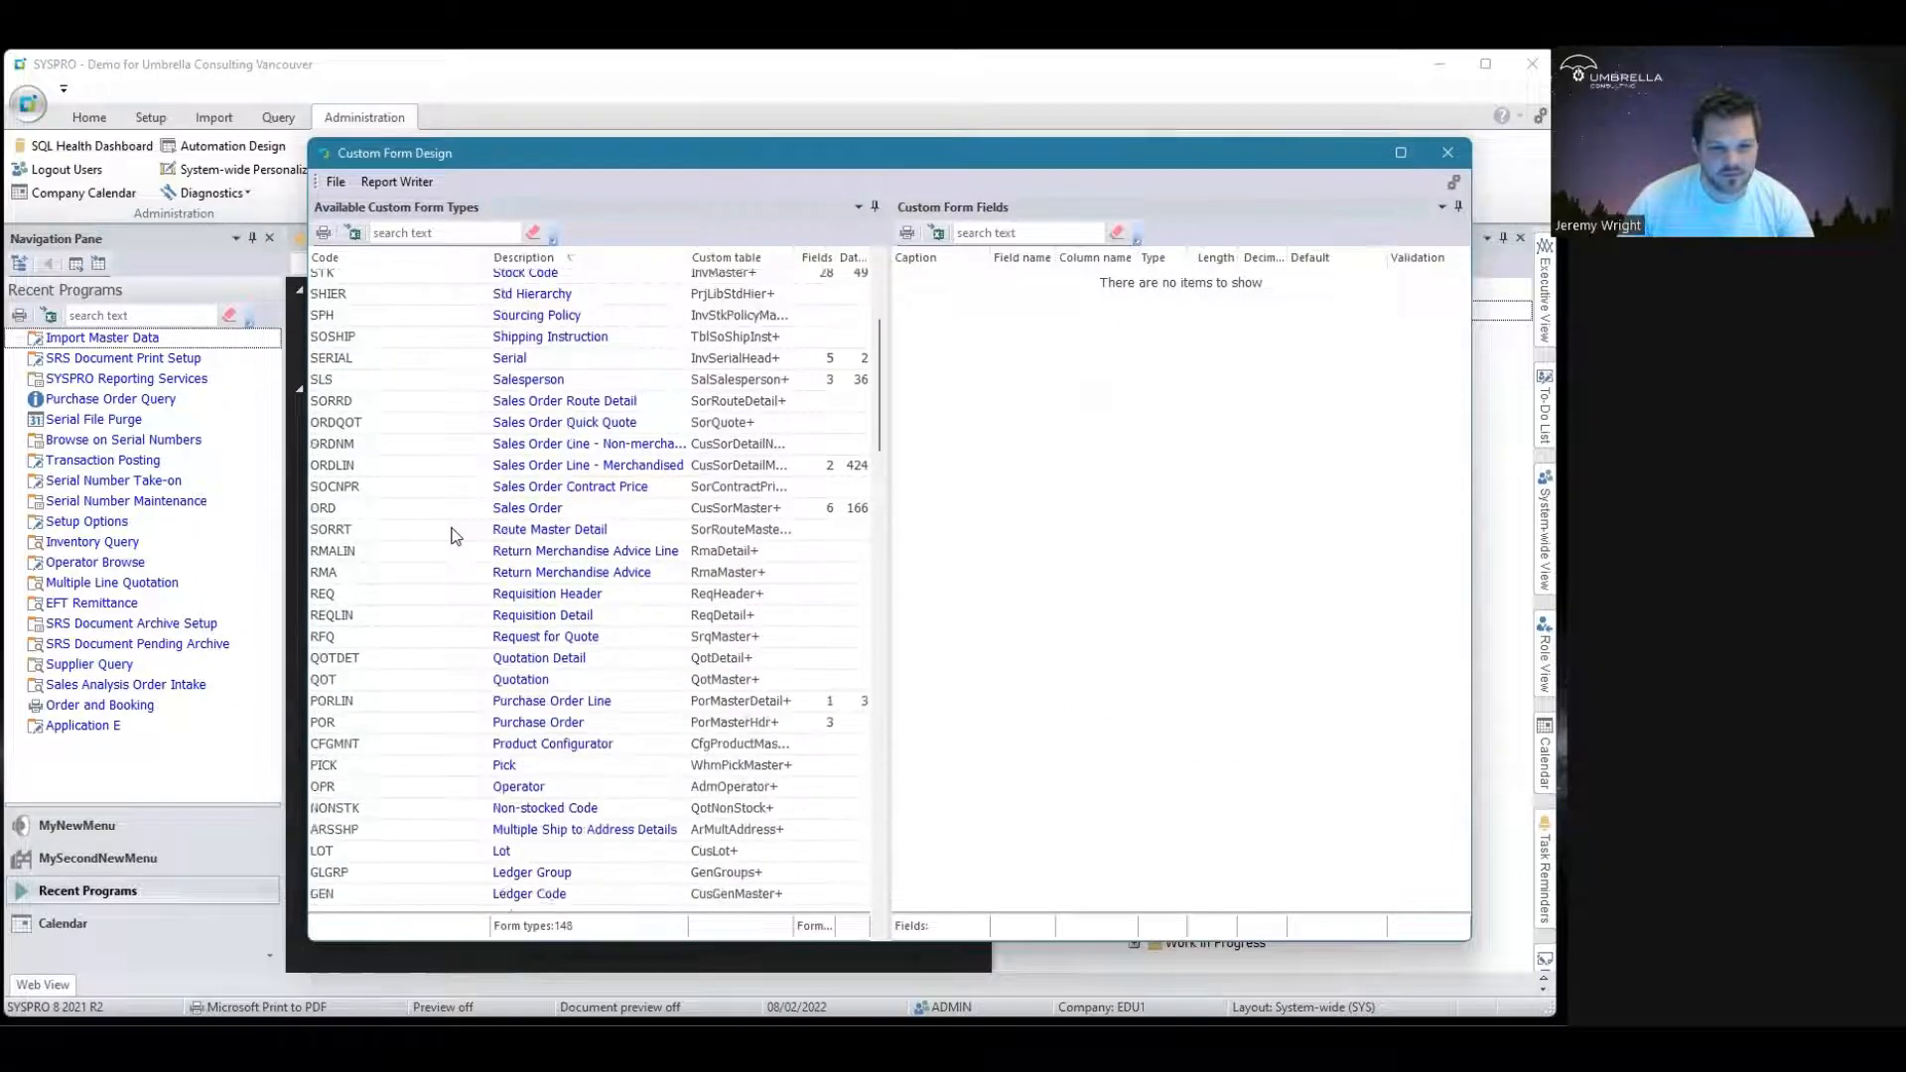
scroll(down, 3)
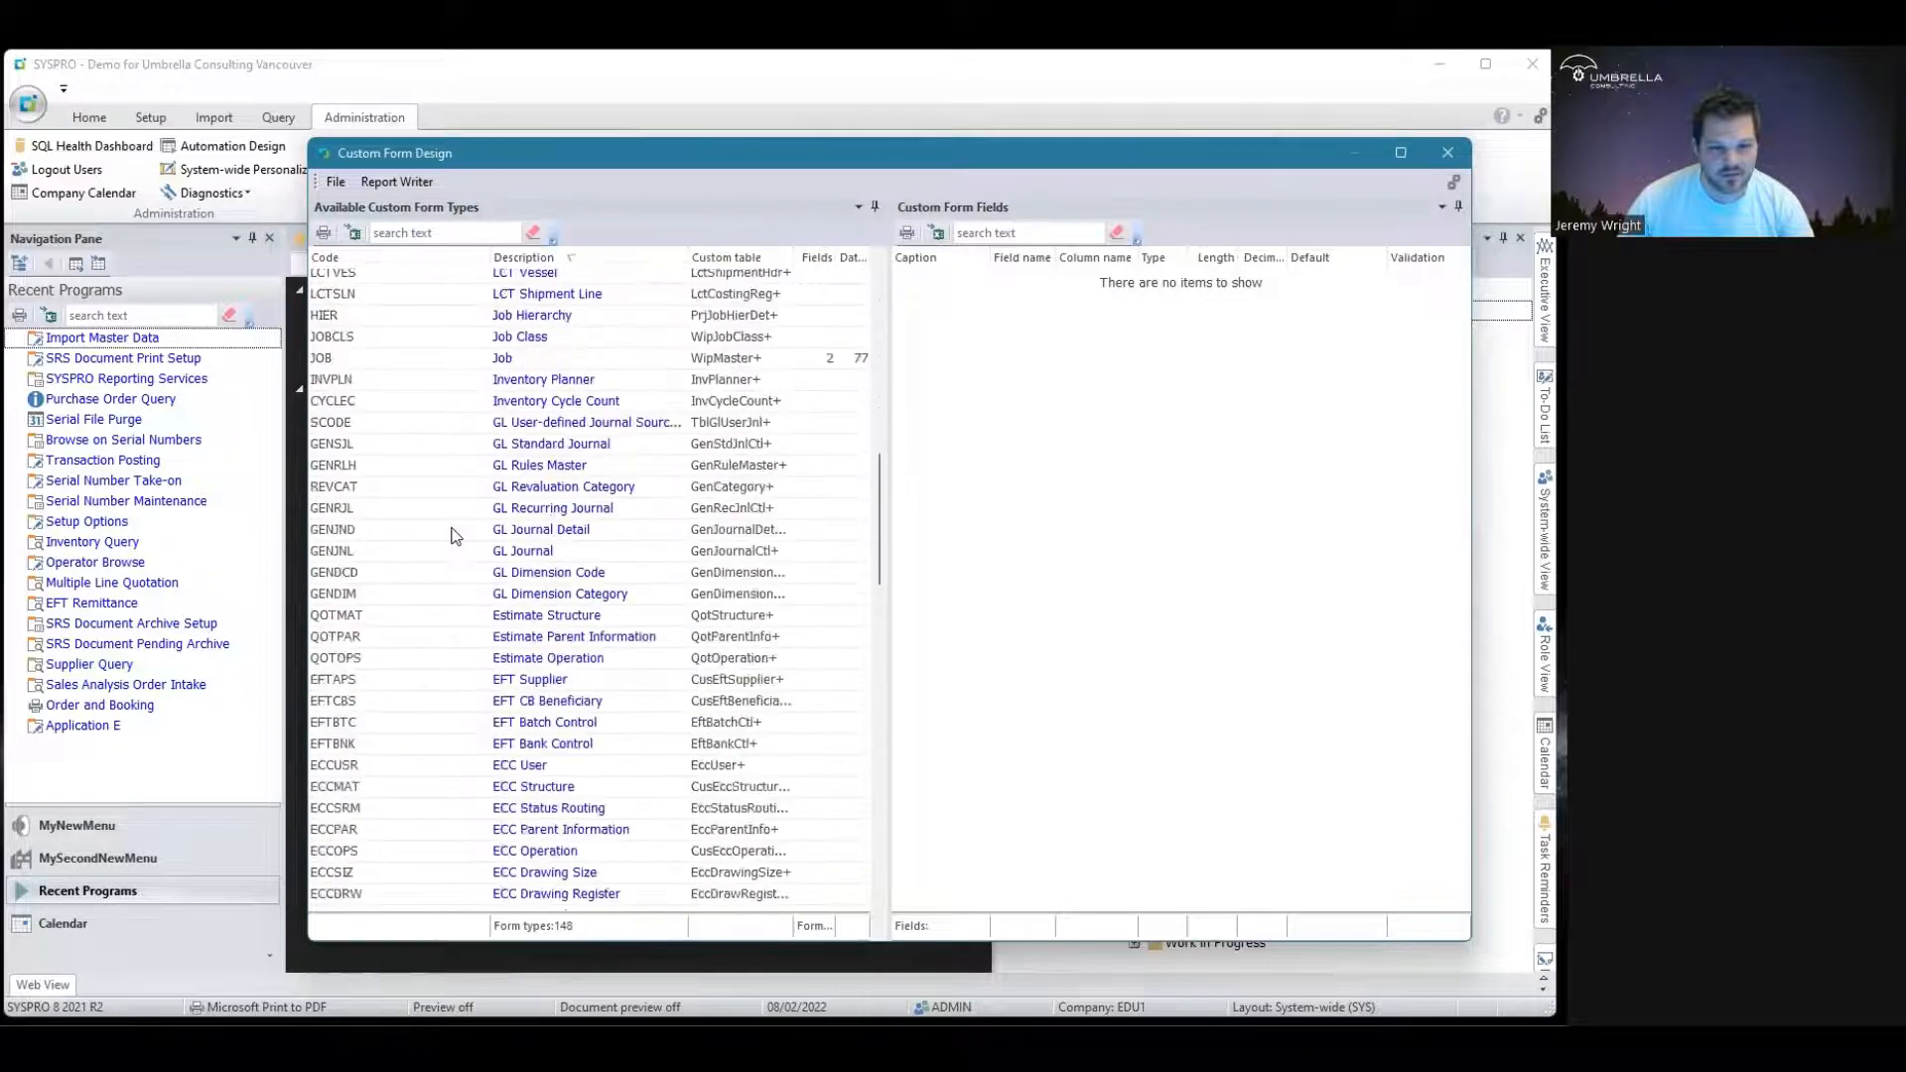
scroll(down, 3)
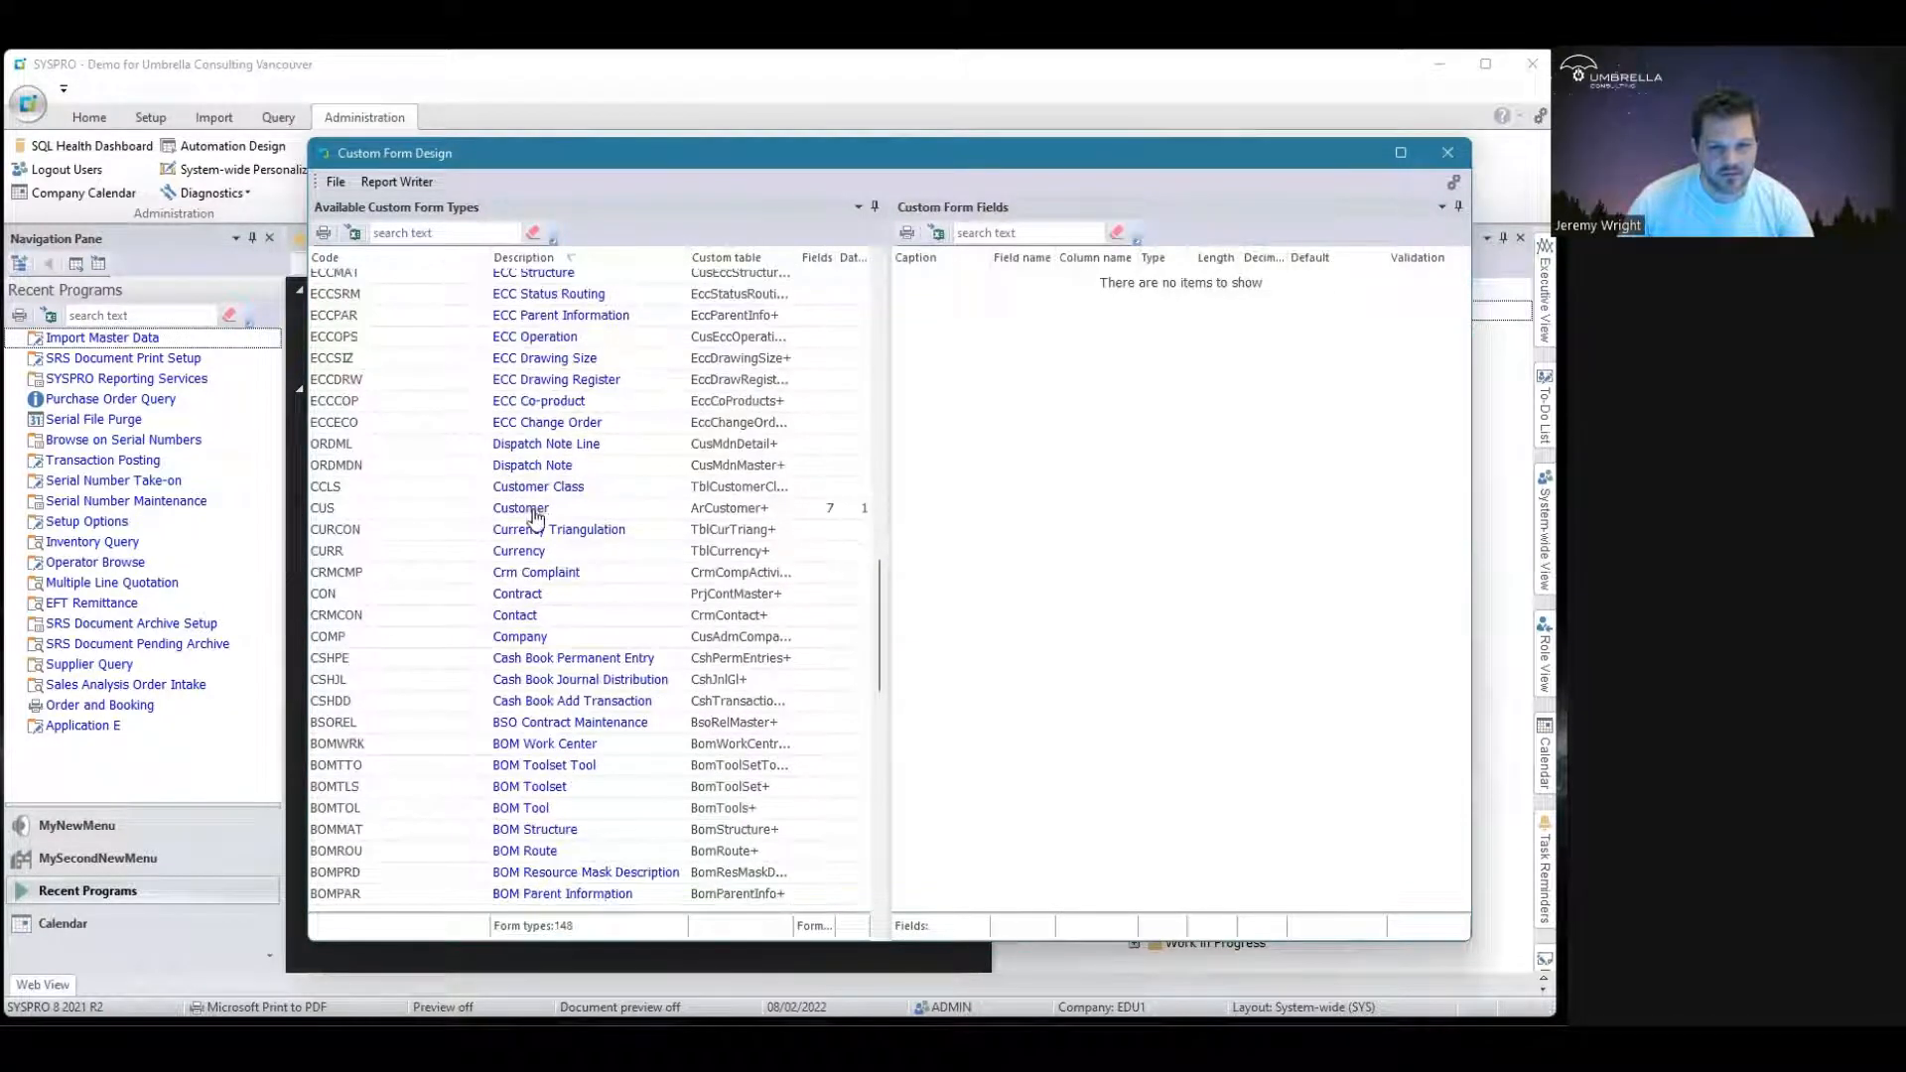
mouse_move(338, 264)
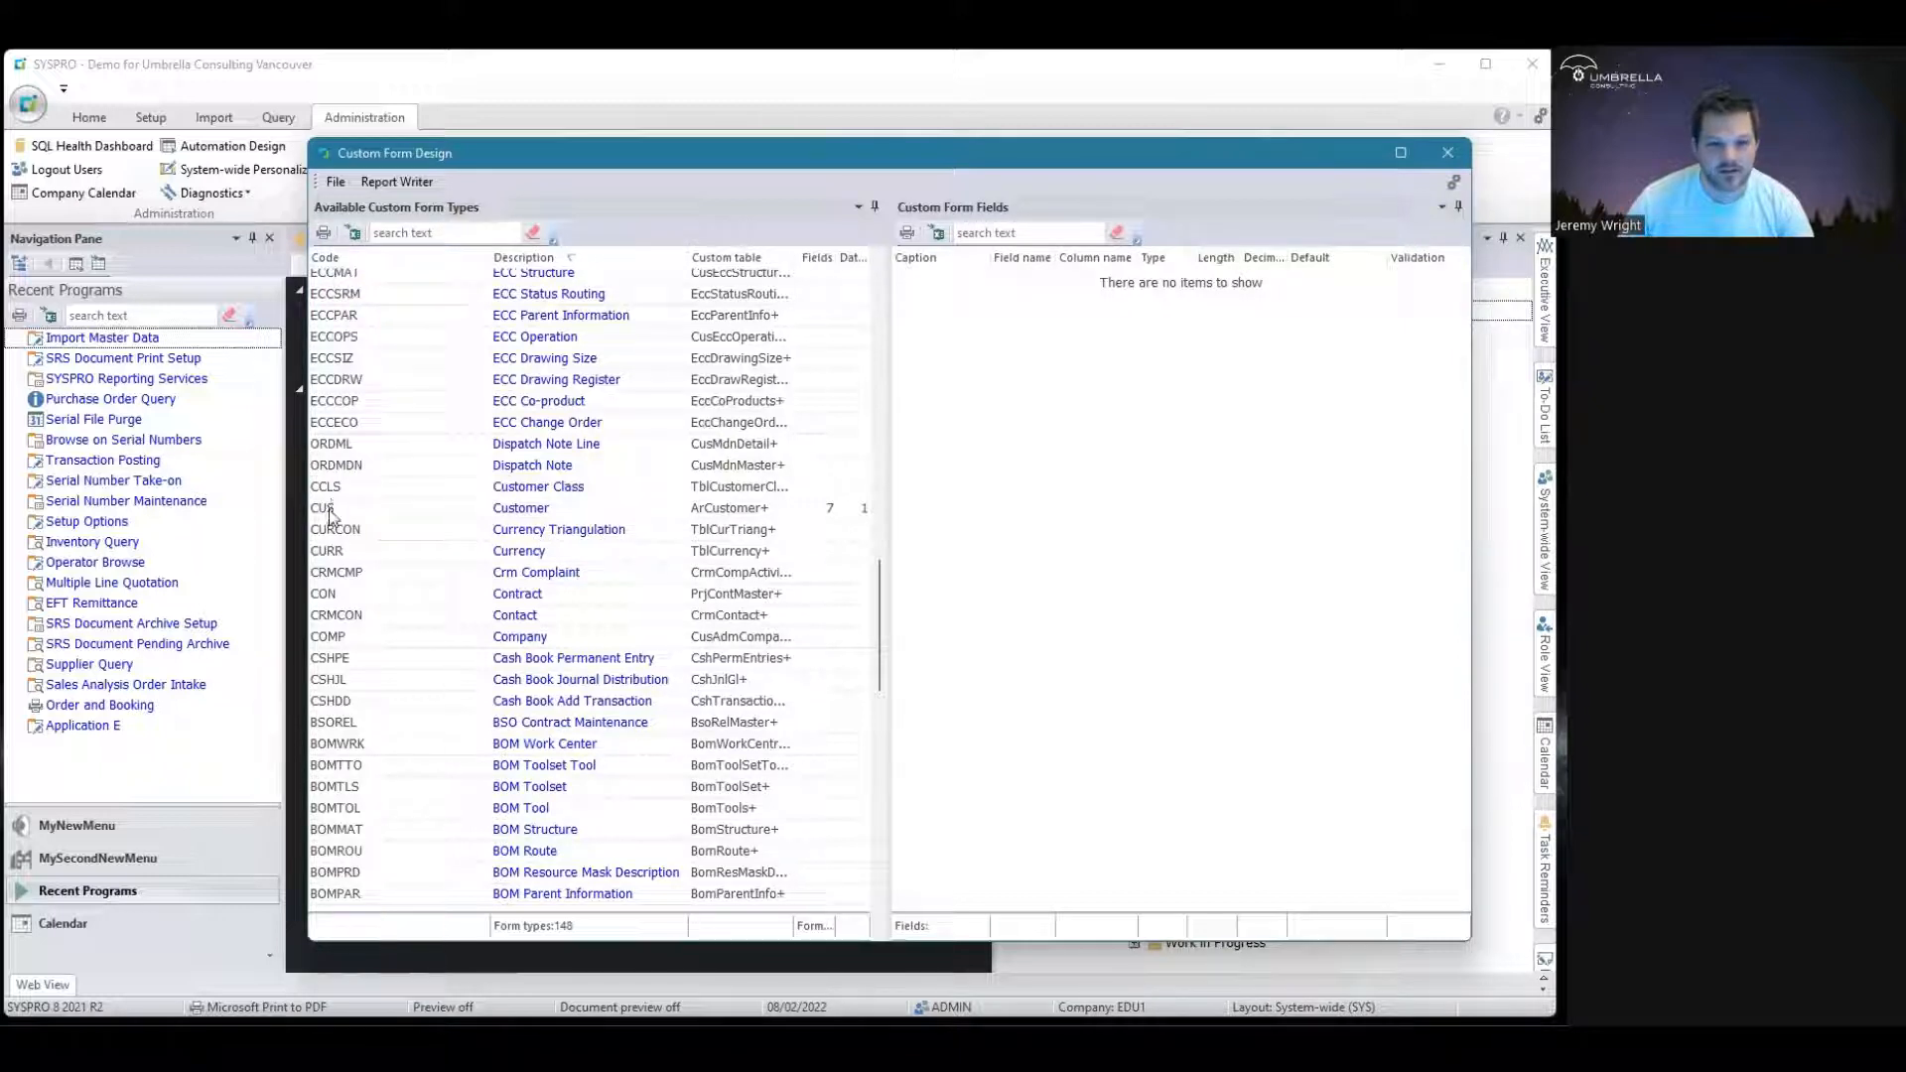
click(520, 507)
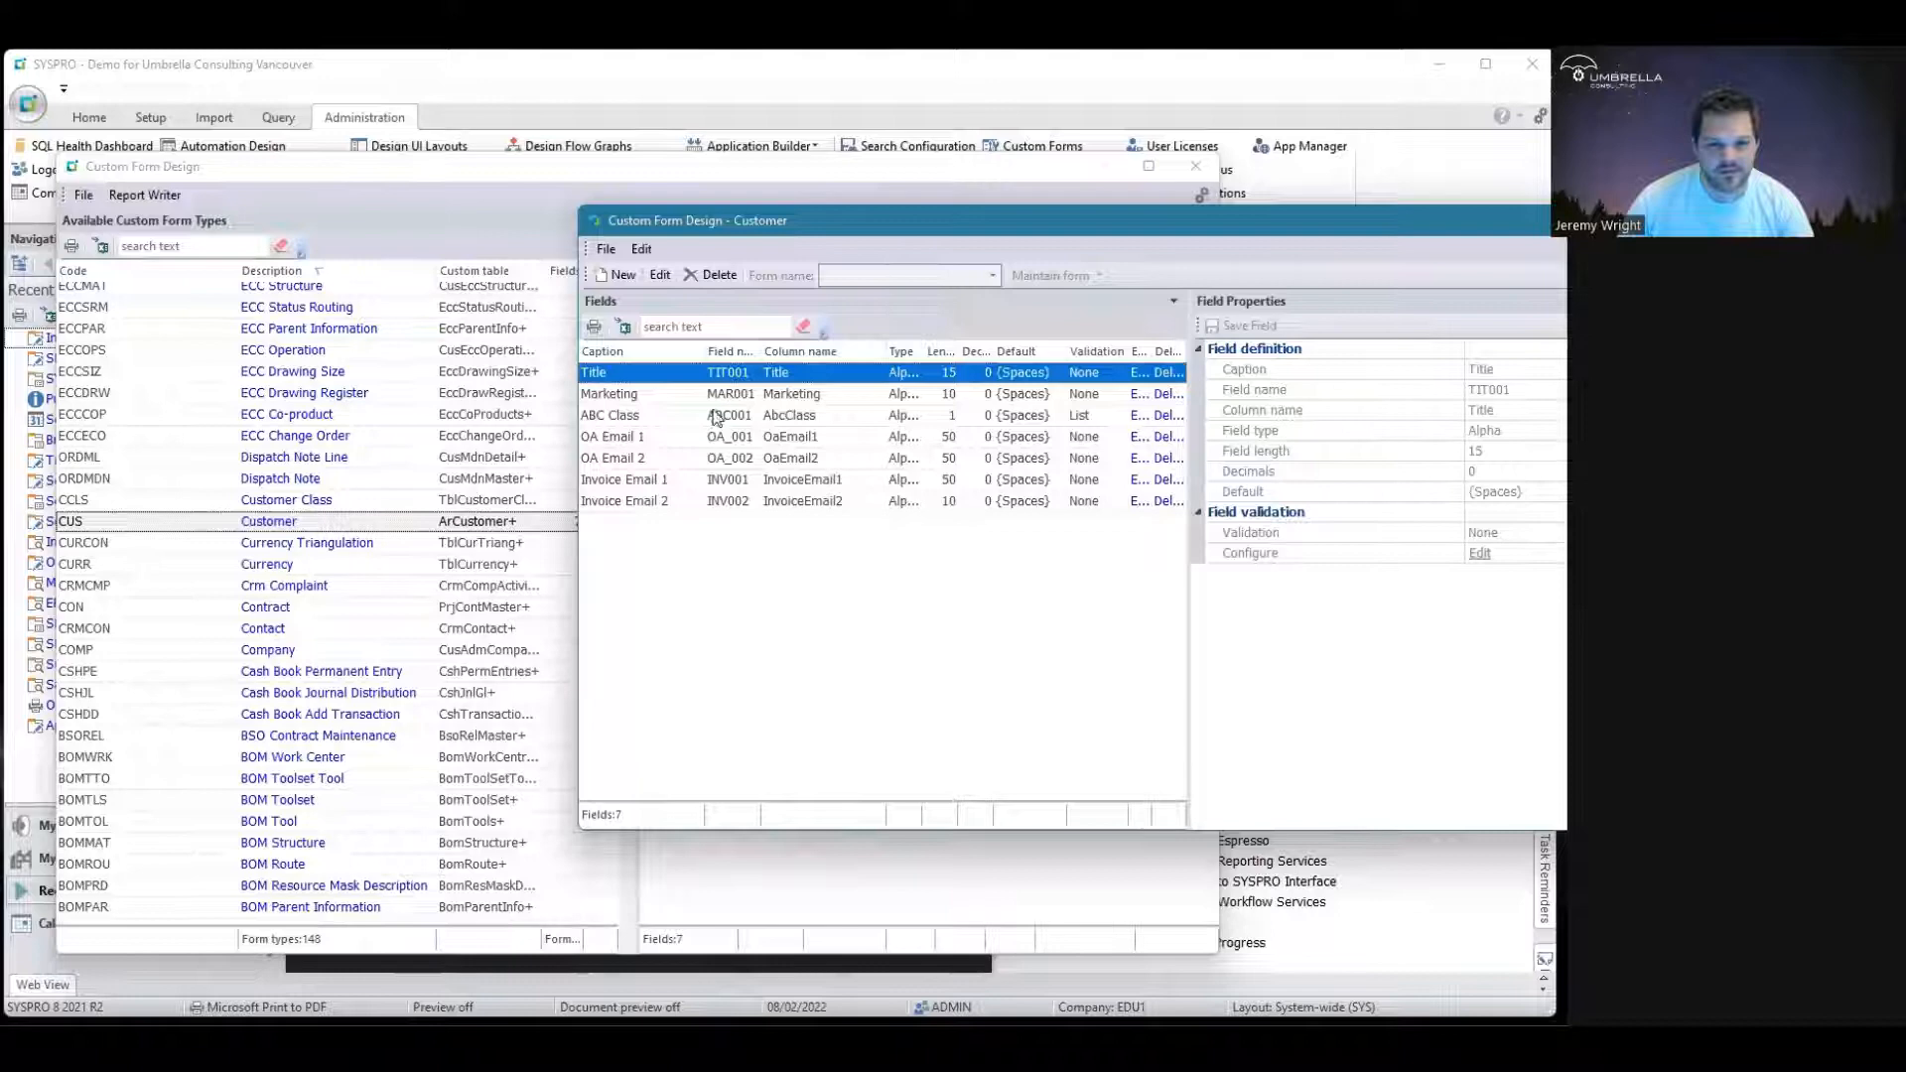
Inspect a Customer form field, then close Custom Form Design.
click(612, 436)
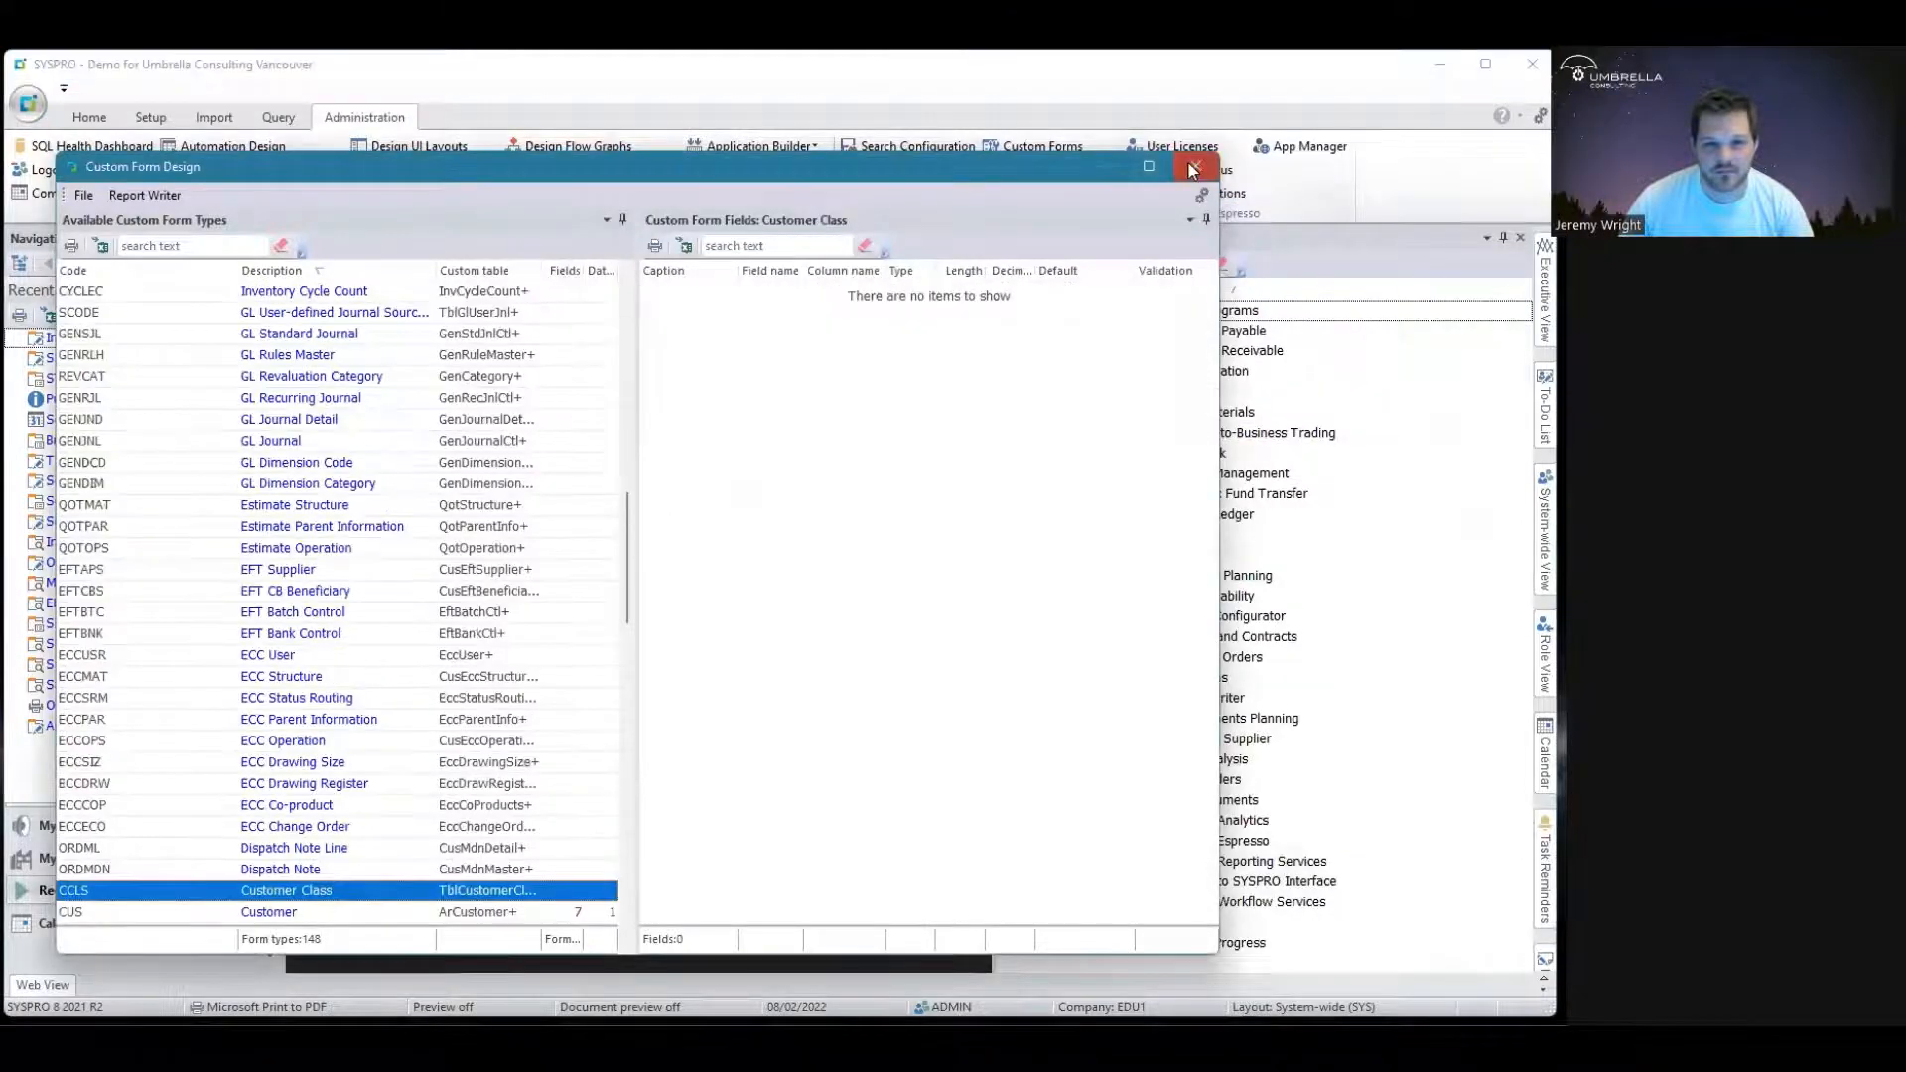
click(1194, 166)
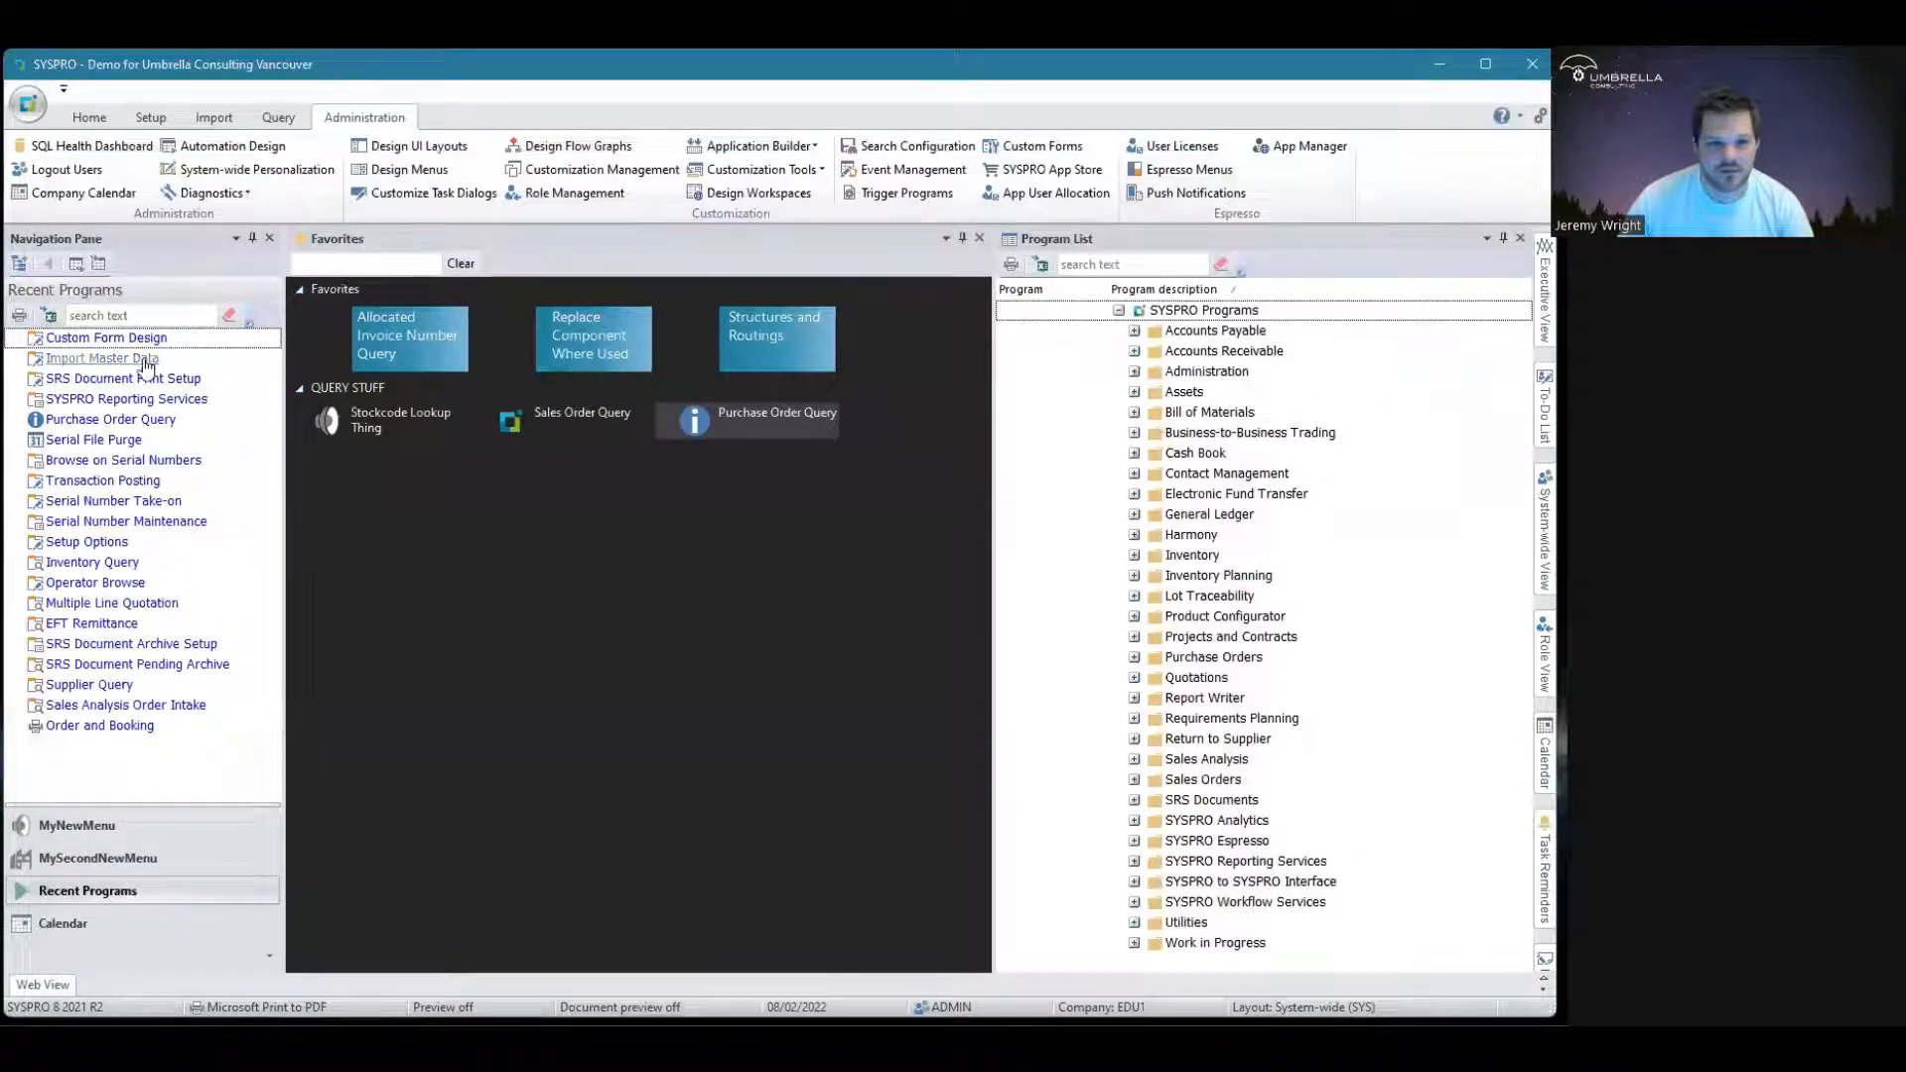
Reopen Import Master Data from Recent Programs and choose Custom Form Data.
click(103, 357)
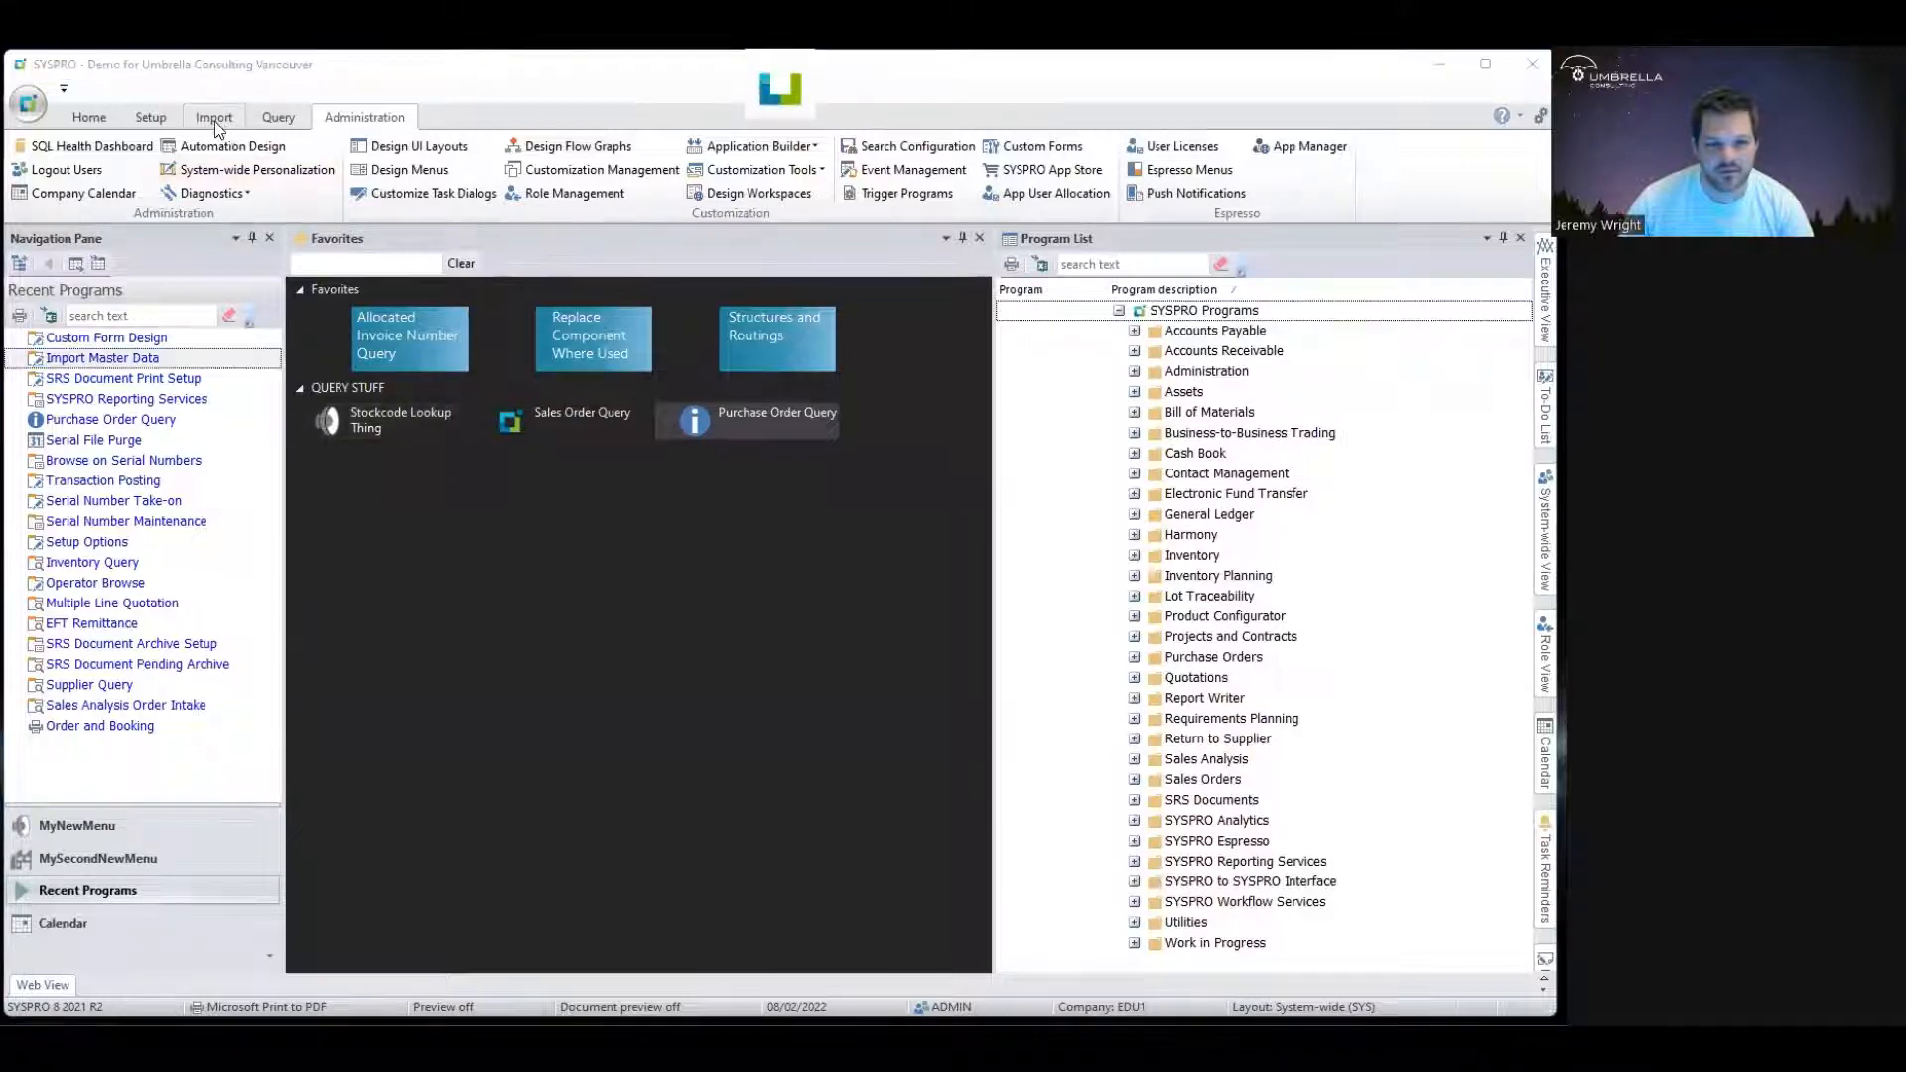
click(100, 357)
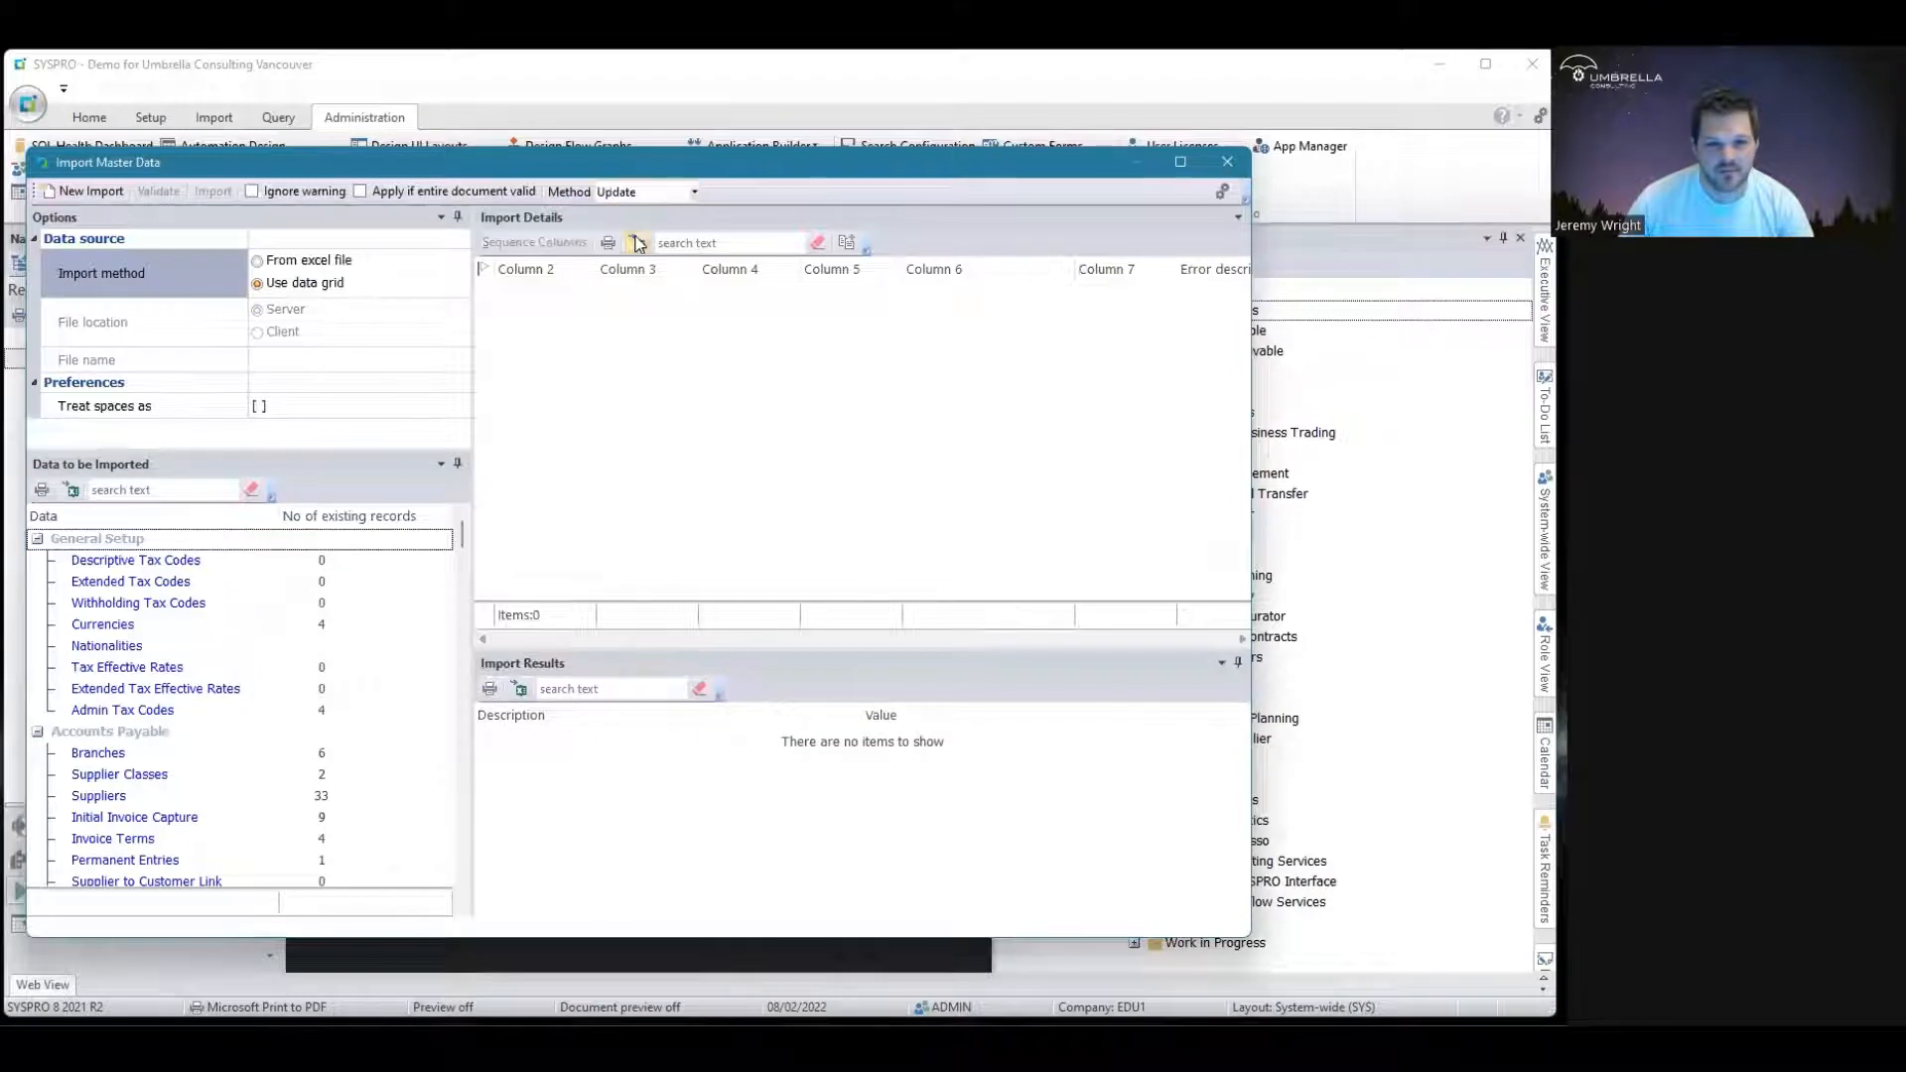
mouse_move(483, 802)
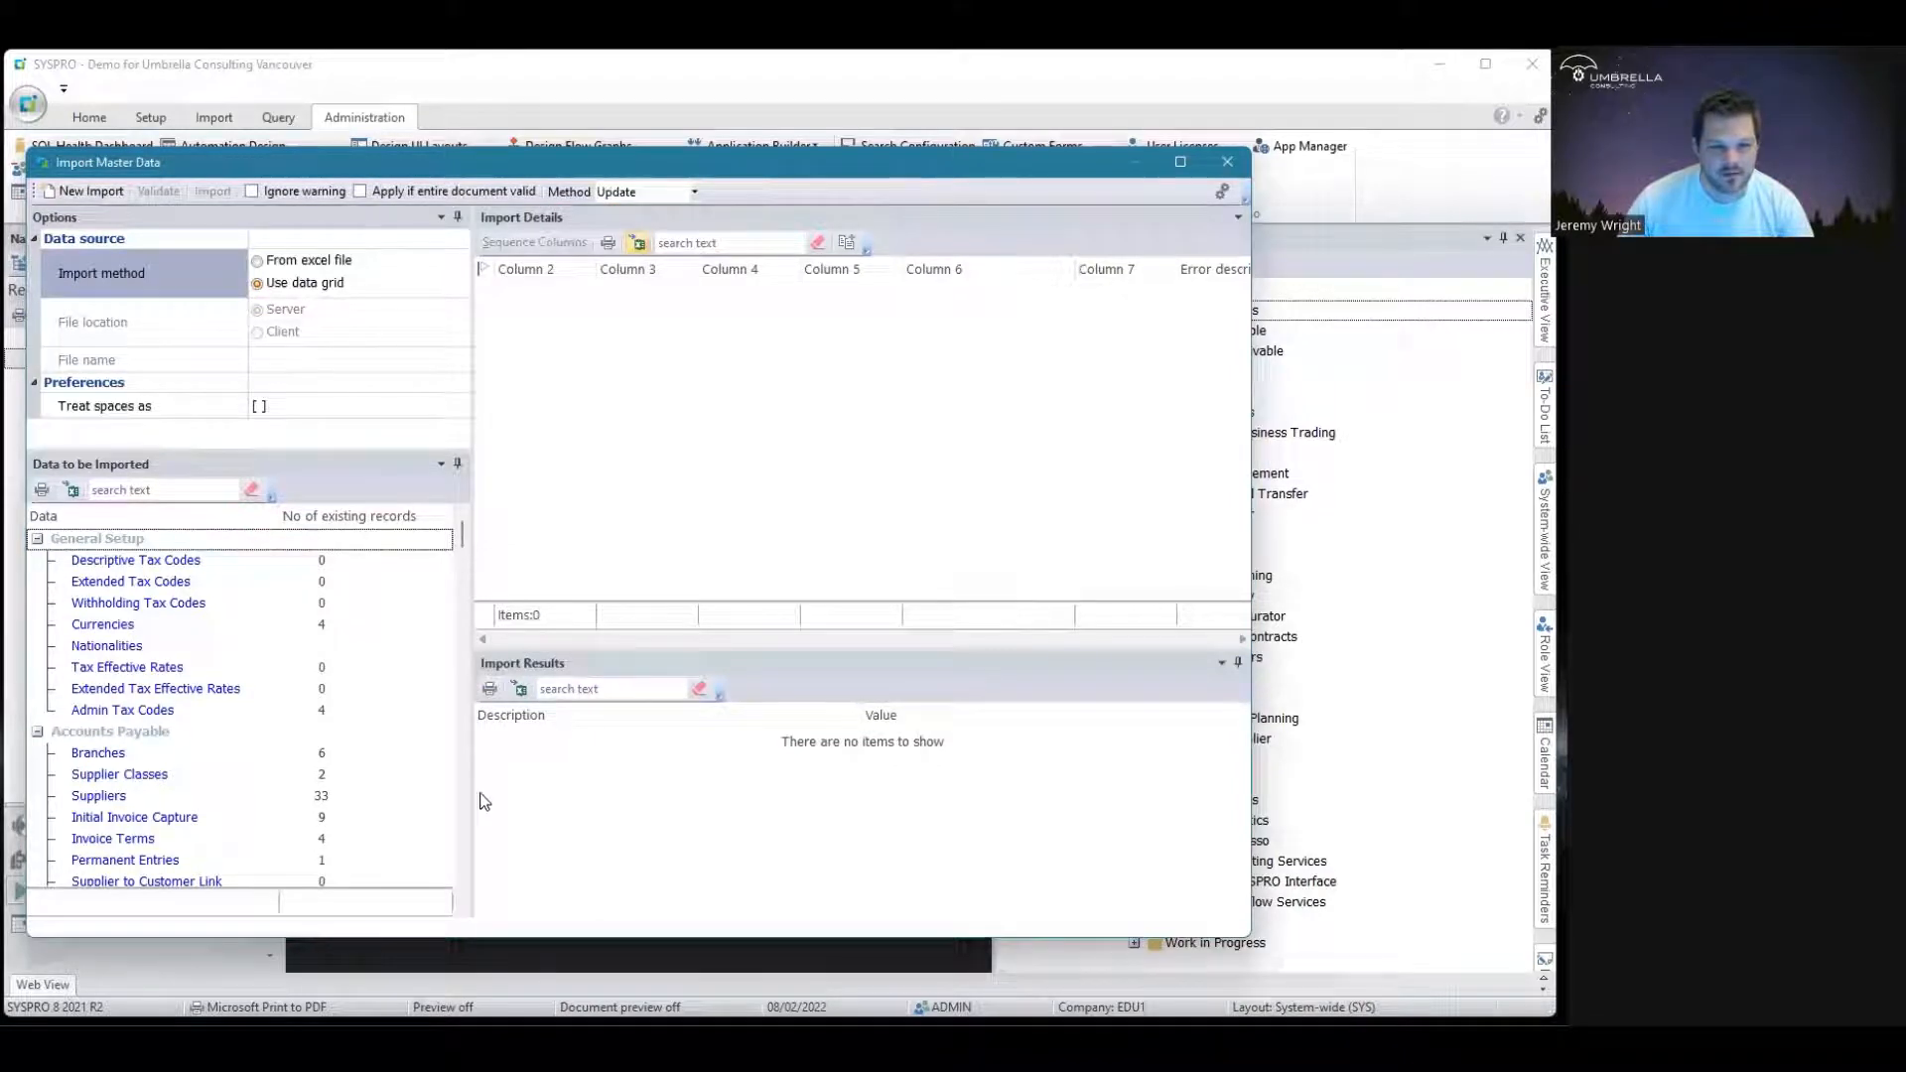
scroll(down, 3)
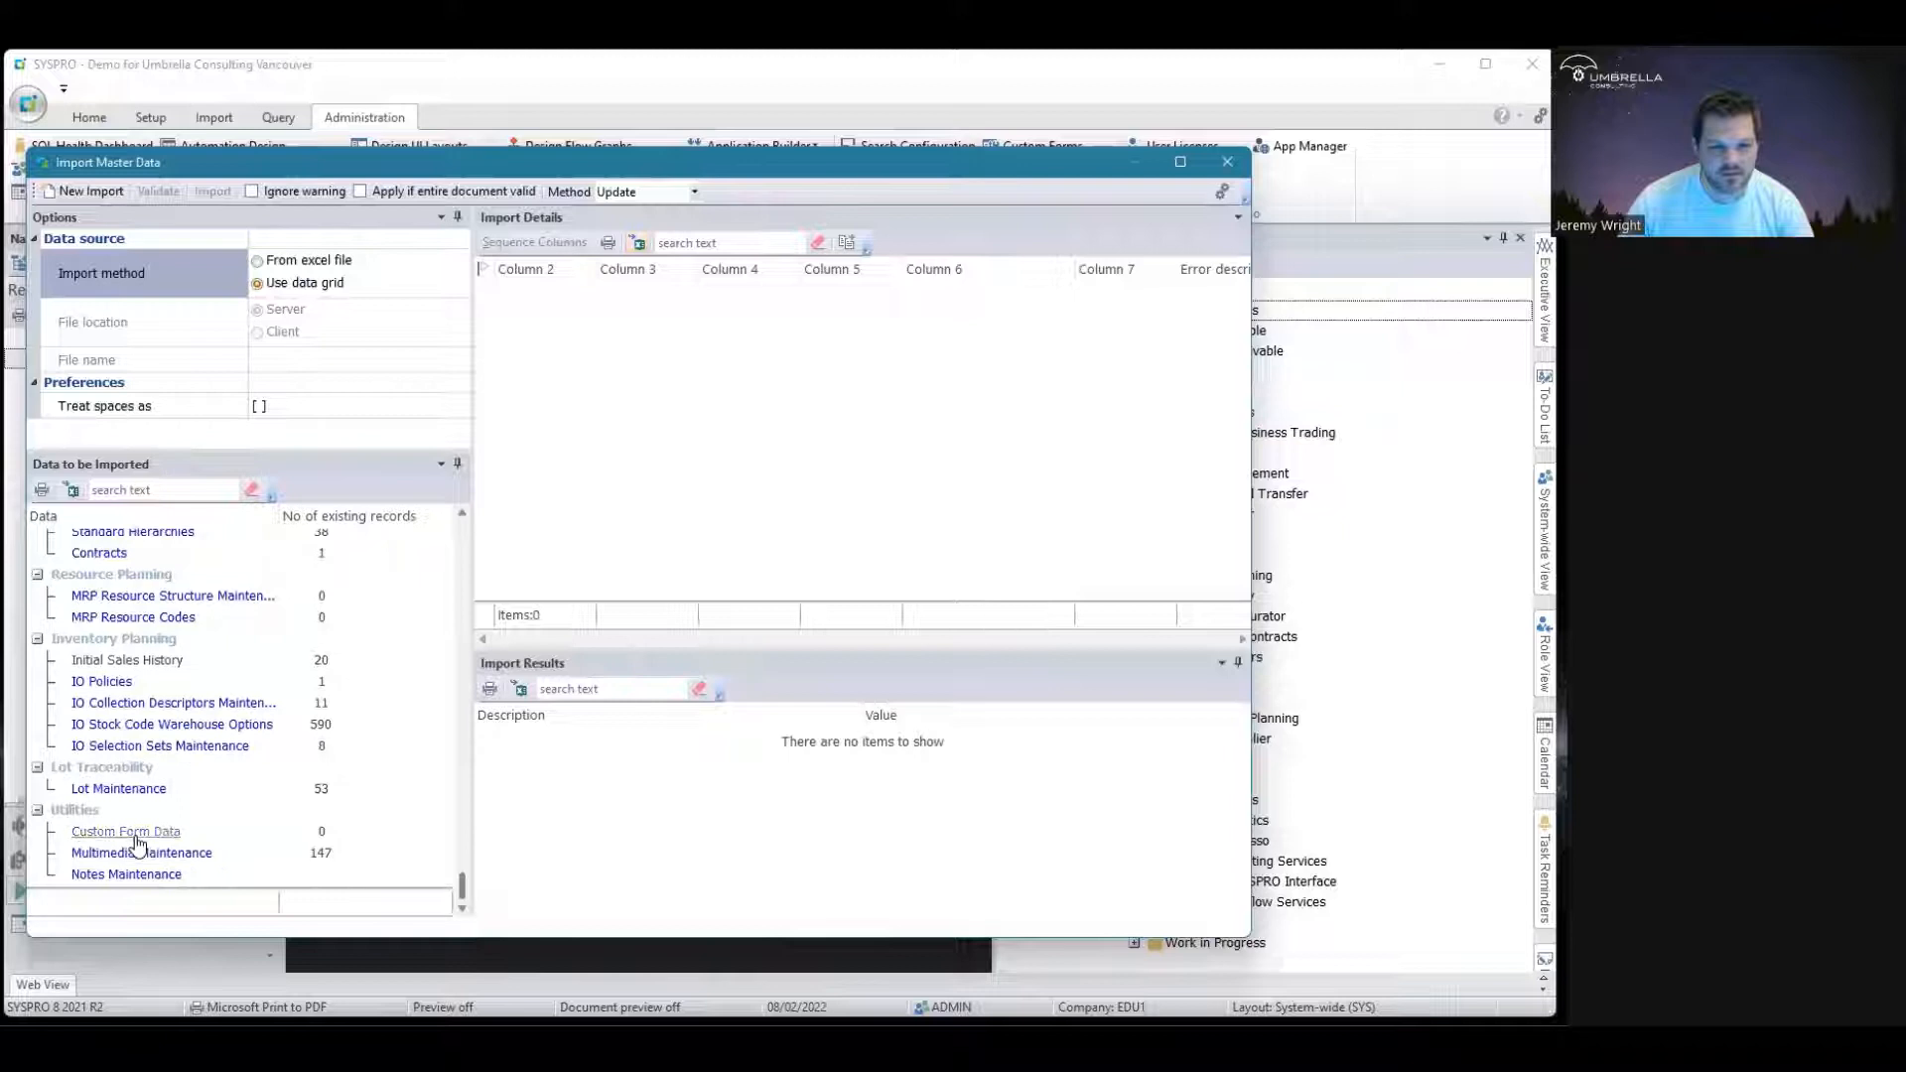
click(125, 831)
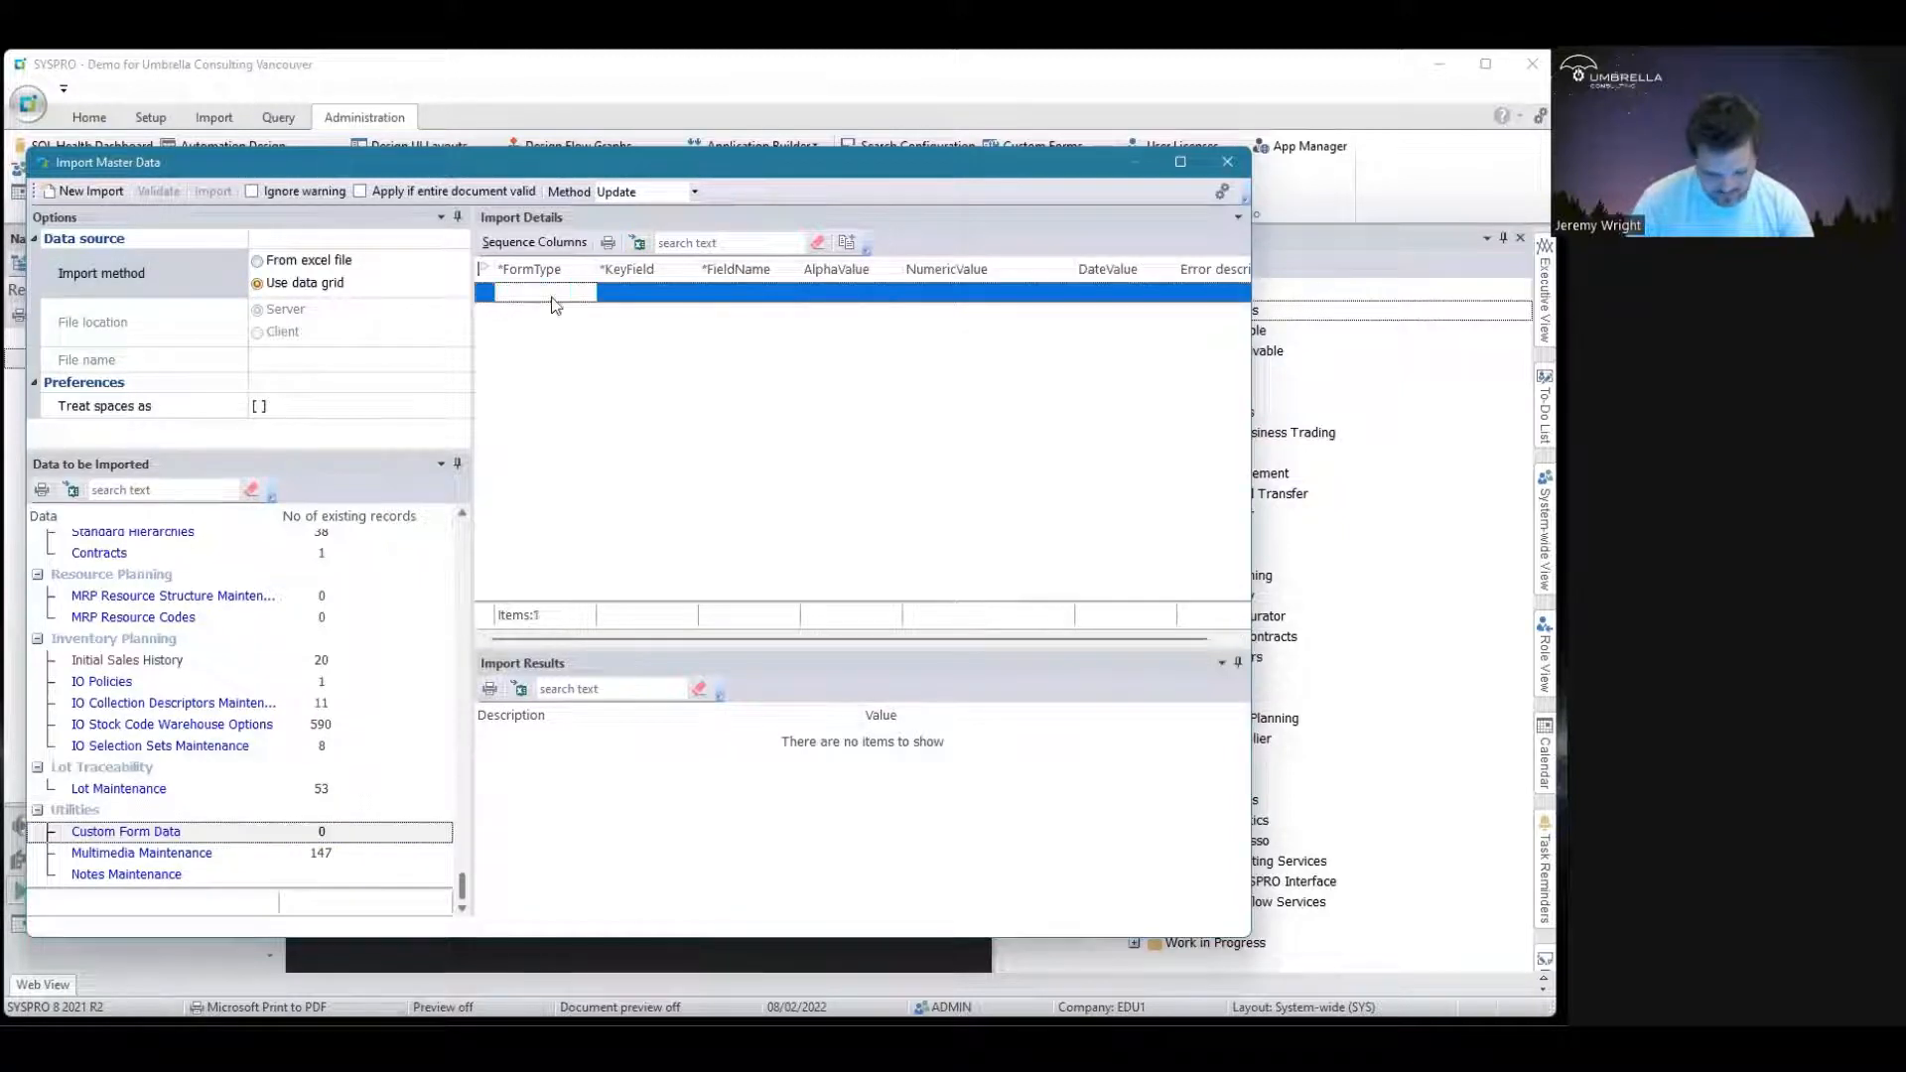
Enter form type CUS, key 1, field OA_001 and the test email as AlphaValue.
text(CUS)
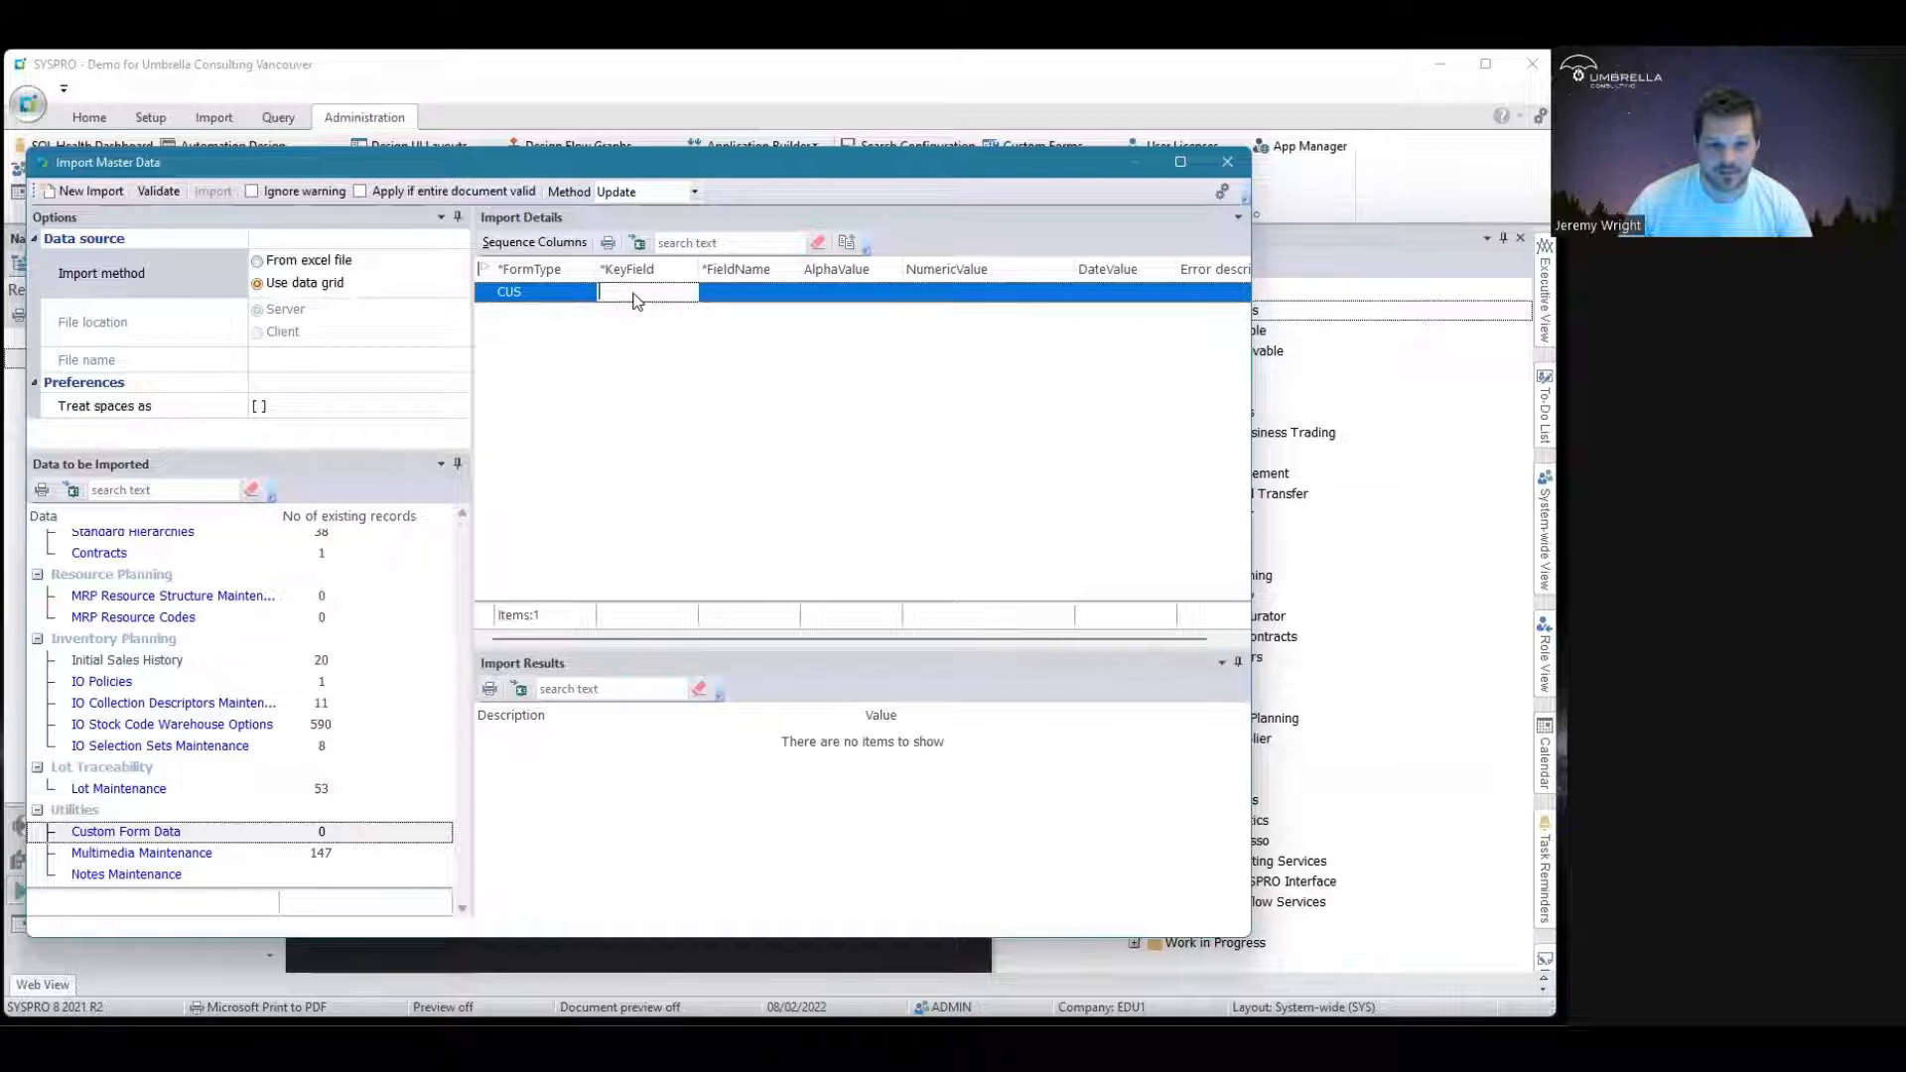
text(1)
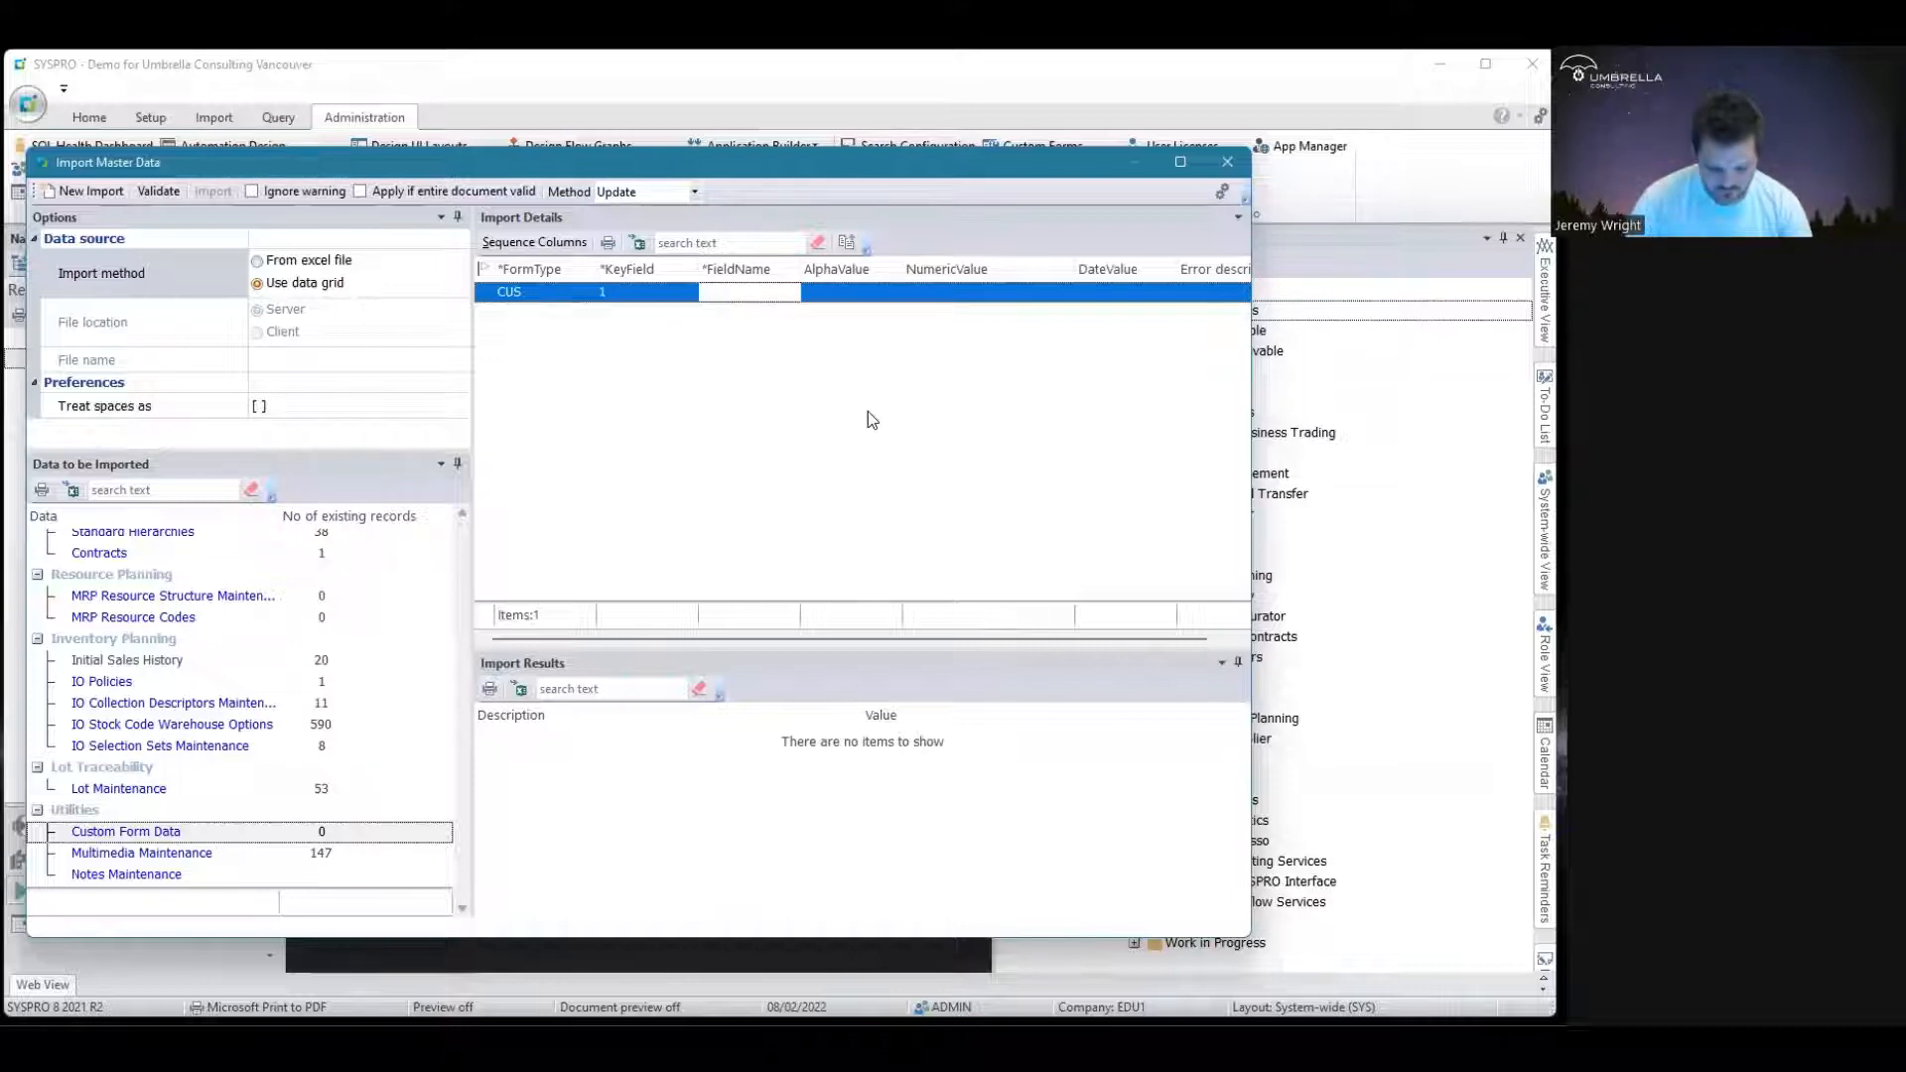
text(OA_001)
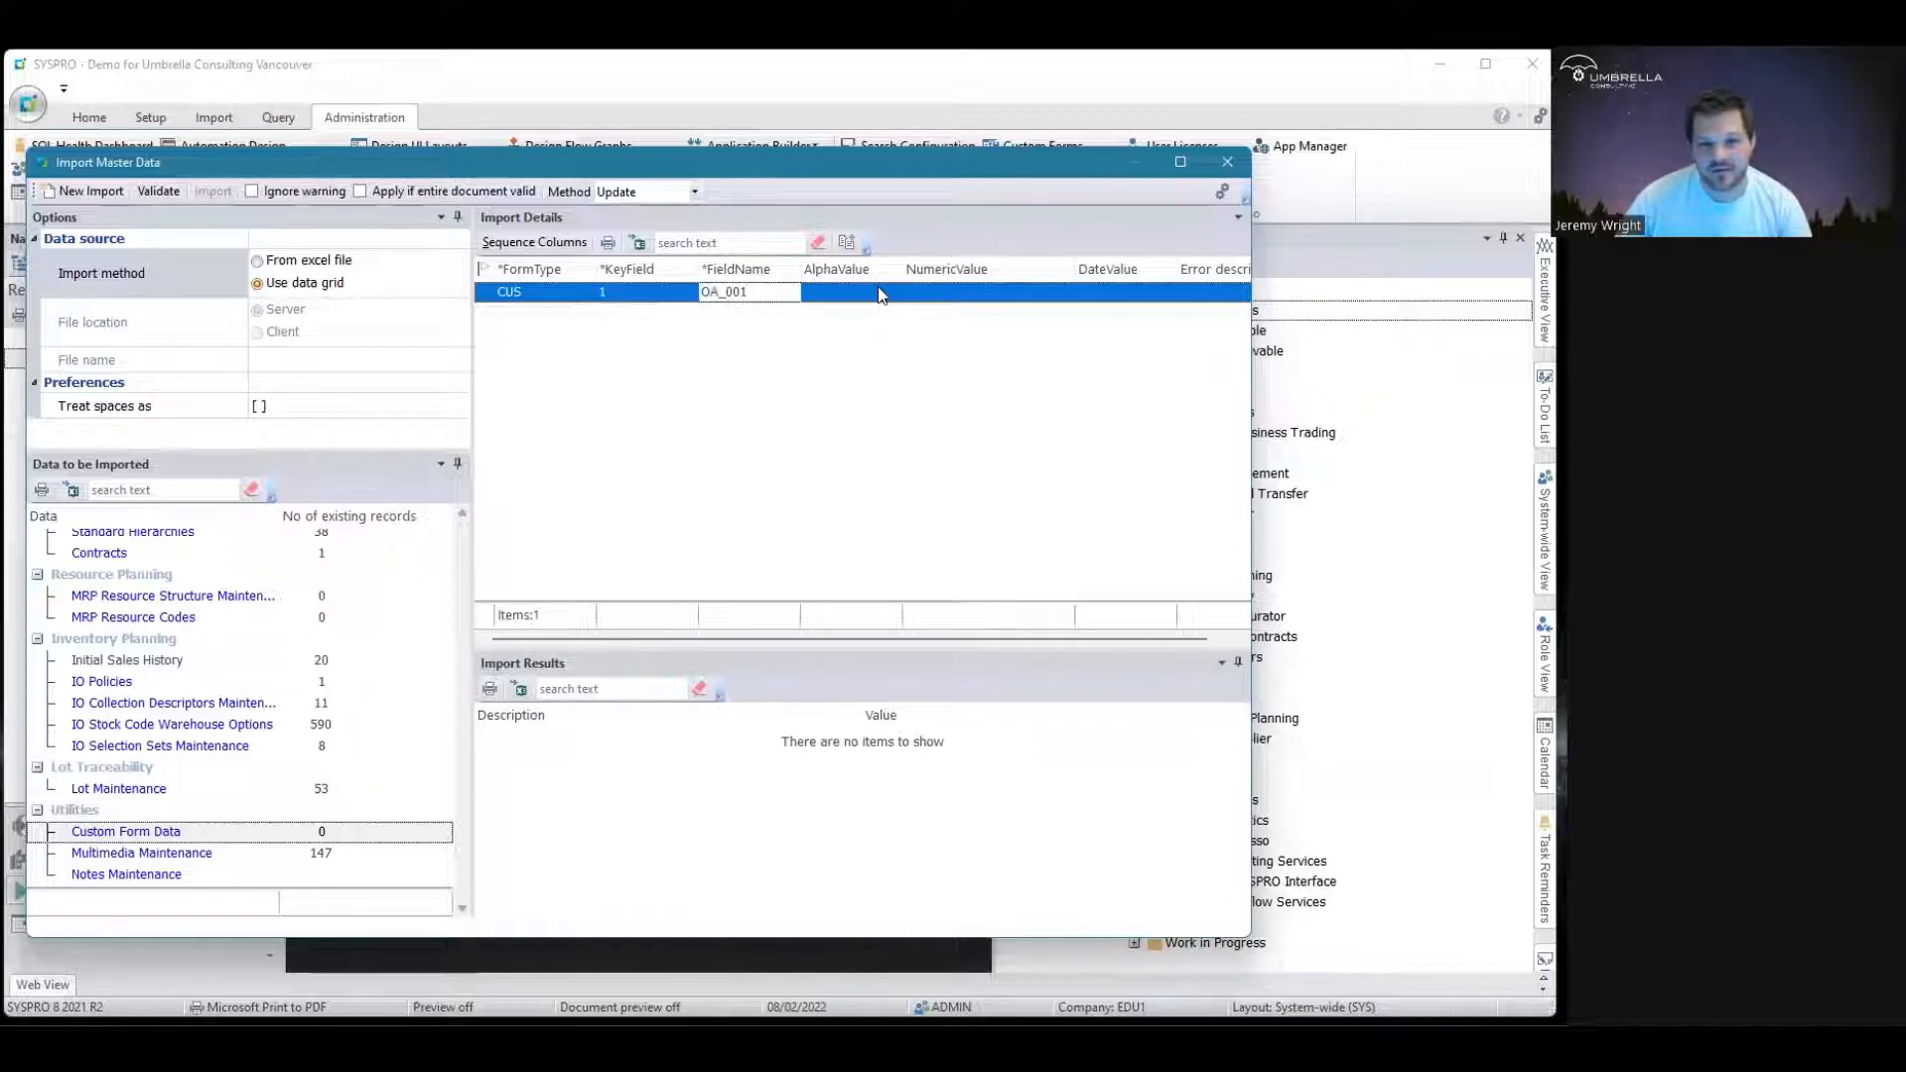
mouse_move(868, 300)
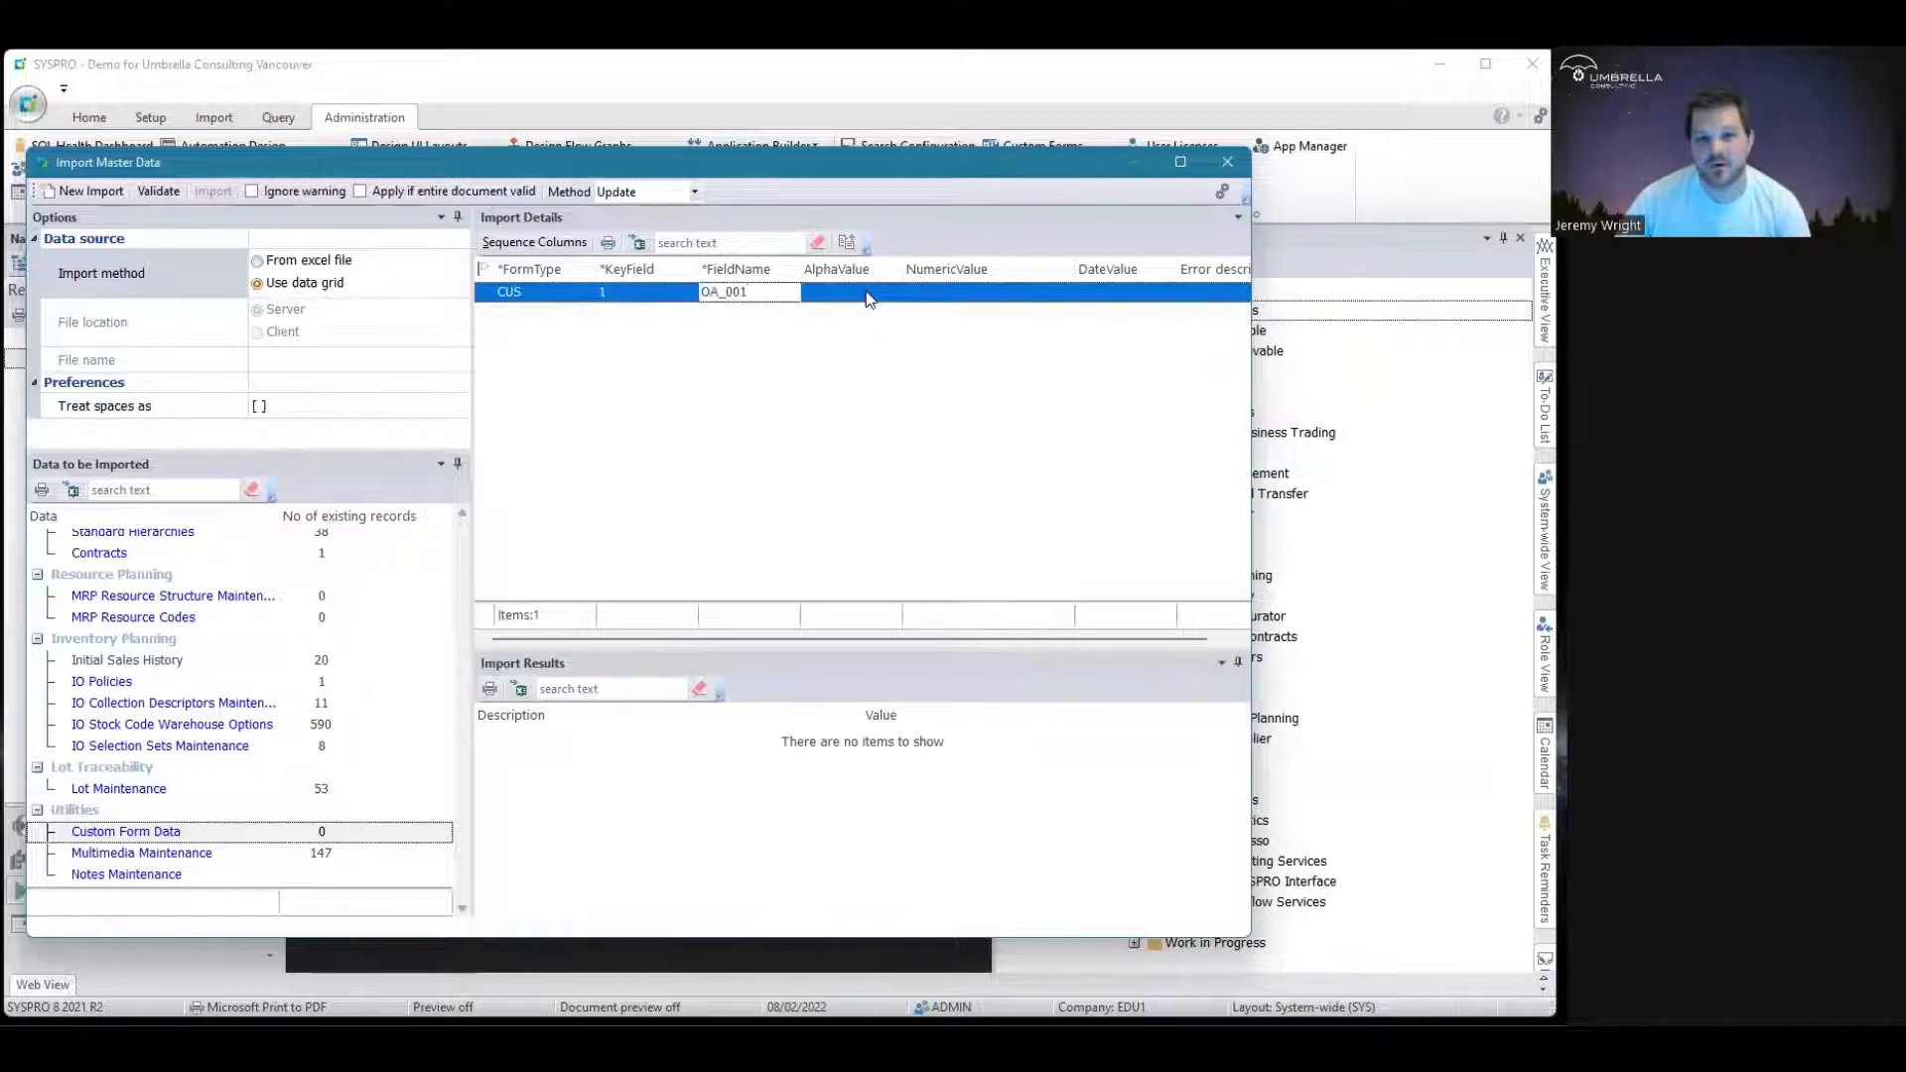
click(747, 291)
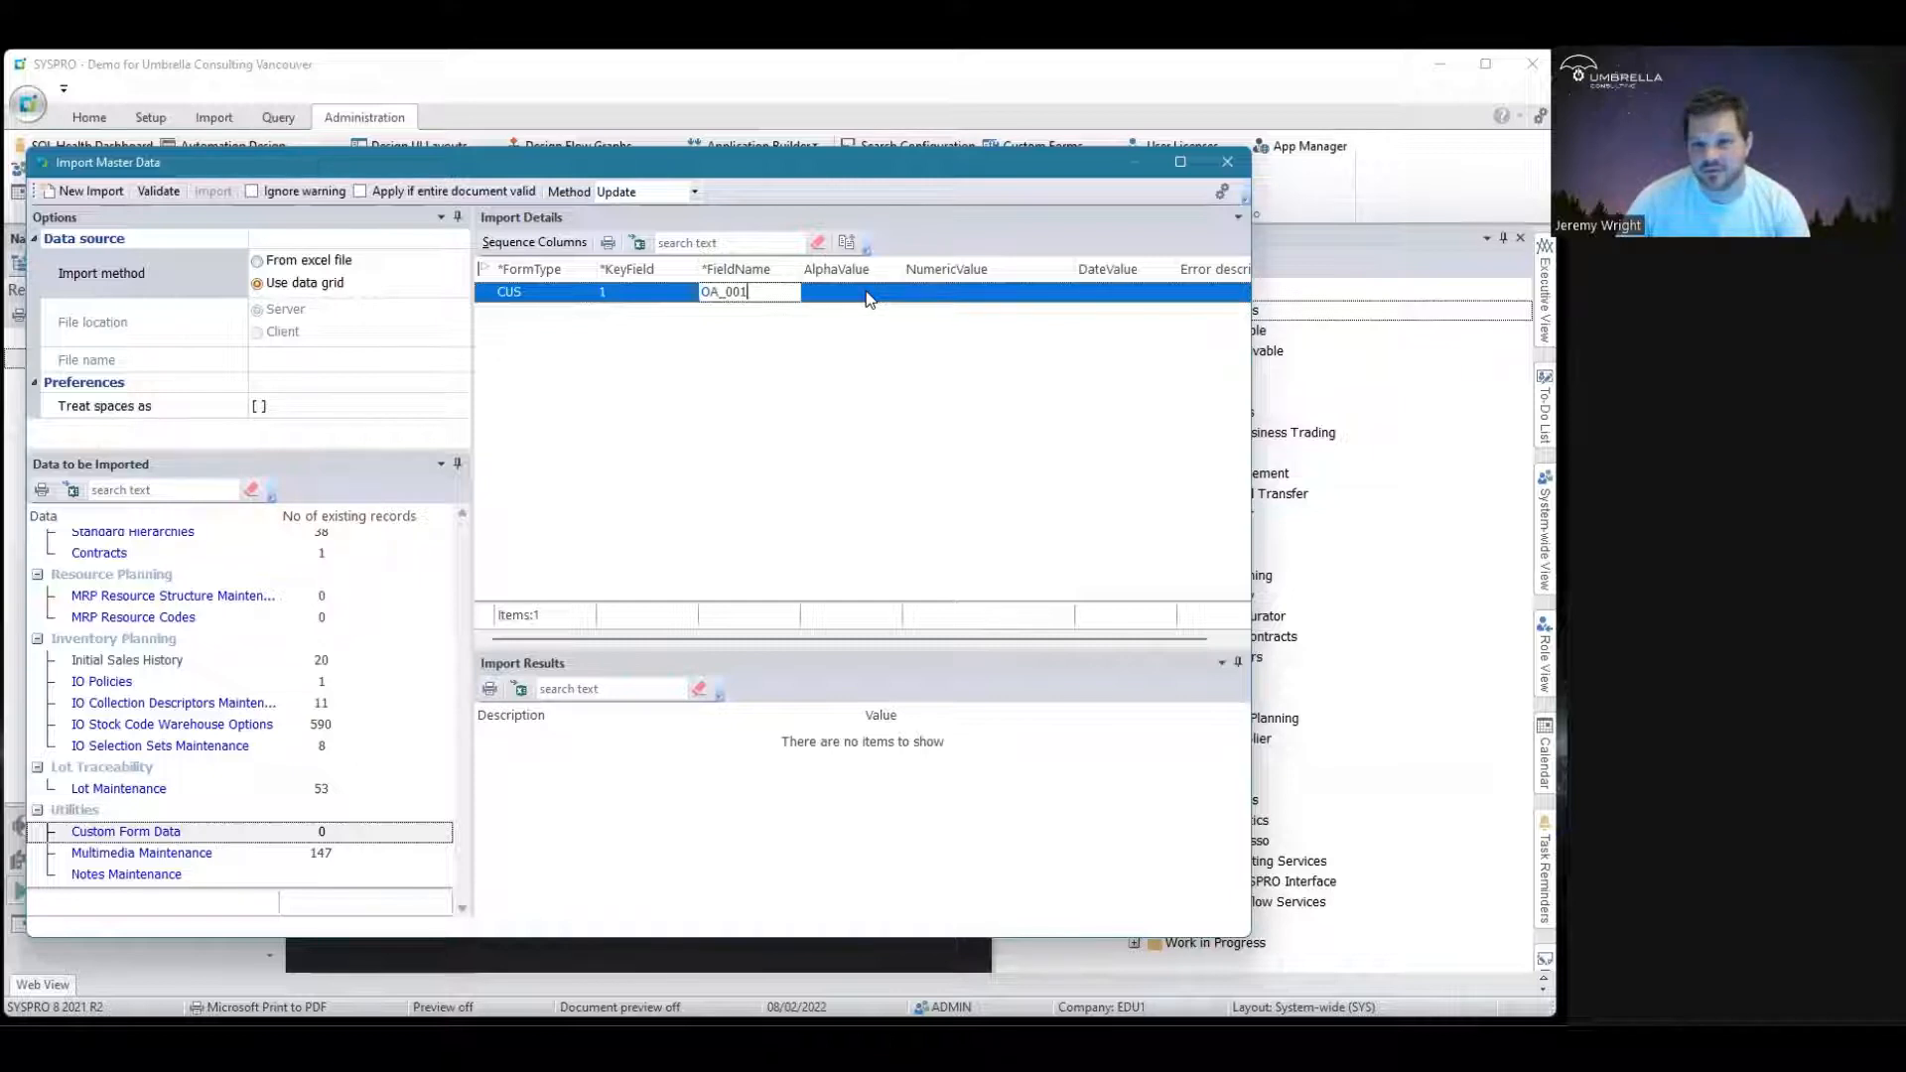
mouse_move(894, 371)
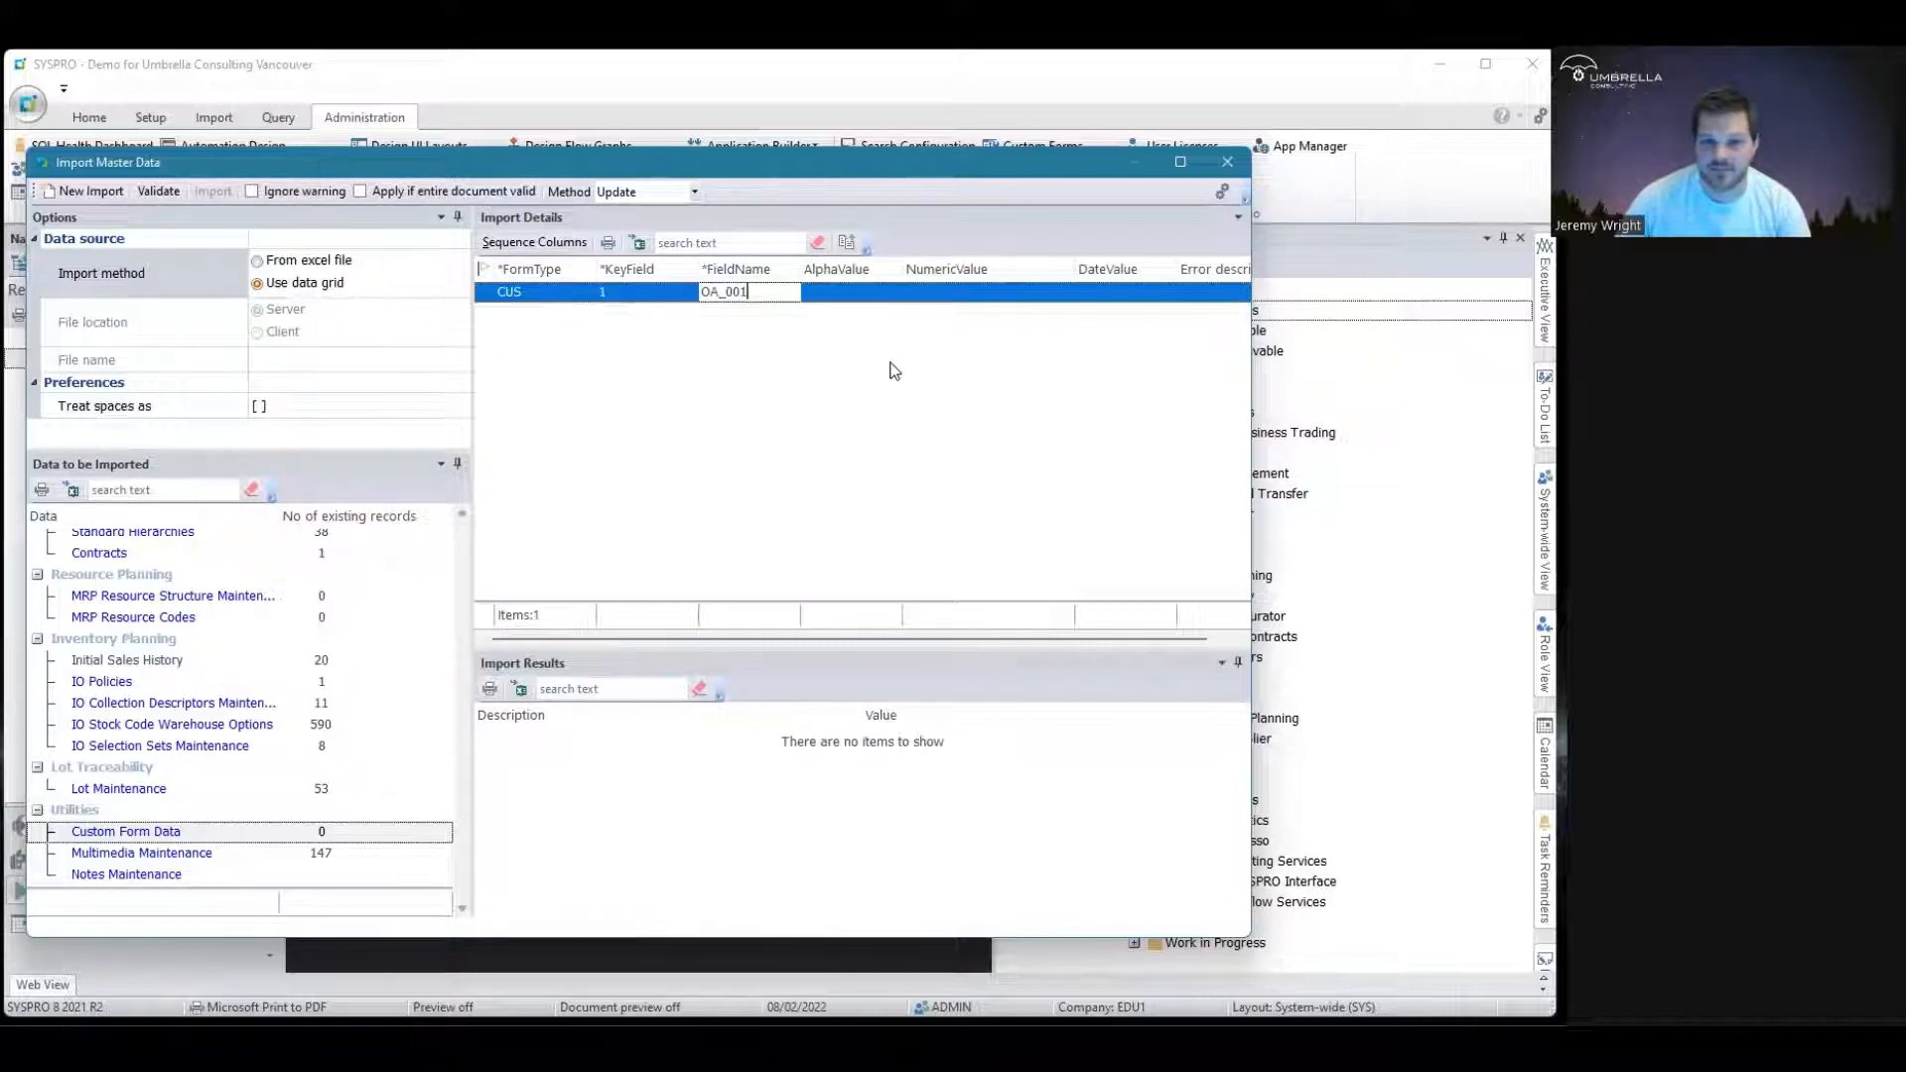
mouse_move(872, 372)
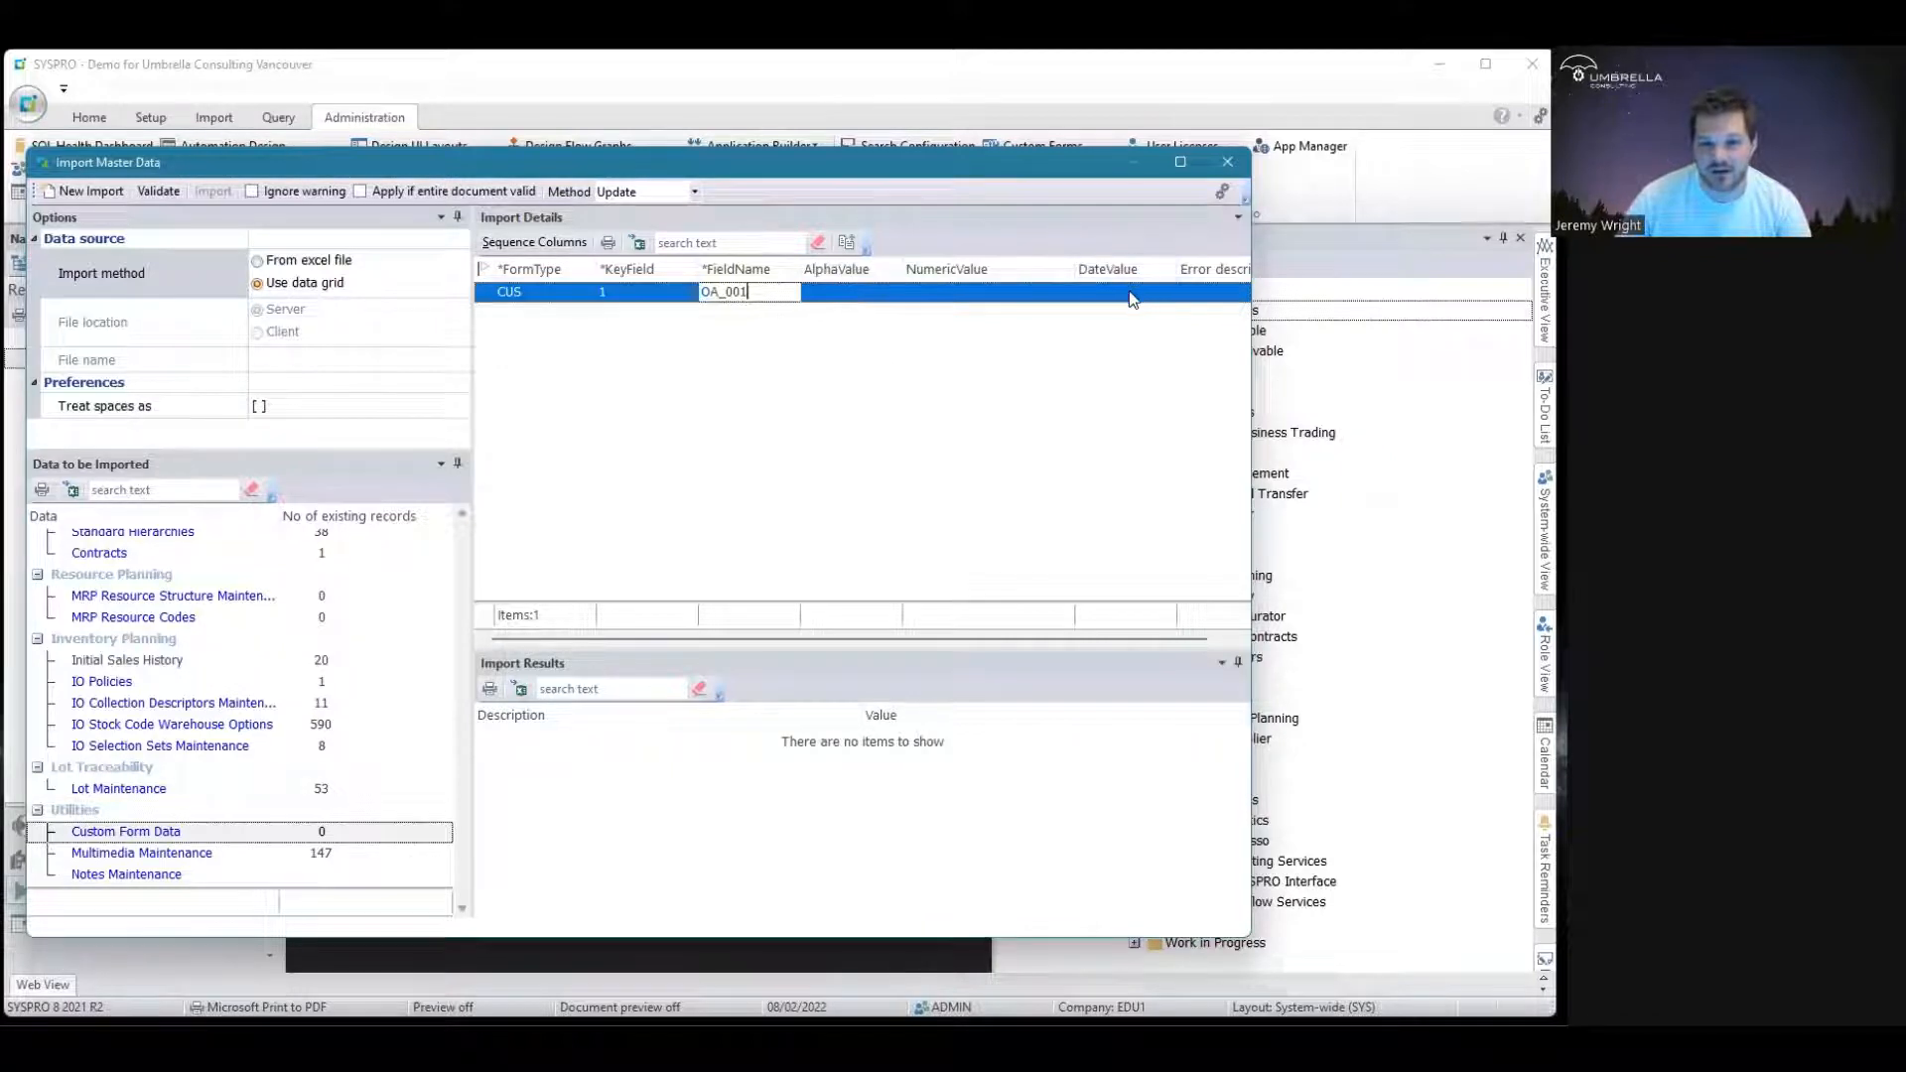
mouse_move(920, 303)
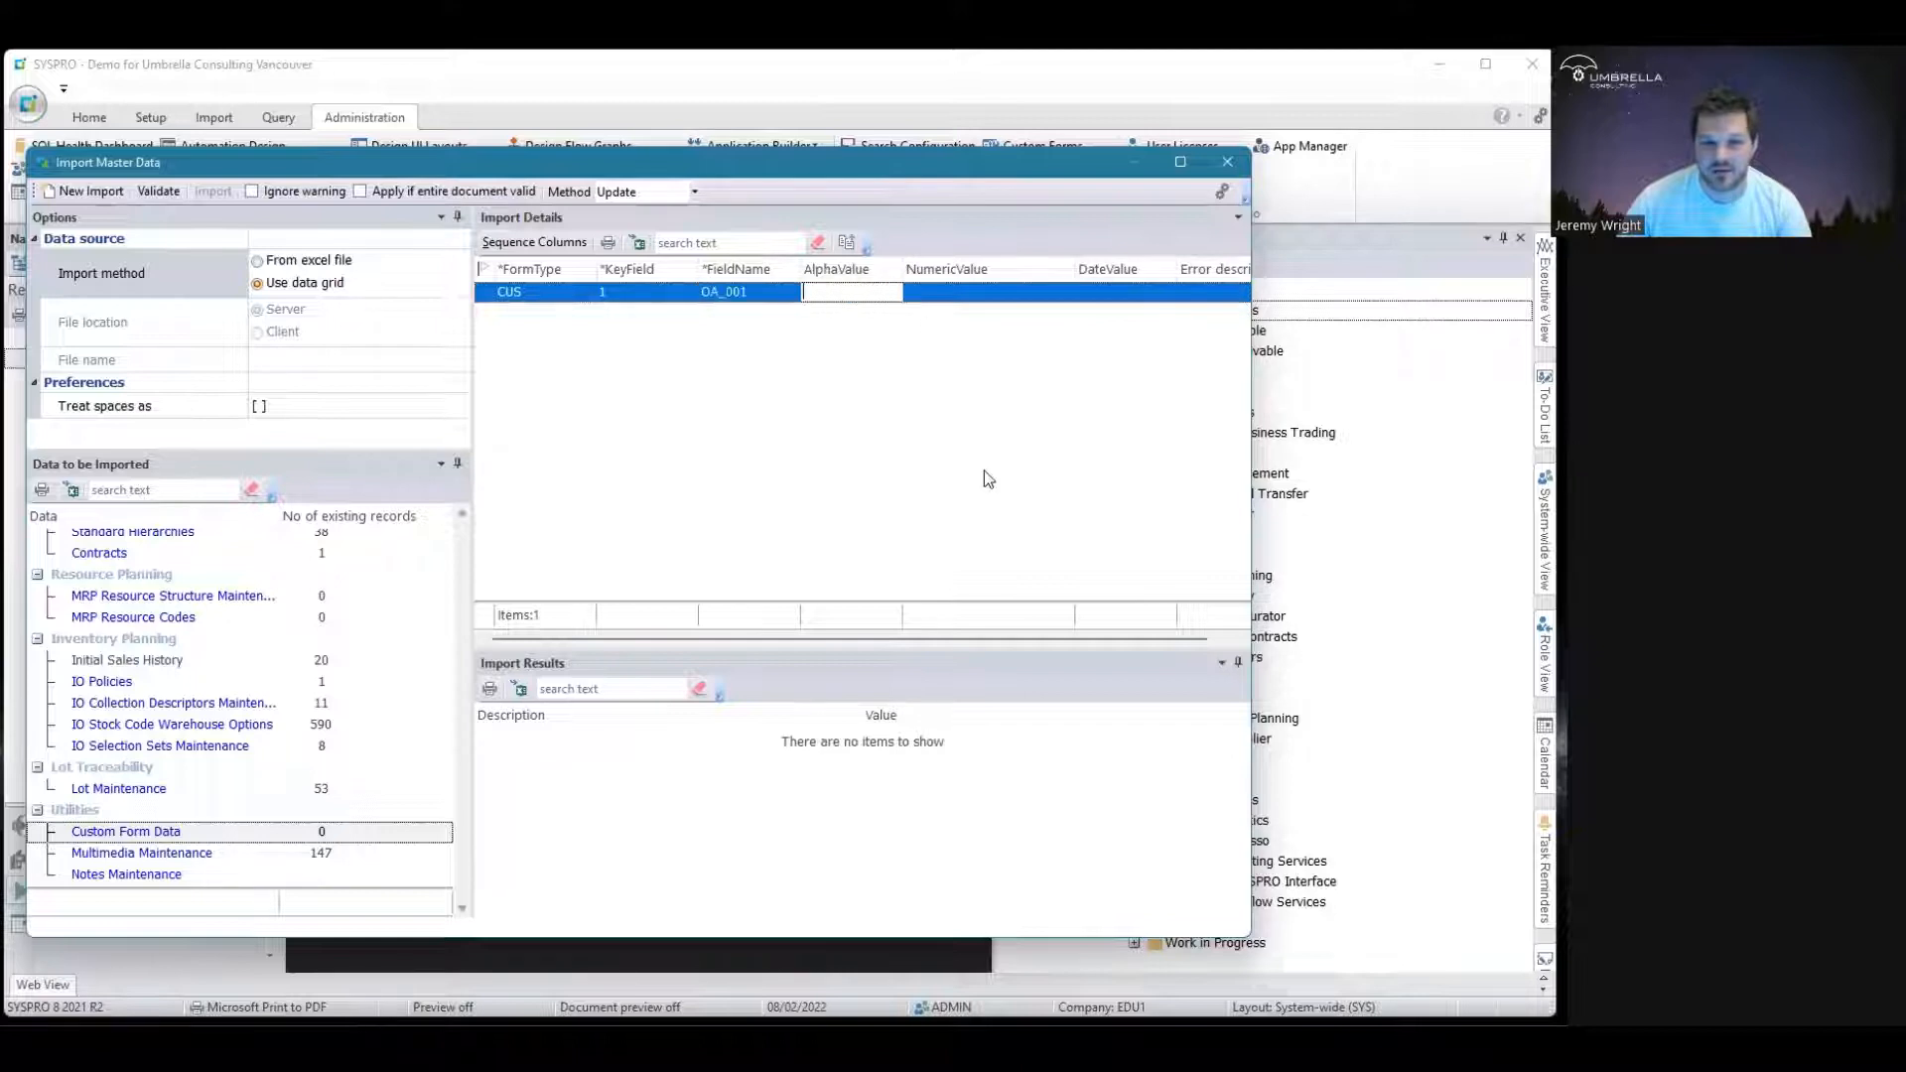
text(test@umbrella...)
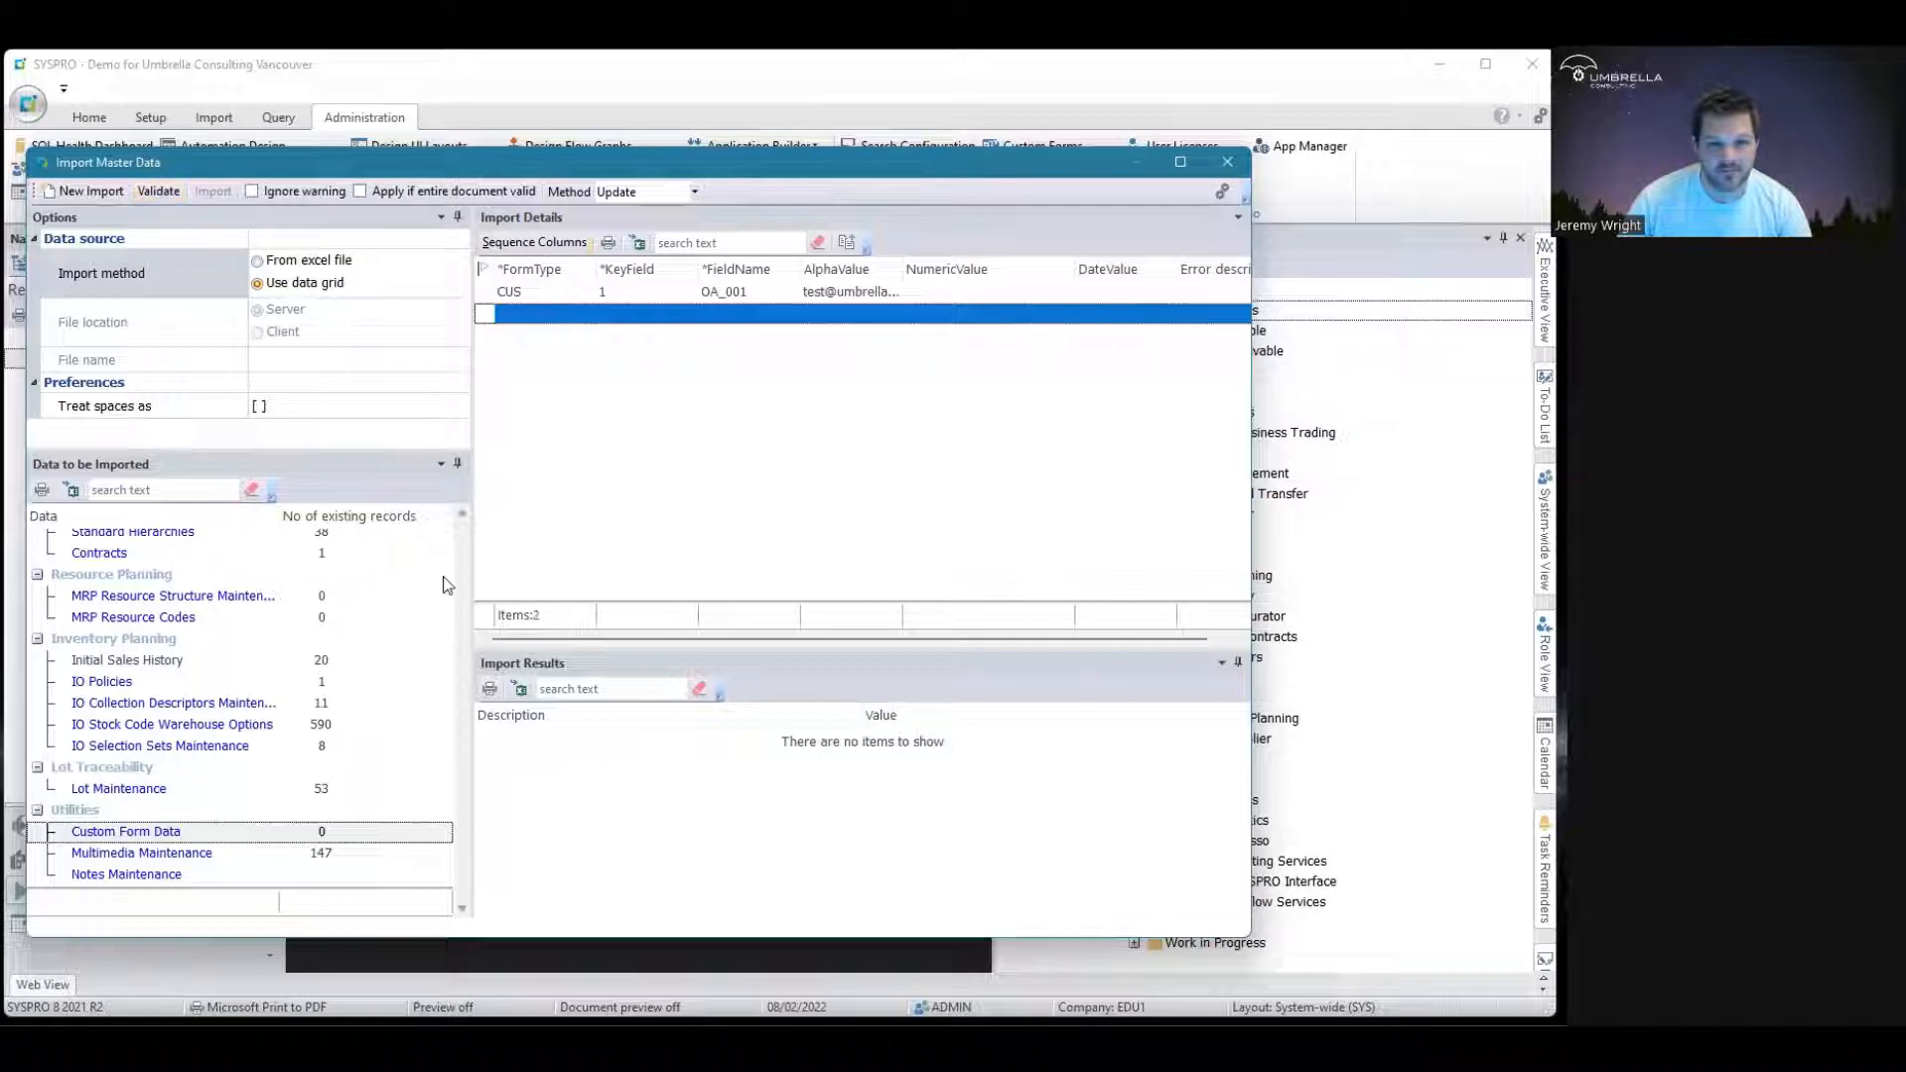
Validate the CUS row and check its status, leaving it the only row to import.
click(158, 191)
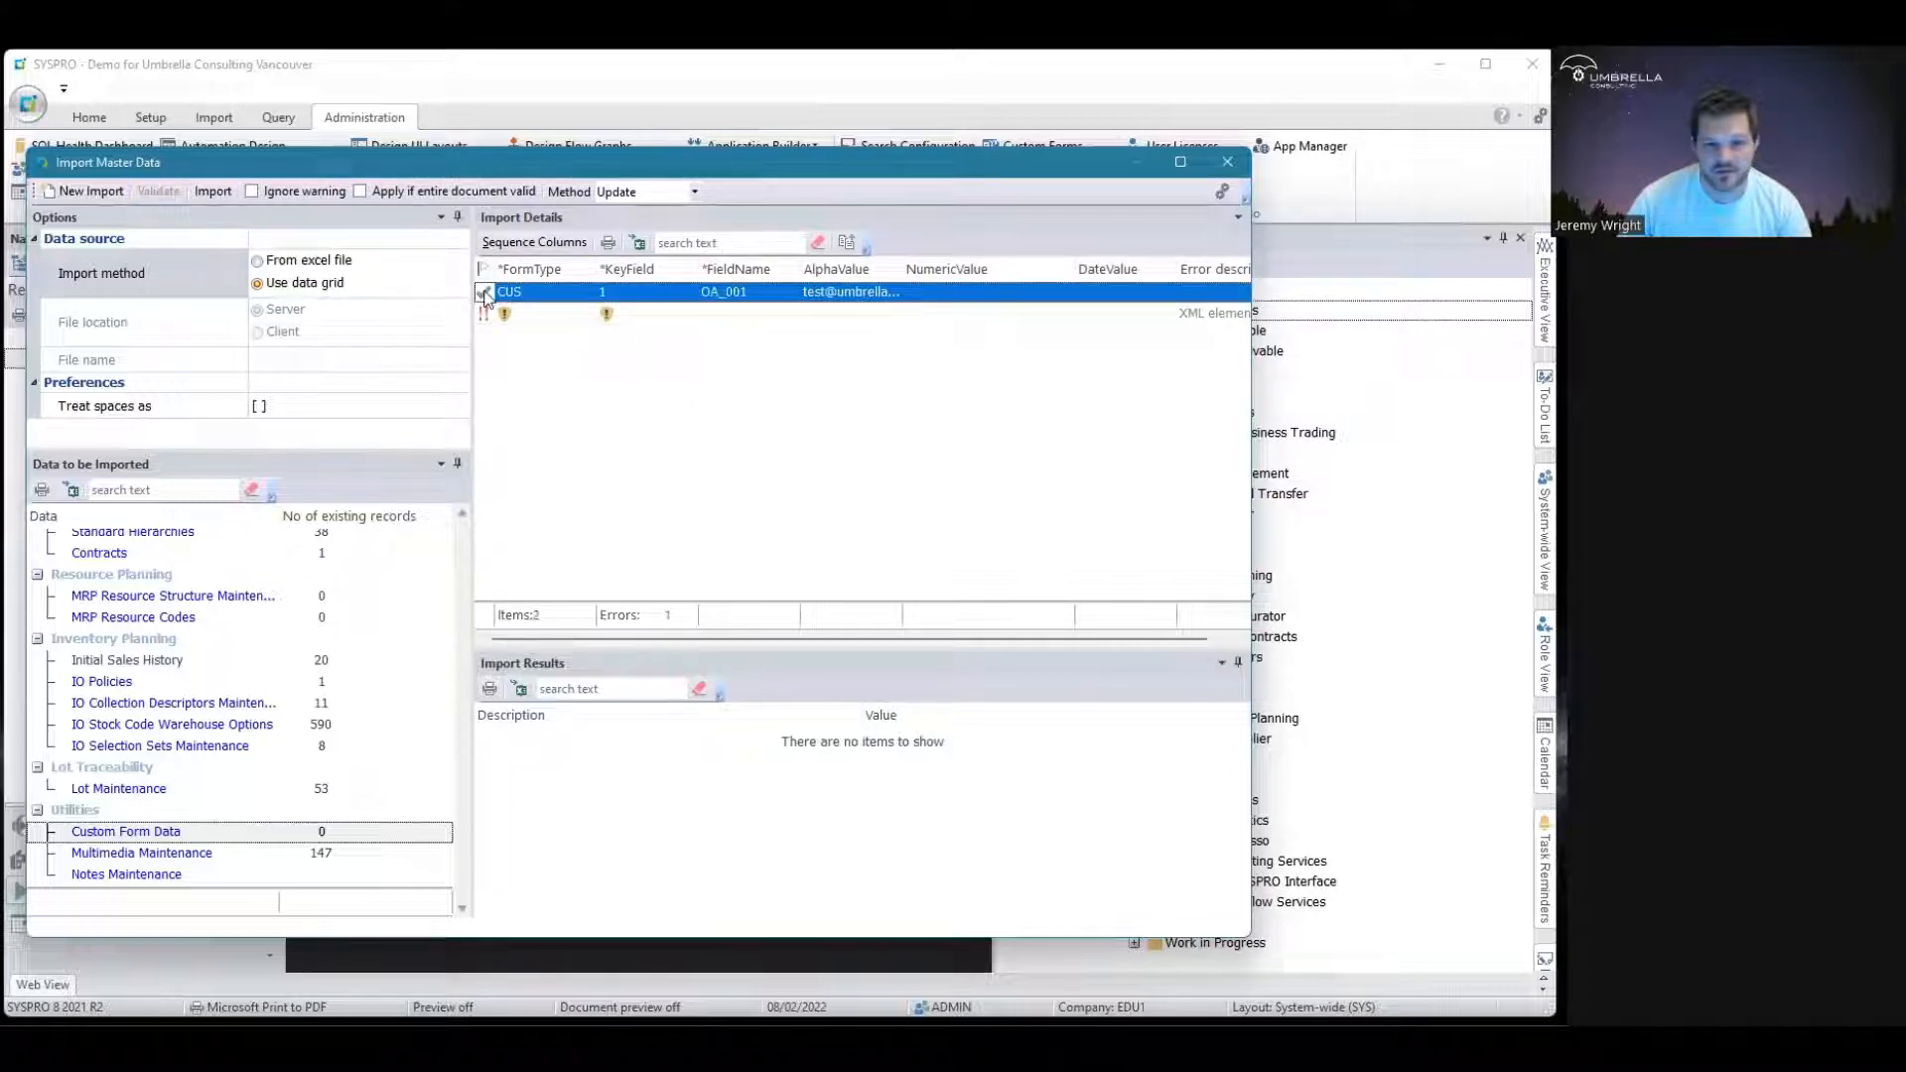
click(484, 292)
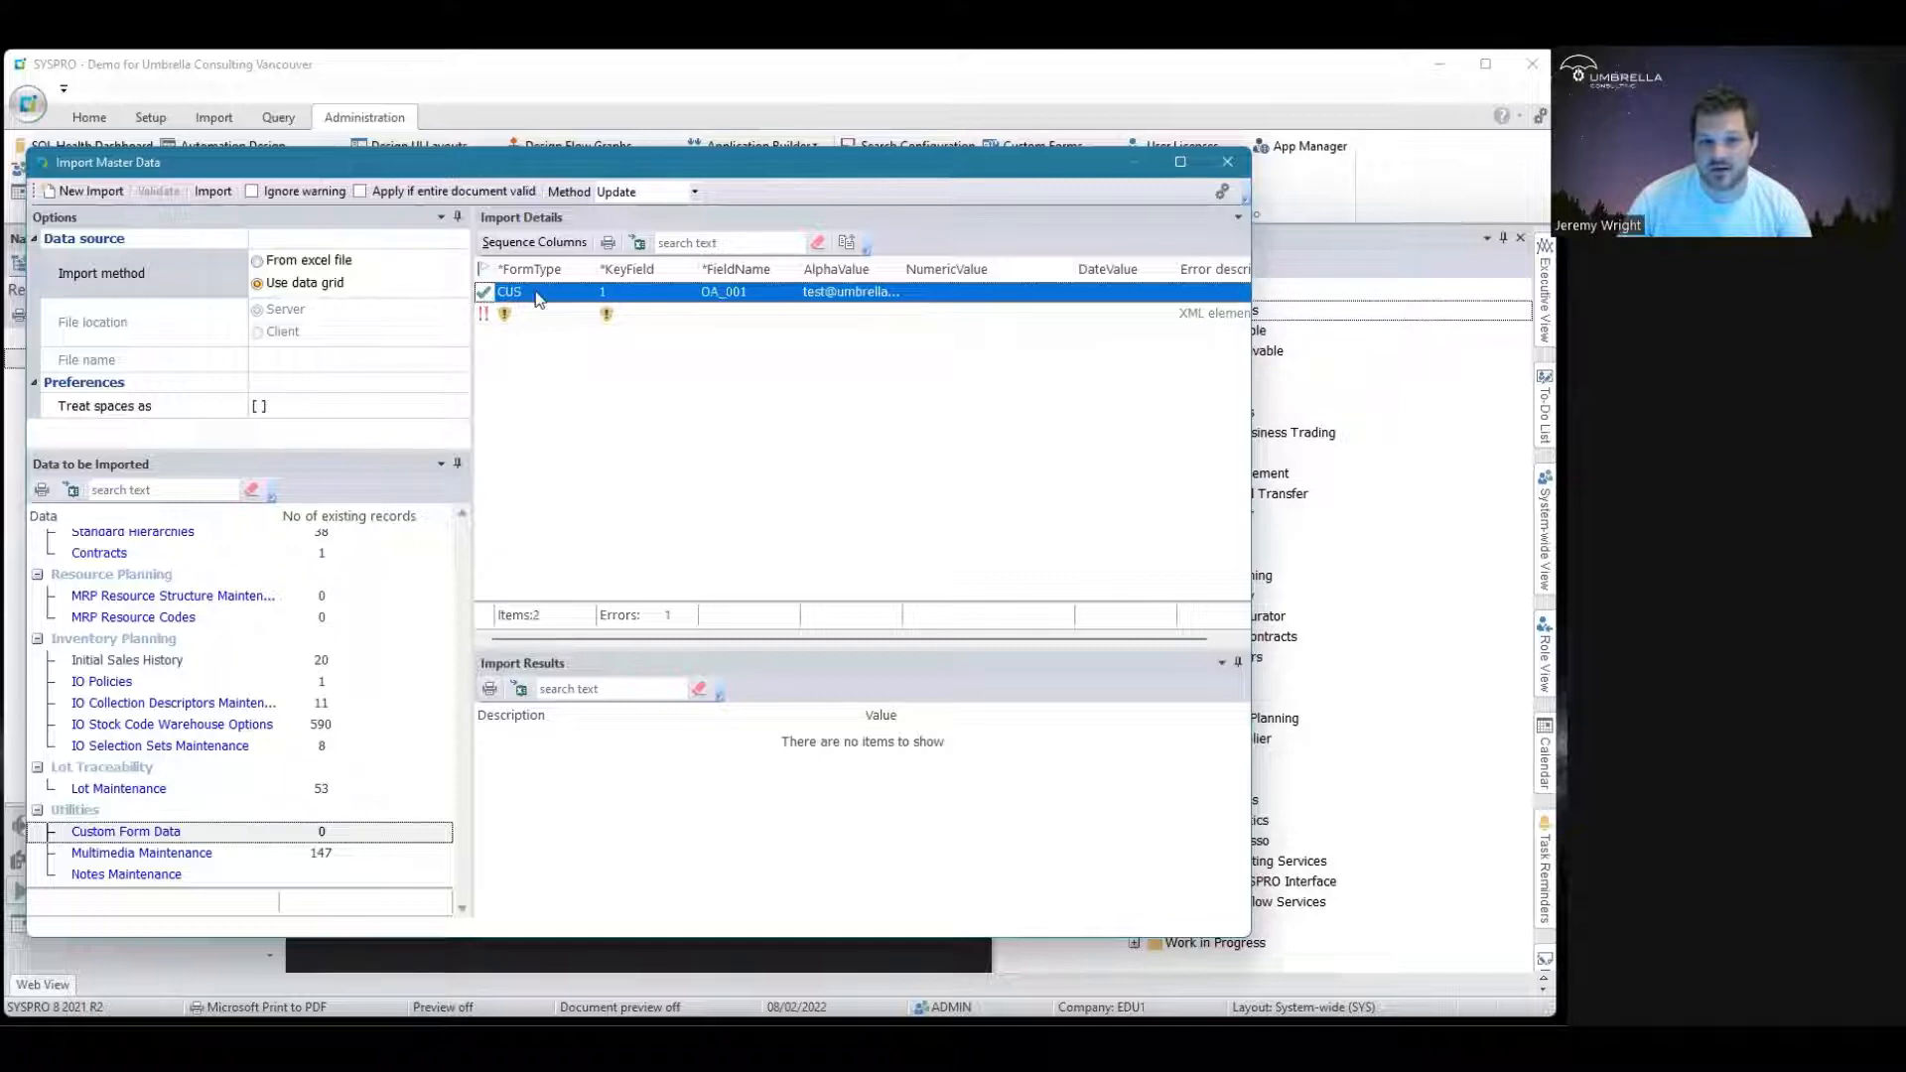
double_click(851, 291)
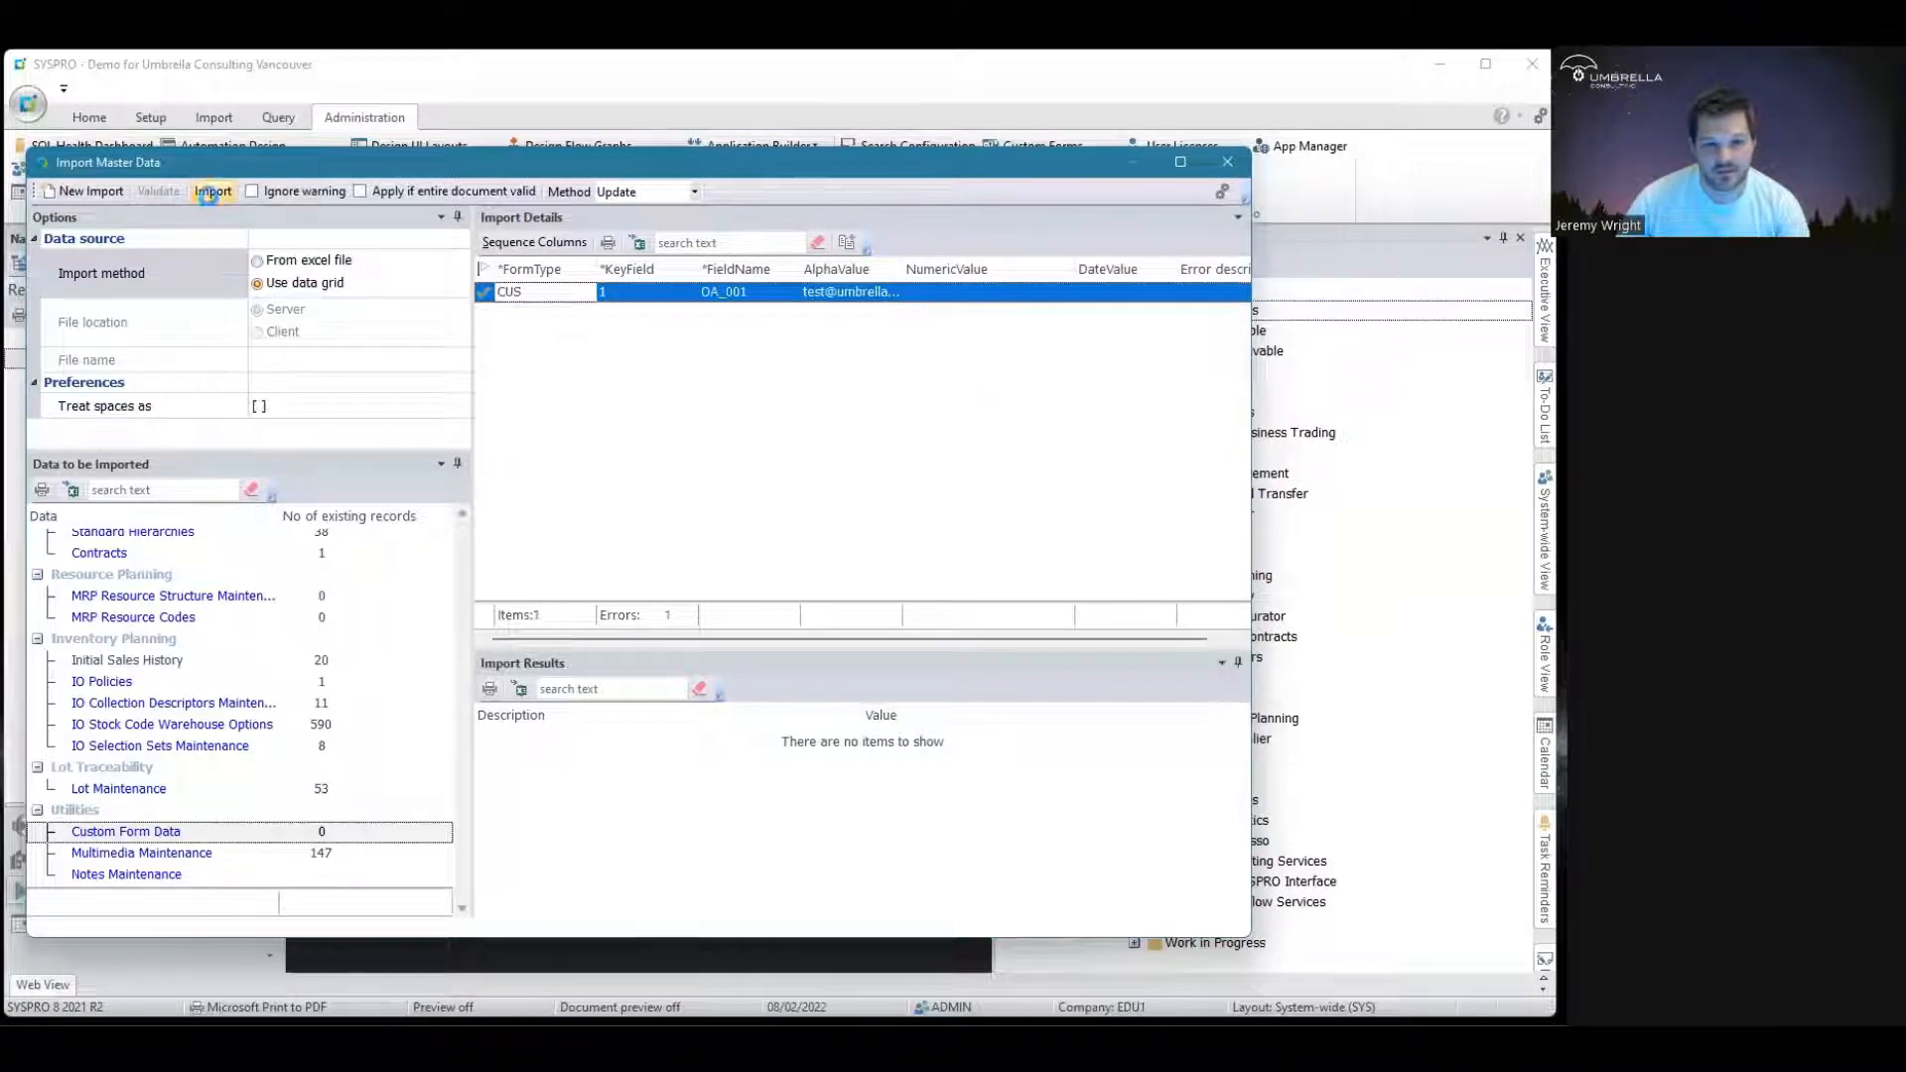
Import the validated row and confirm, reporting 1 row imported, 0 ignored.
click(213, 190)
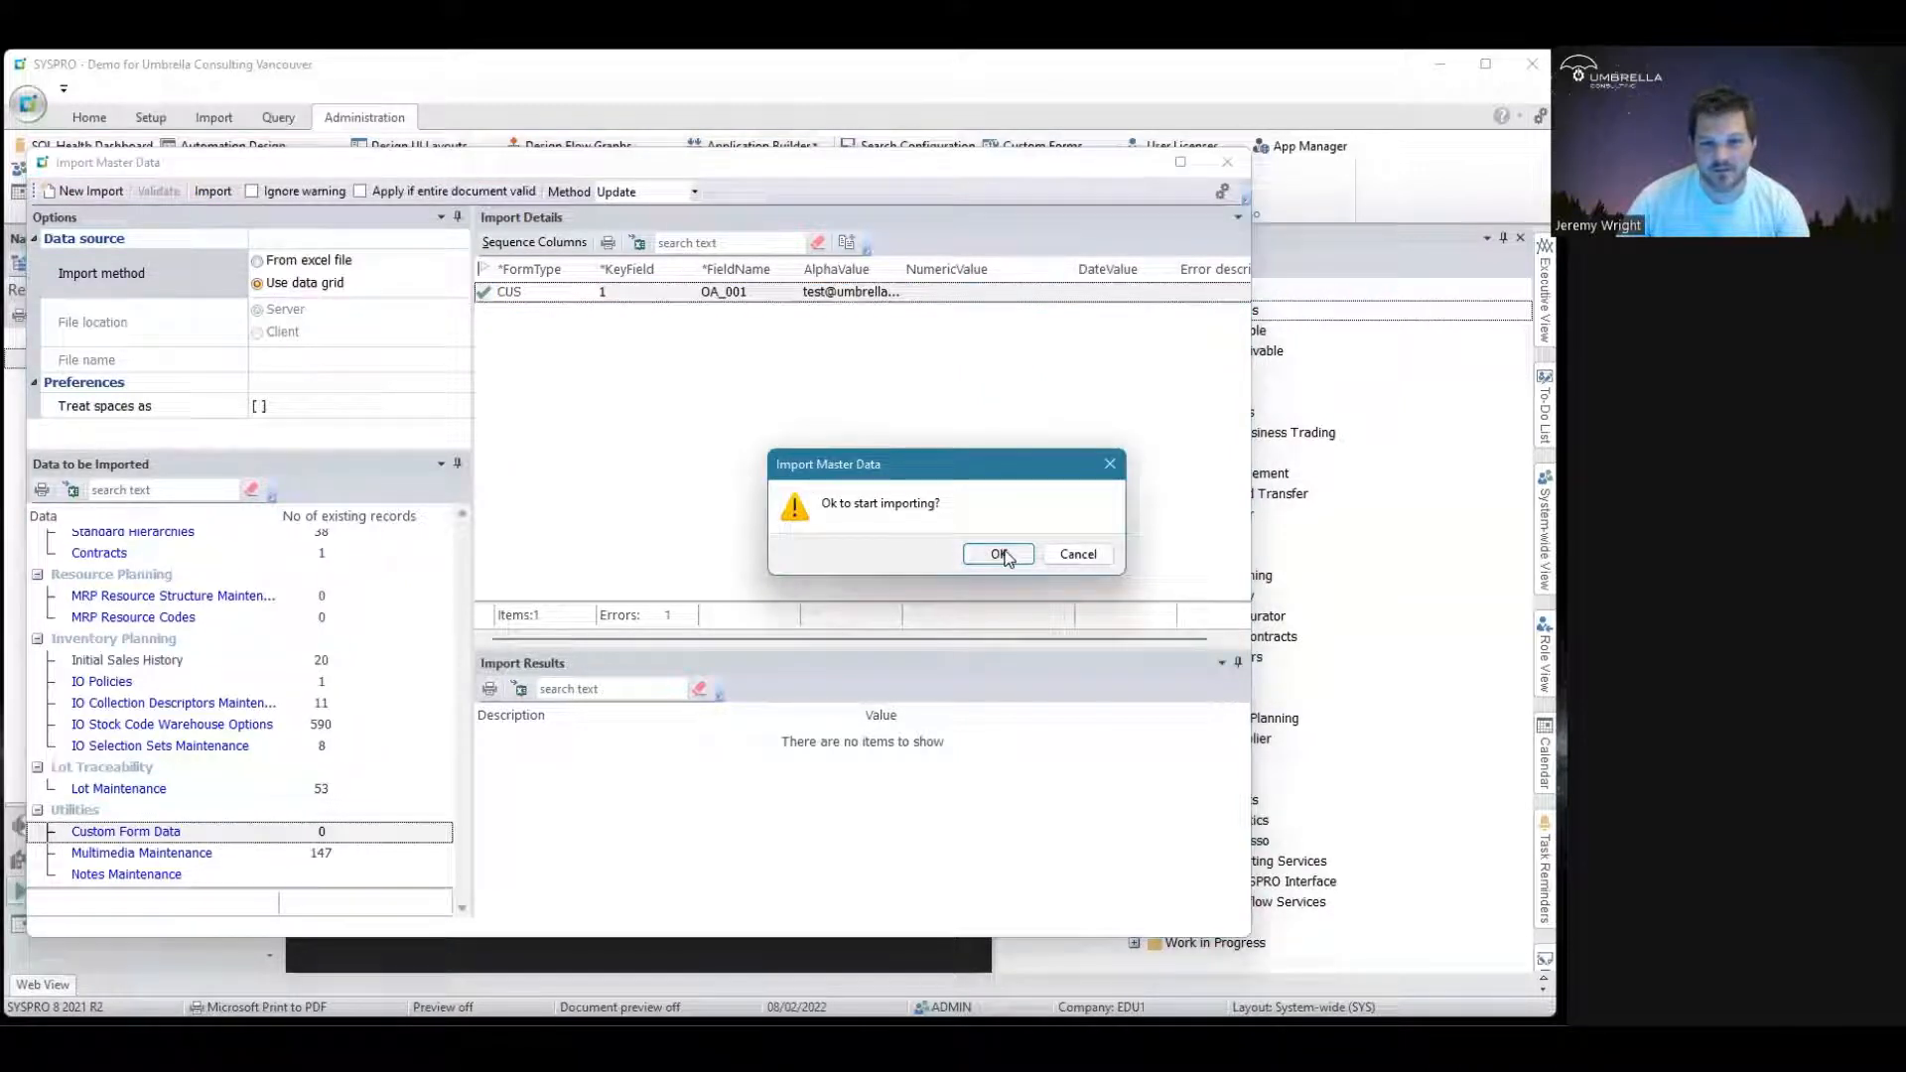
click(997, 554)
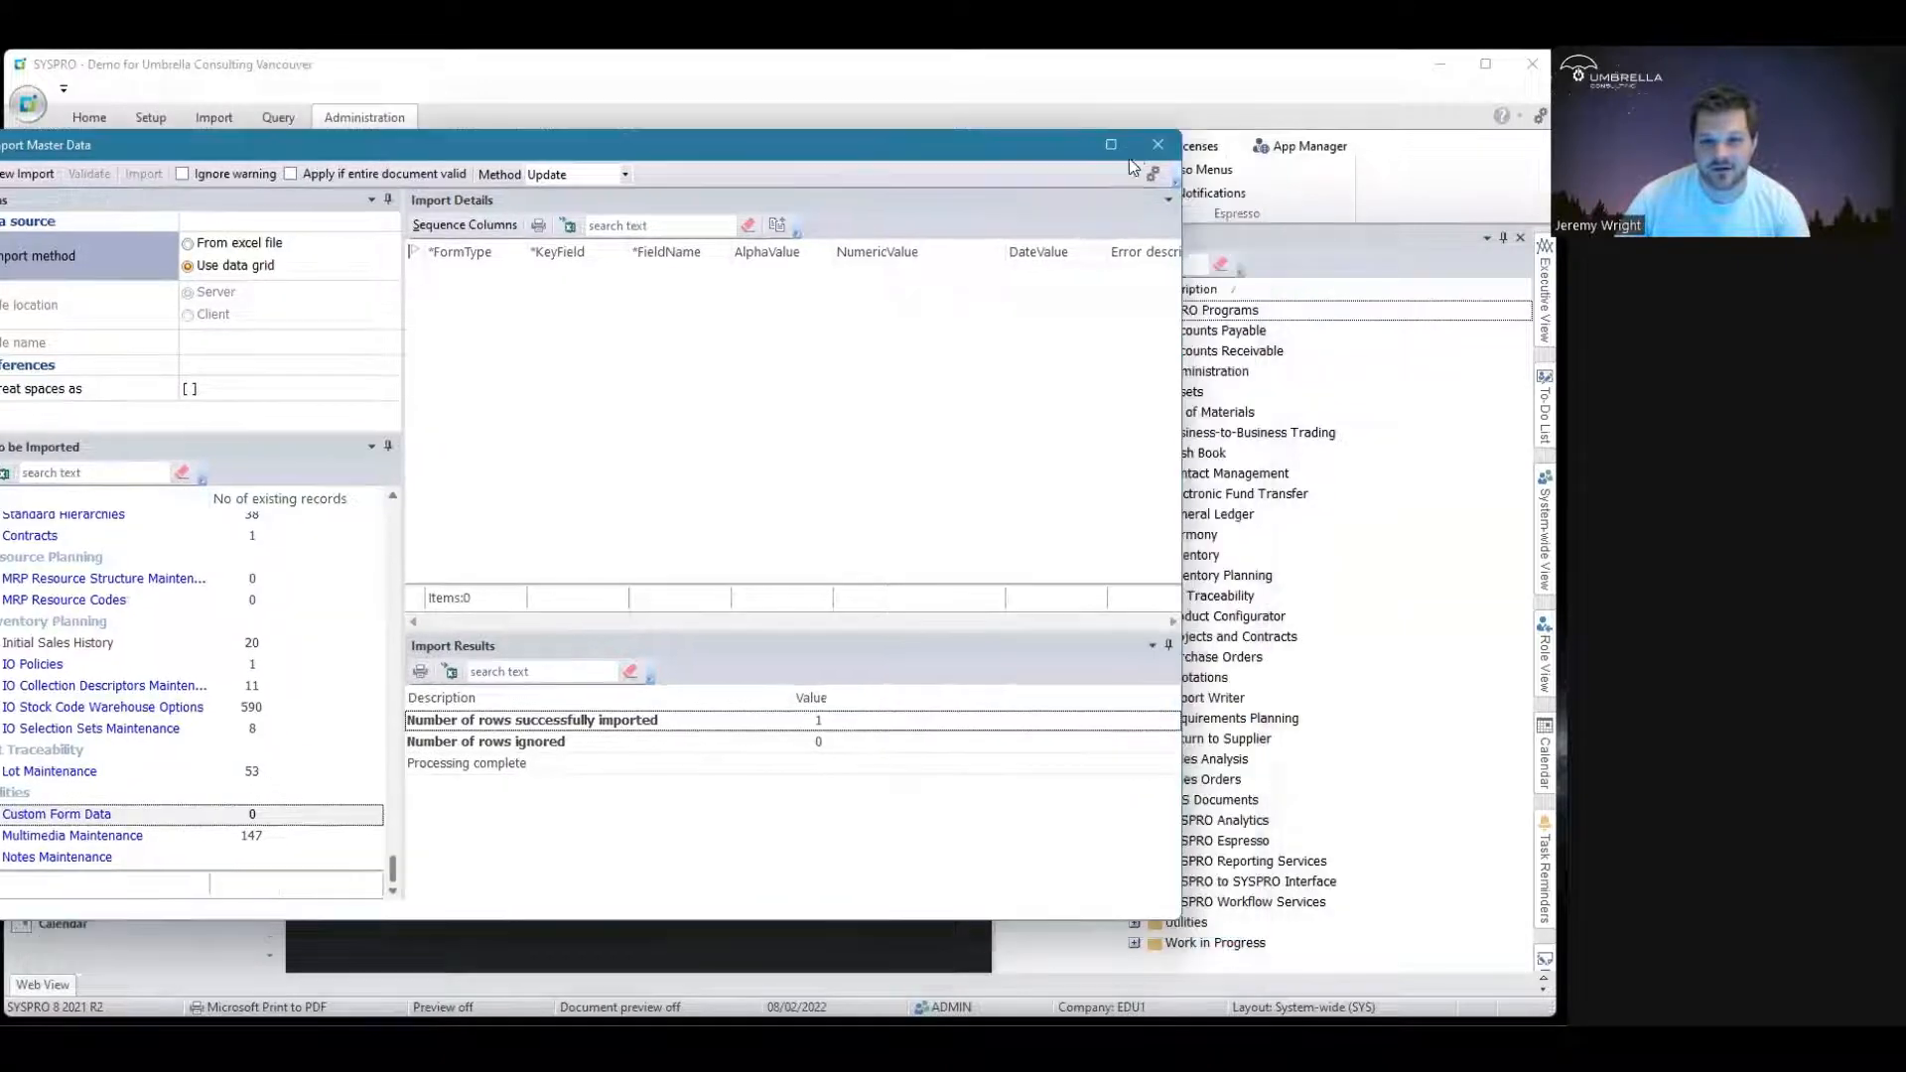
mouse_move(1157, 144)
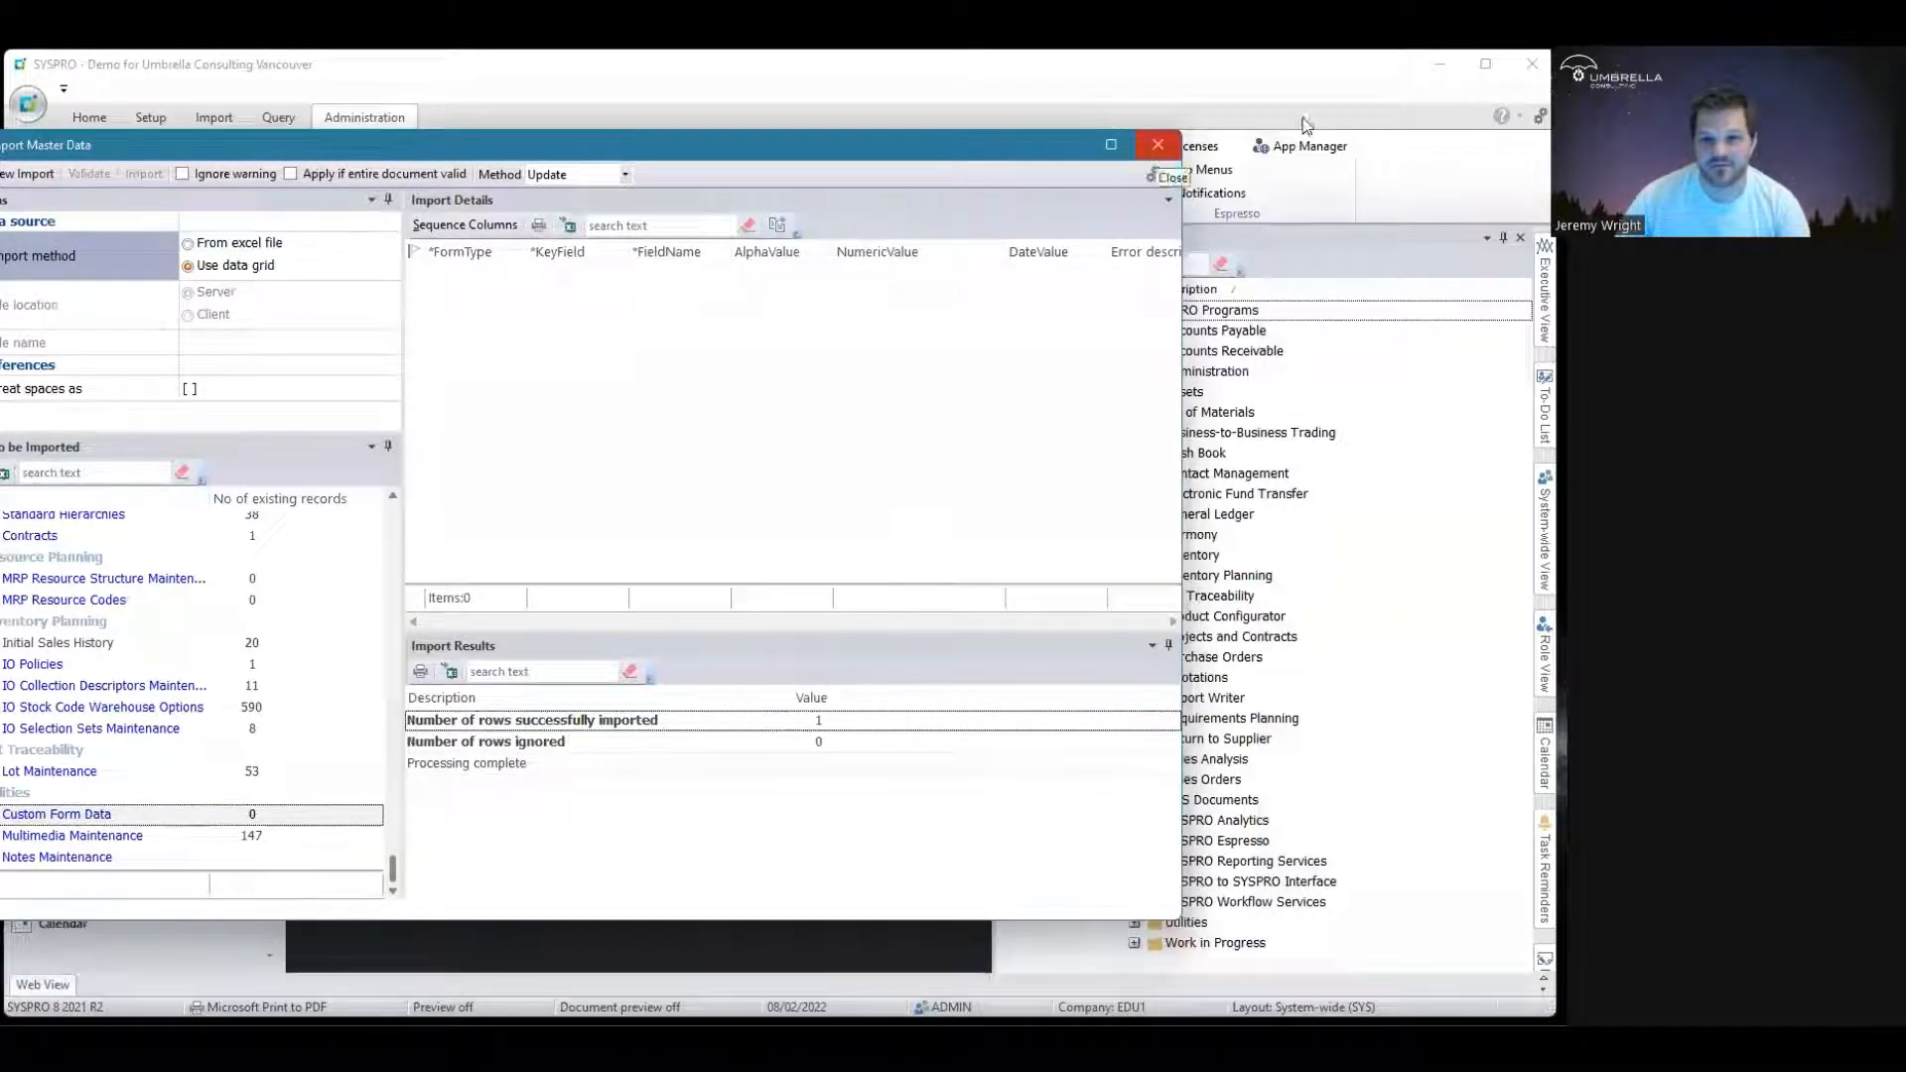